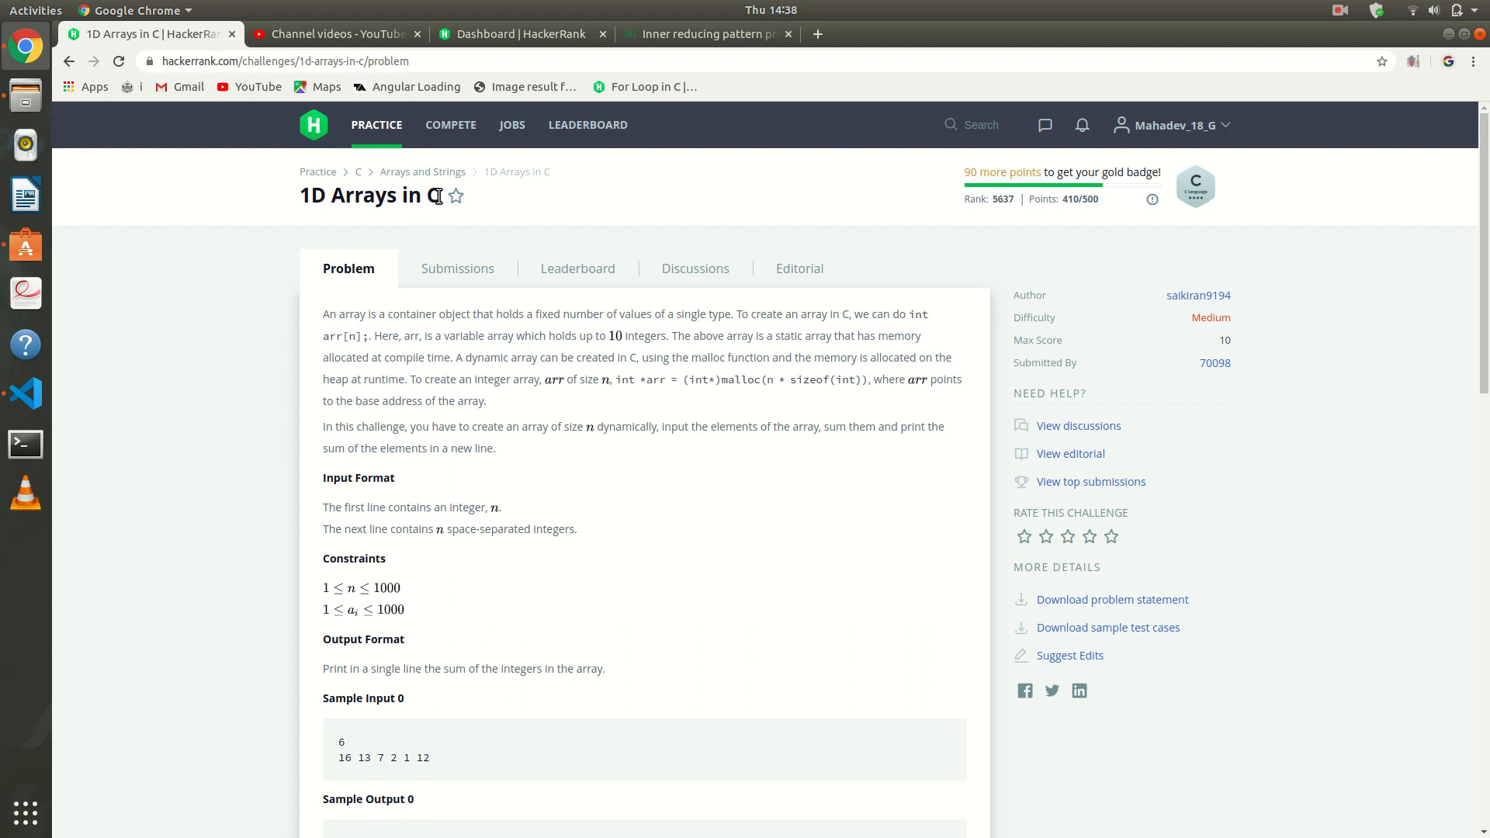
Read the 1D Arrays in C title and problem description, highlighting key lines.
triple_click(364, 196)
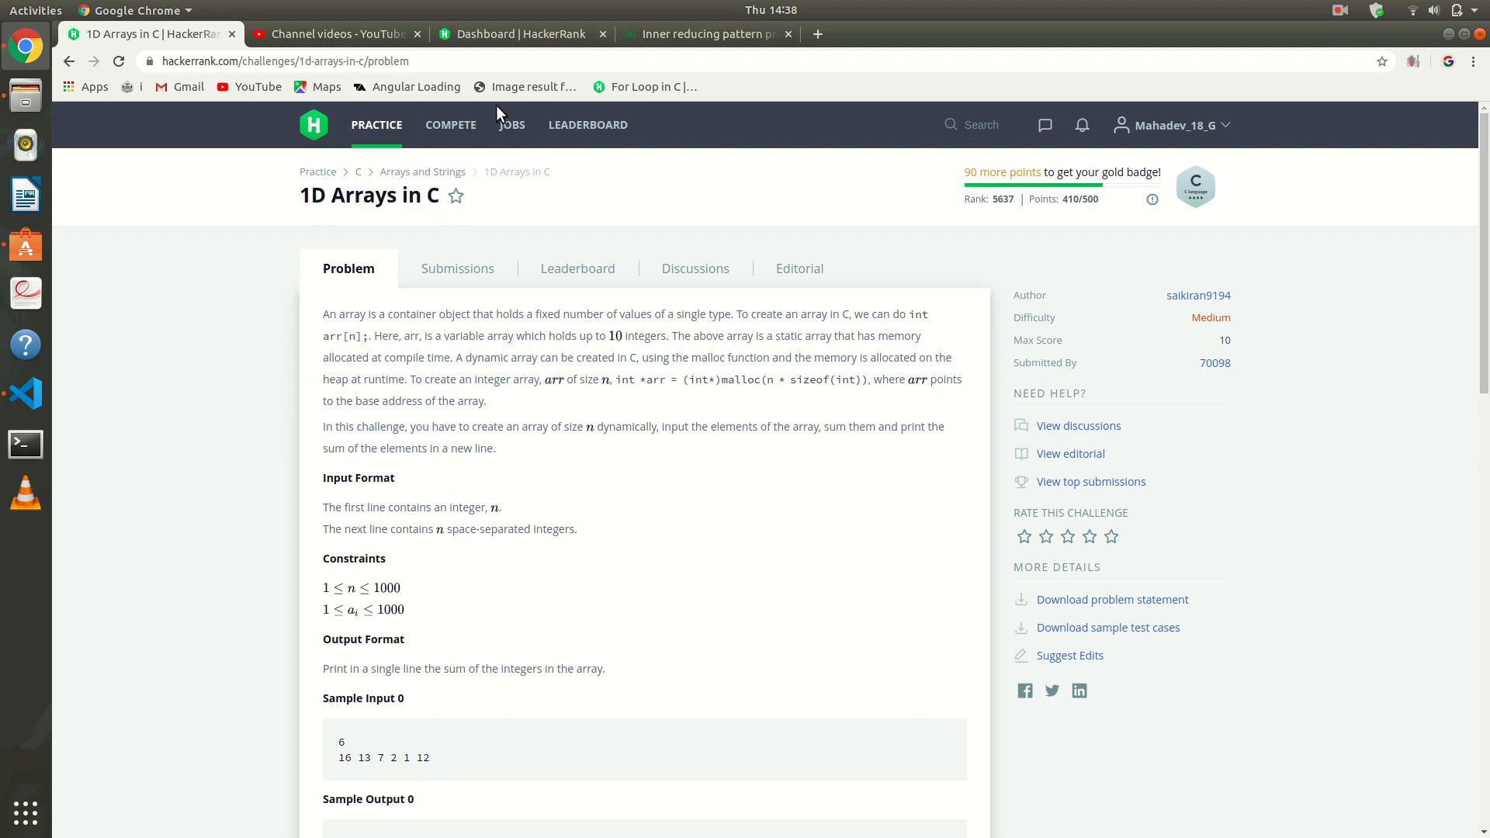
left_click_drag(323, 313, 407, 477)
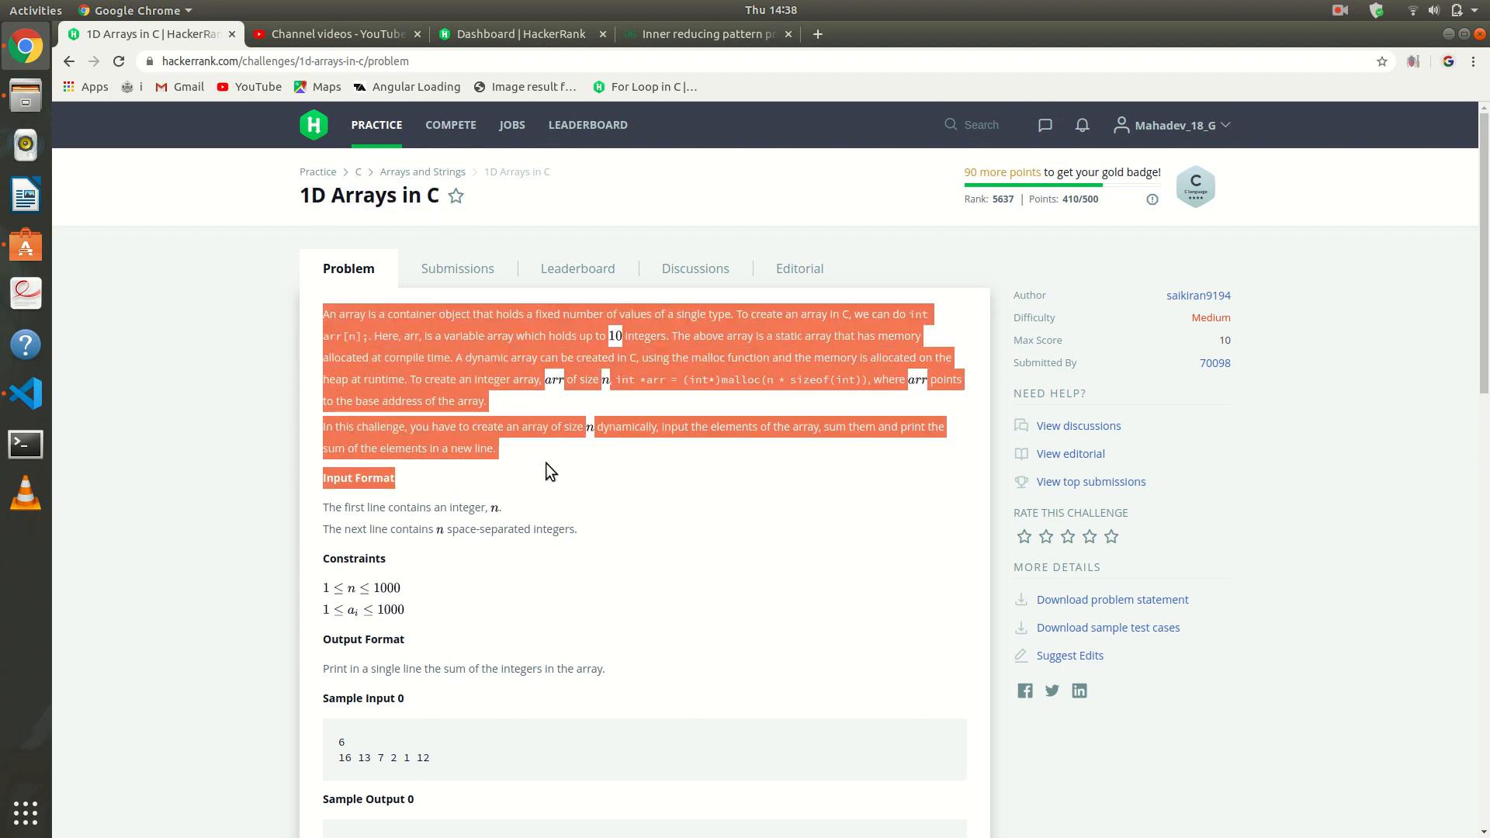
scroll("down", 3)
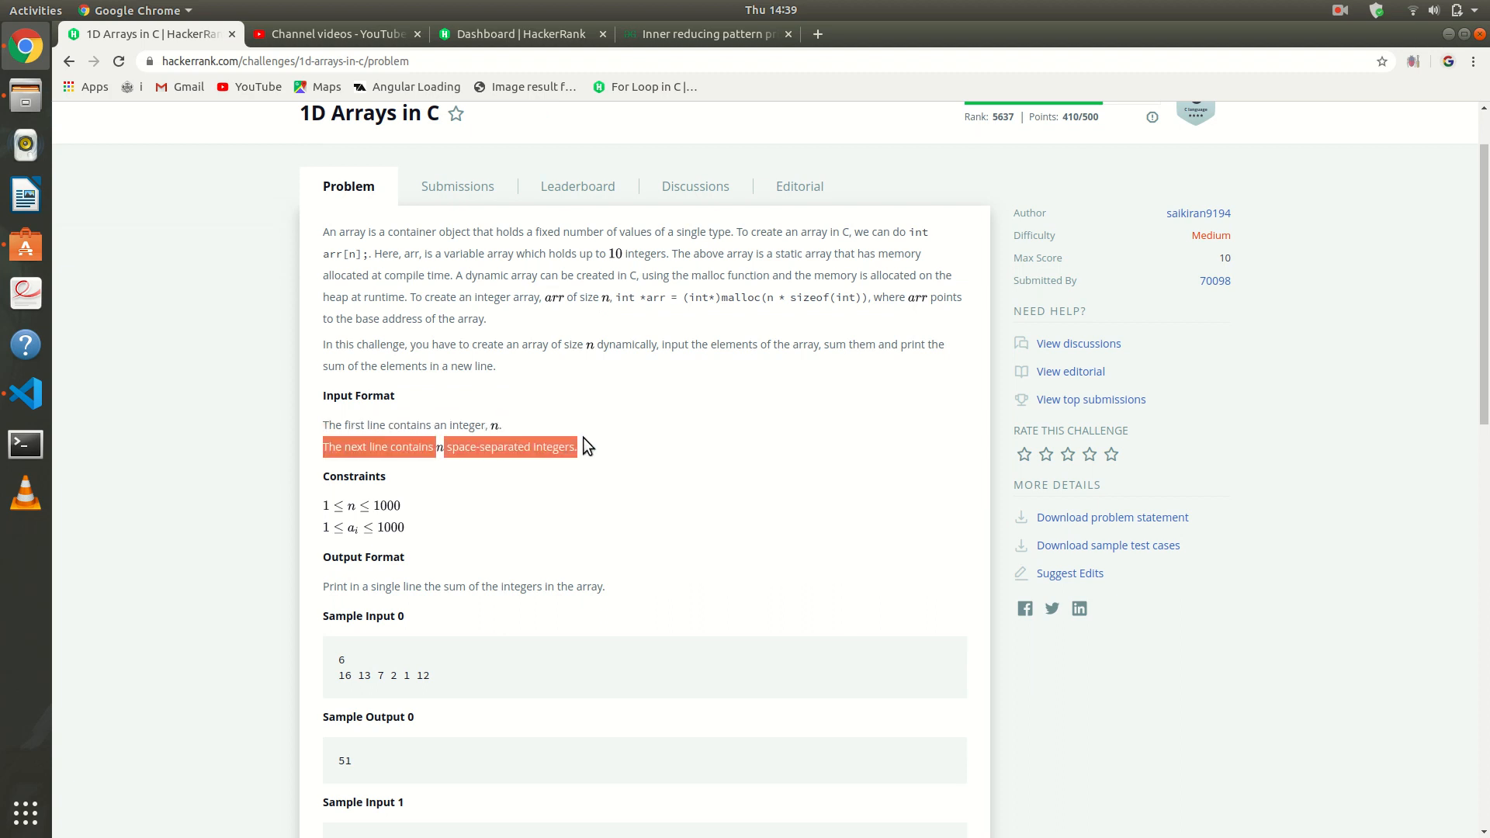
scroll("down", 3)
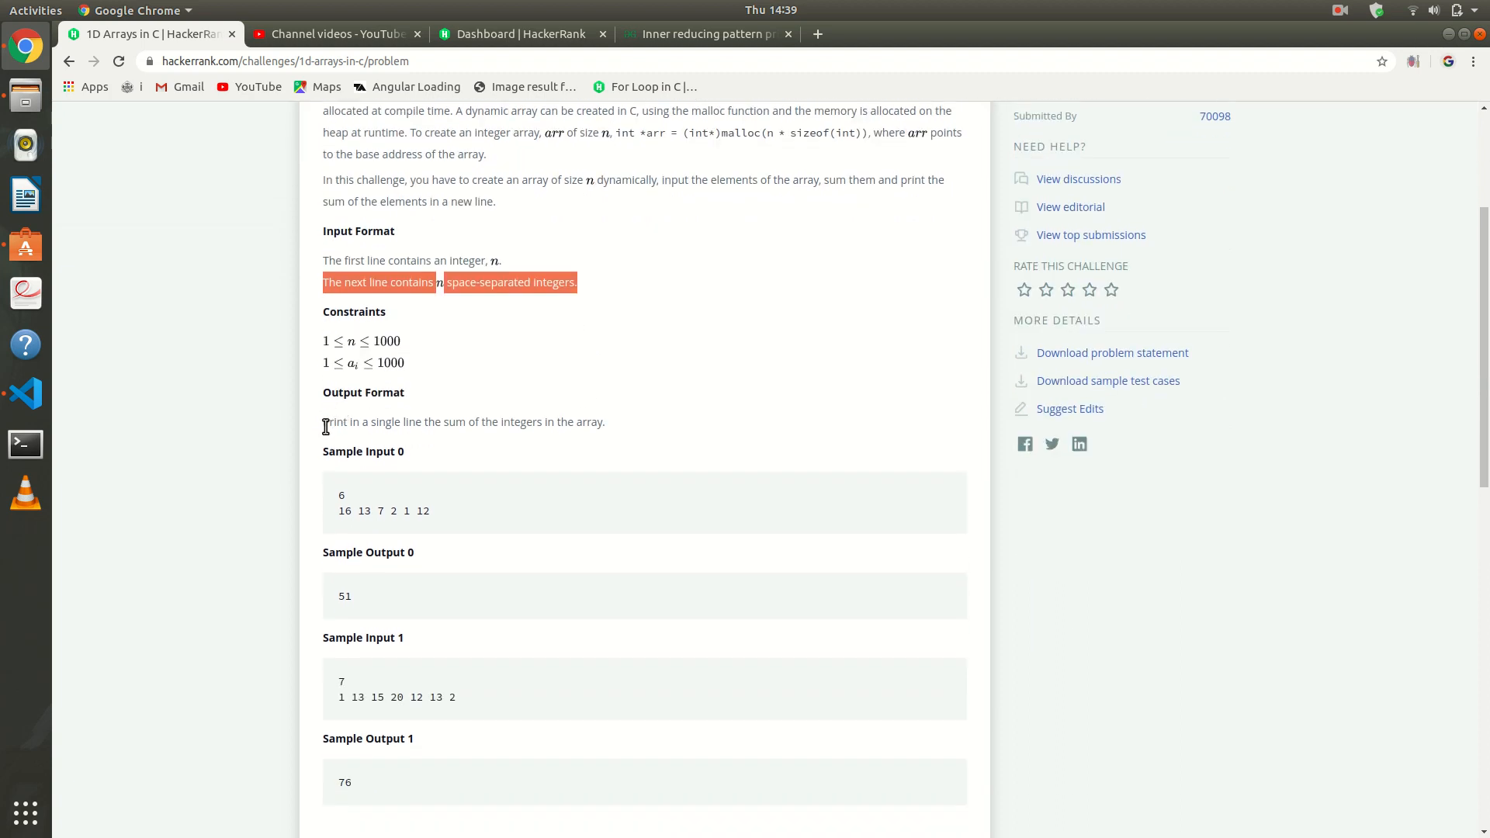
mouse_move(499, 428)
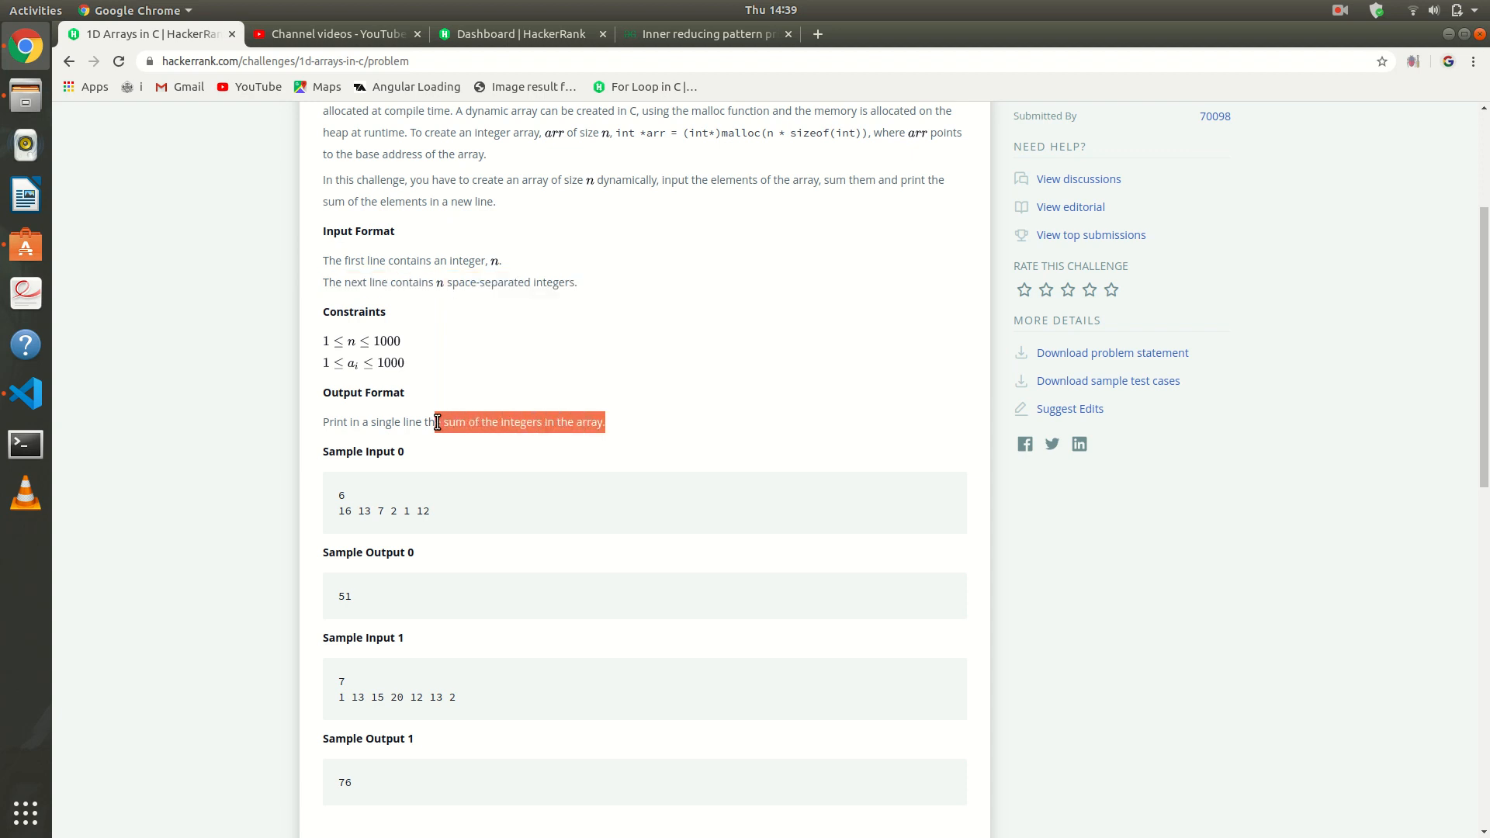
mouse_move(438, 469)
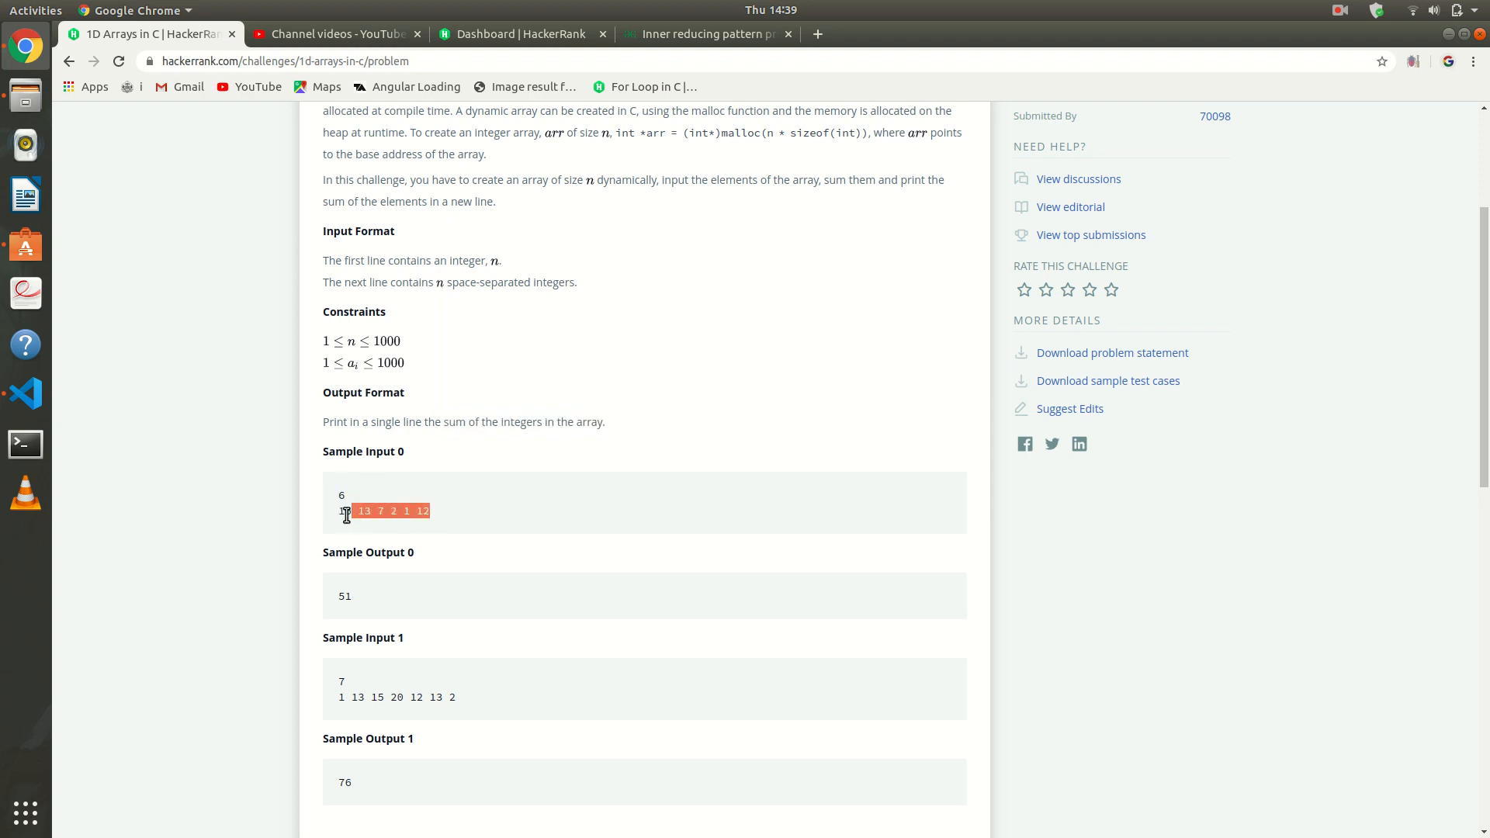
Review the sample inputs/outputs and select the placeholder comment in the starter code.
scroll("down", 3)
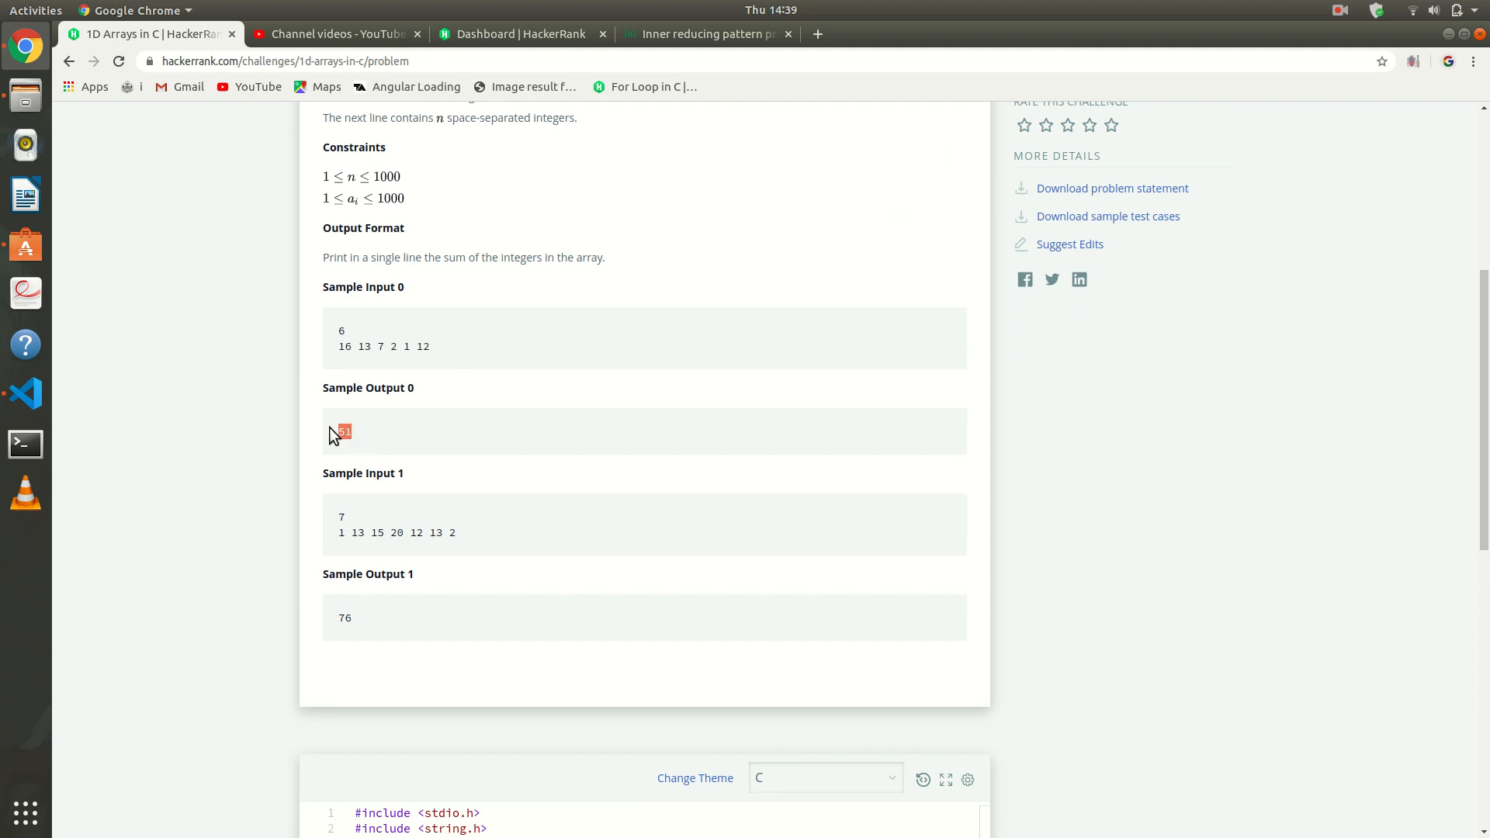
scroll("down", 3)
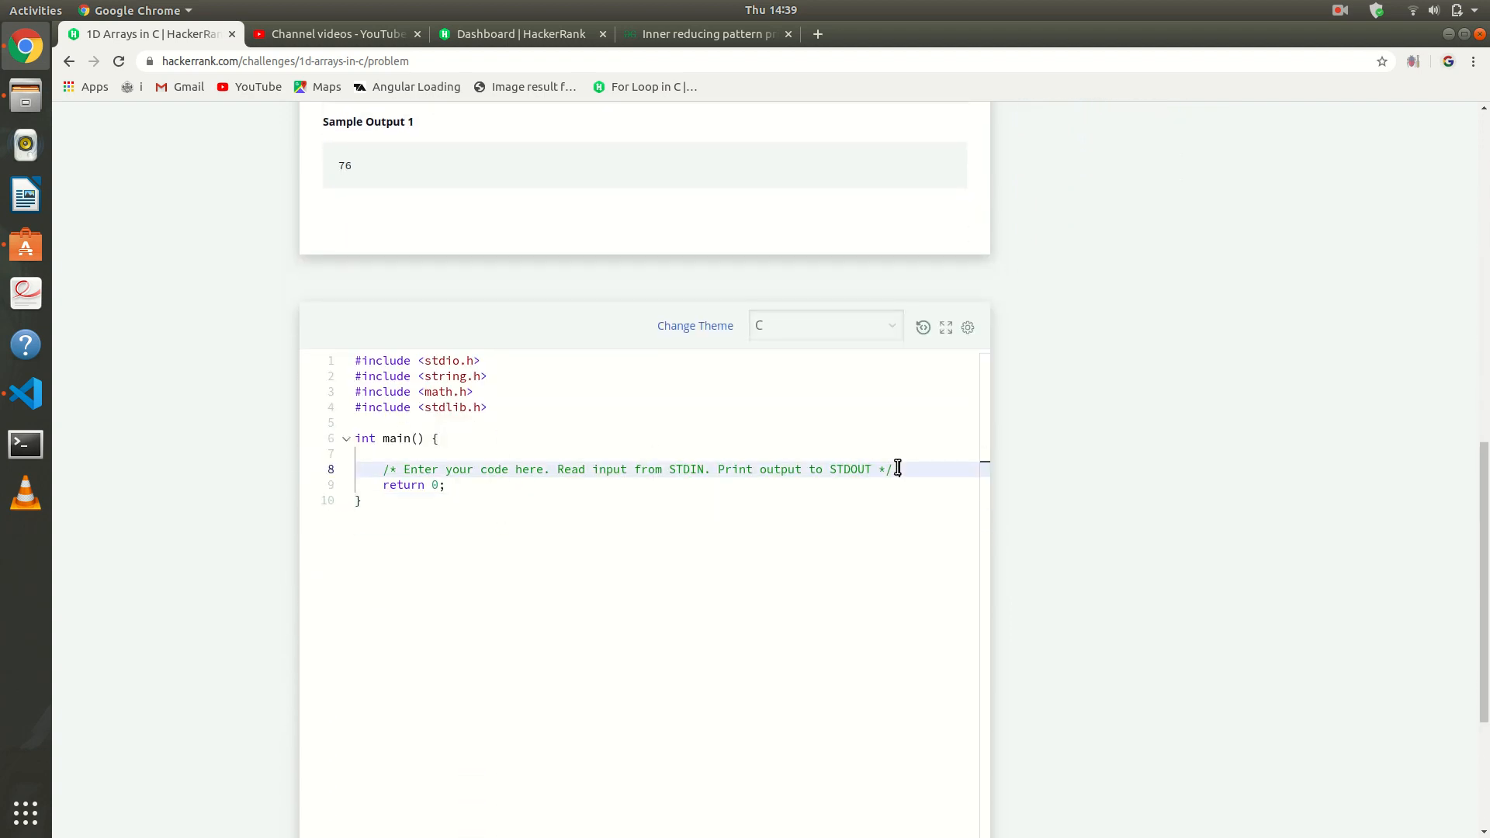
left_click_drag(890, 469, 382, 468)
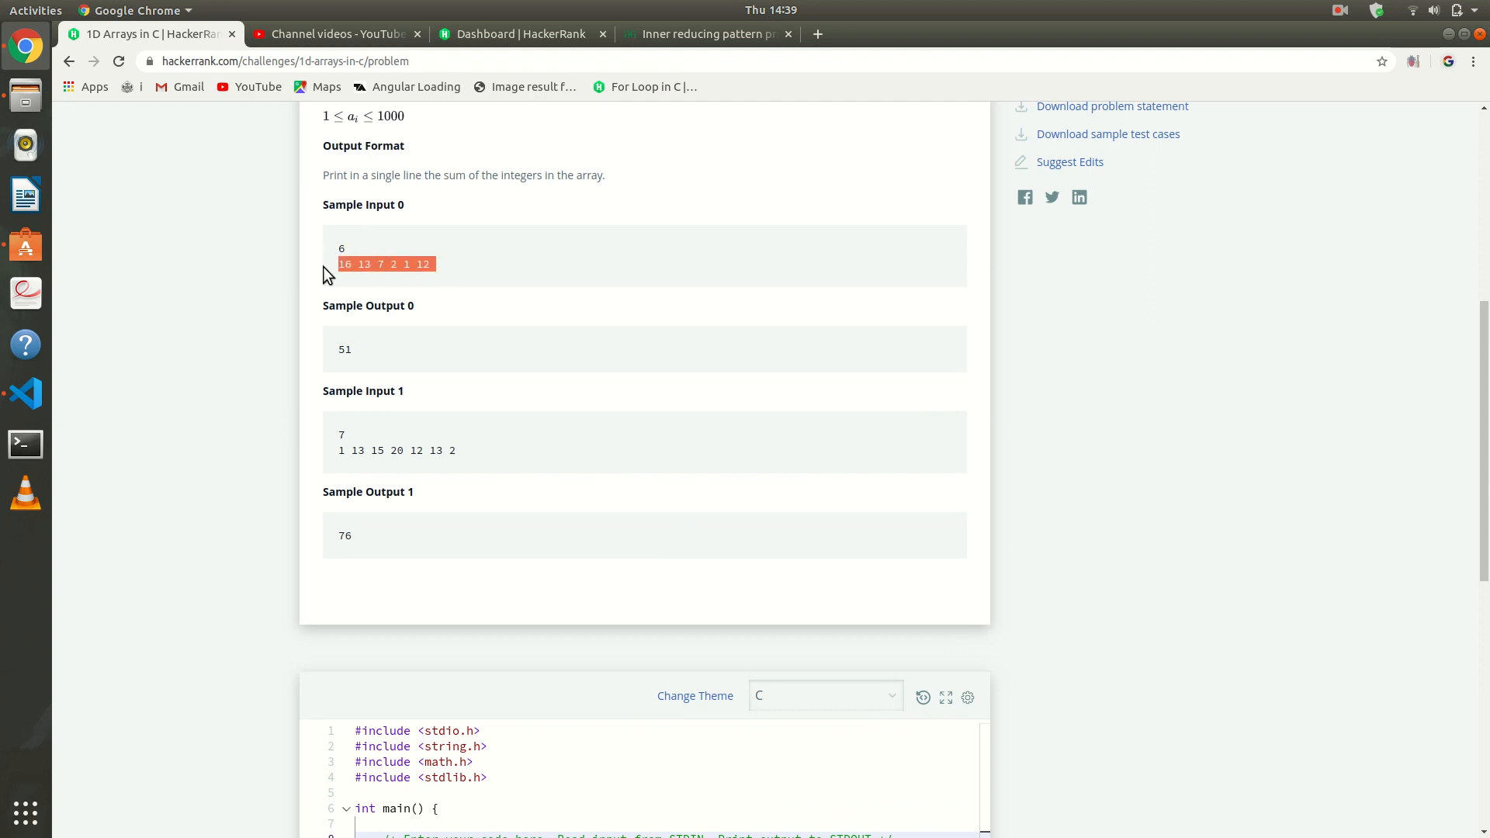
scroll("down", 3)
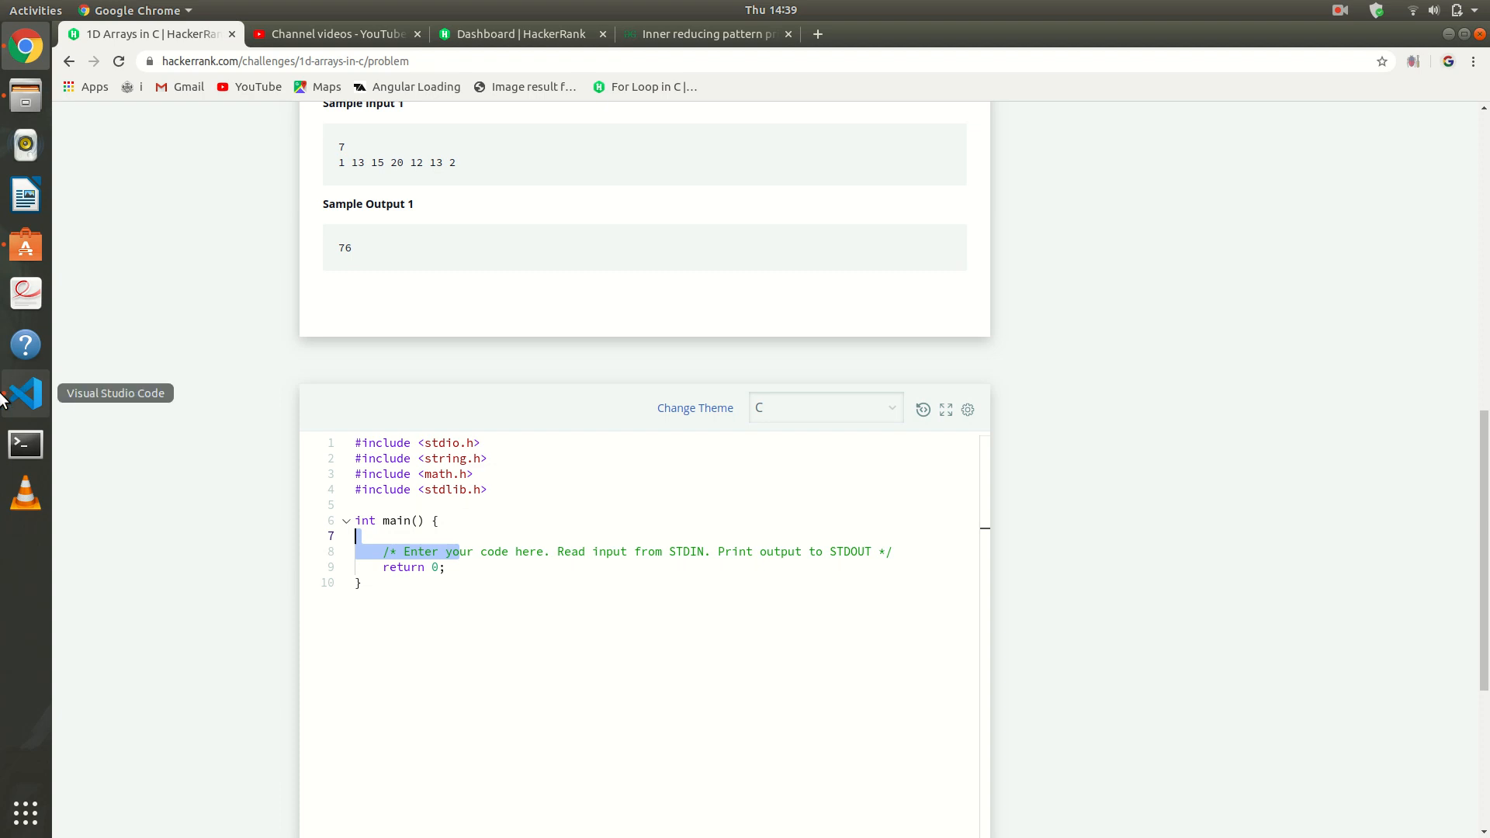
In n.c, declare int n in main and read it with scanf("%d", &n).
left_click(25, 395)
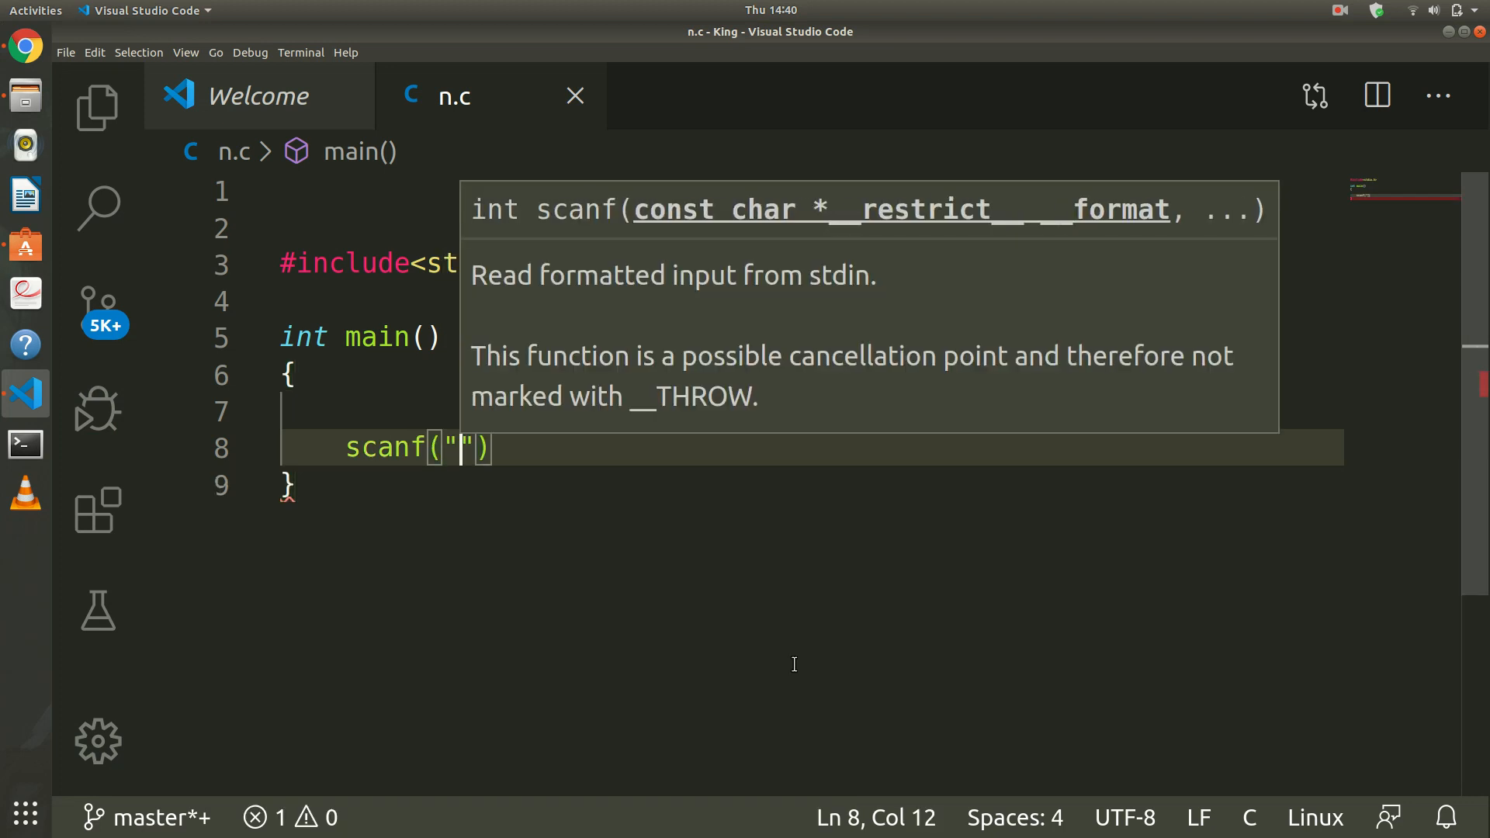
type("%d")
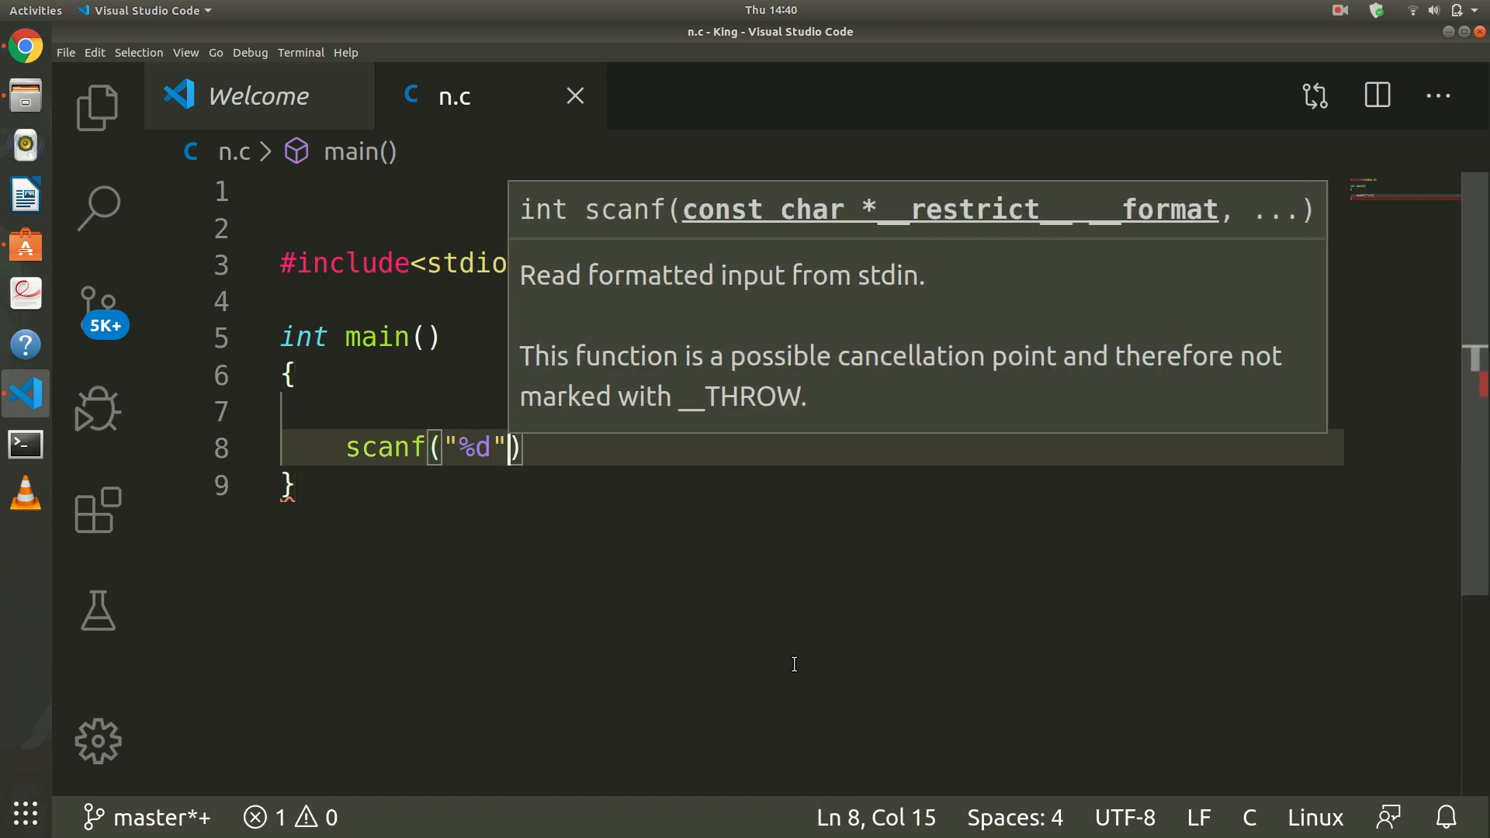
type(",")
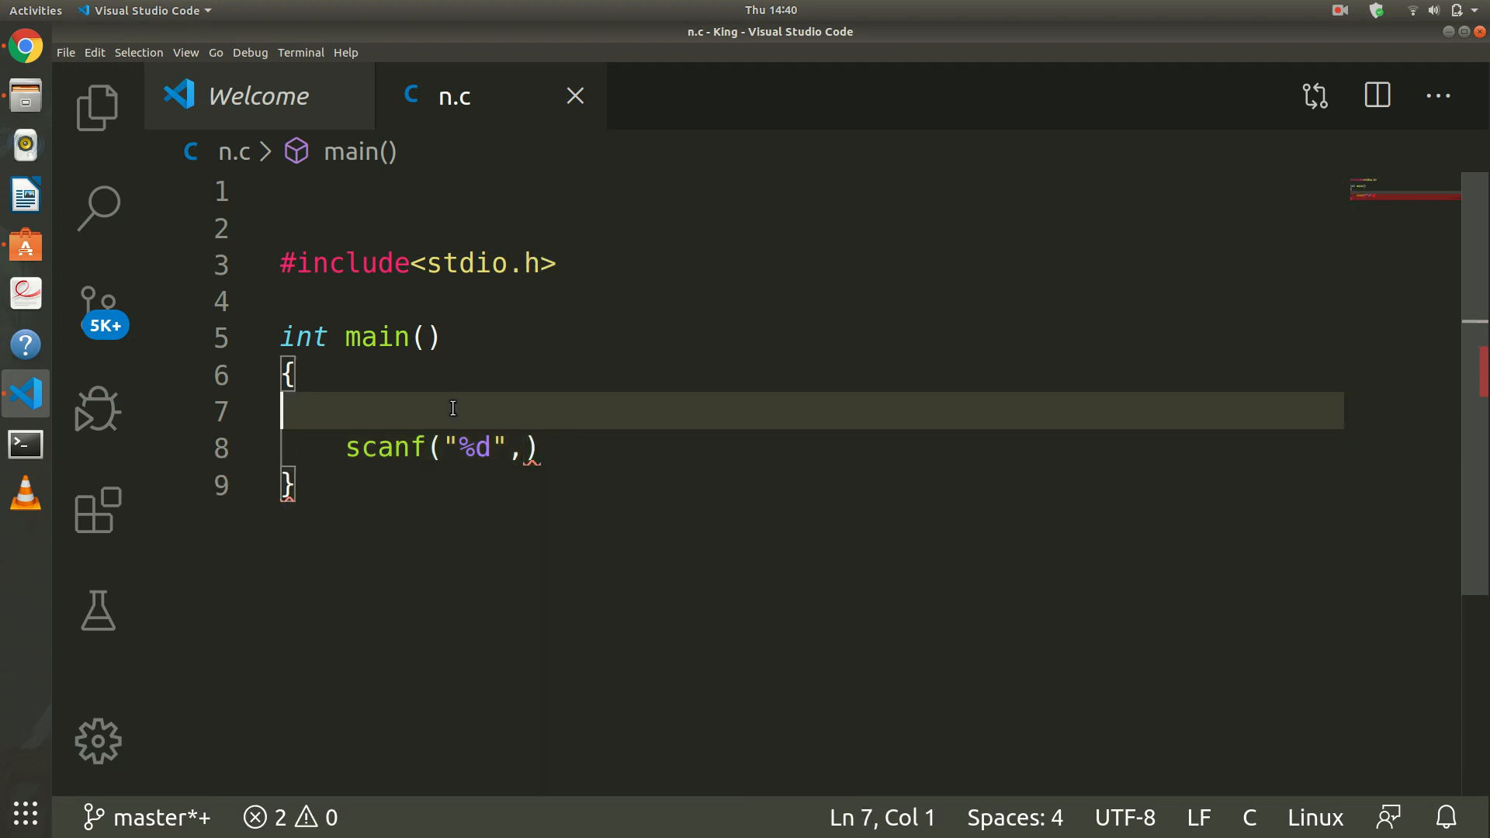
type("int n;")
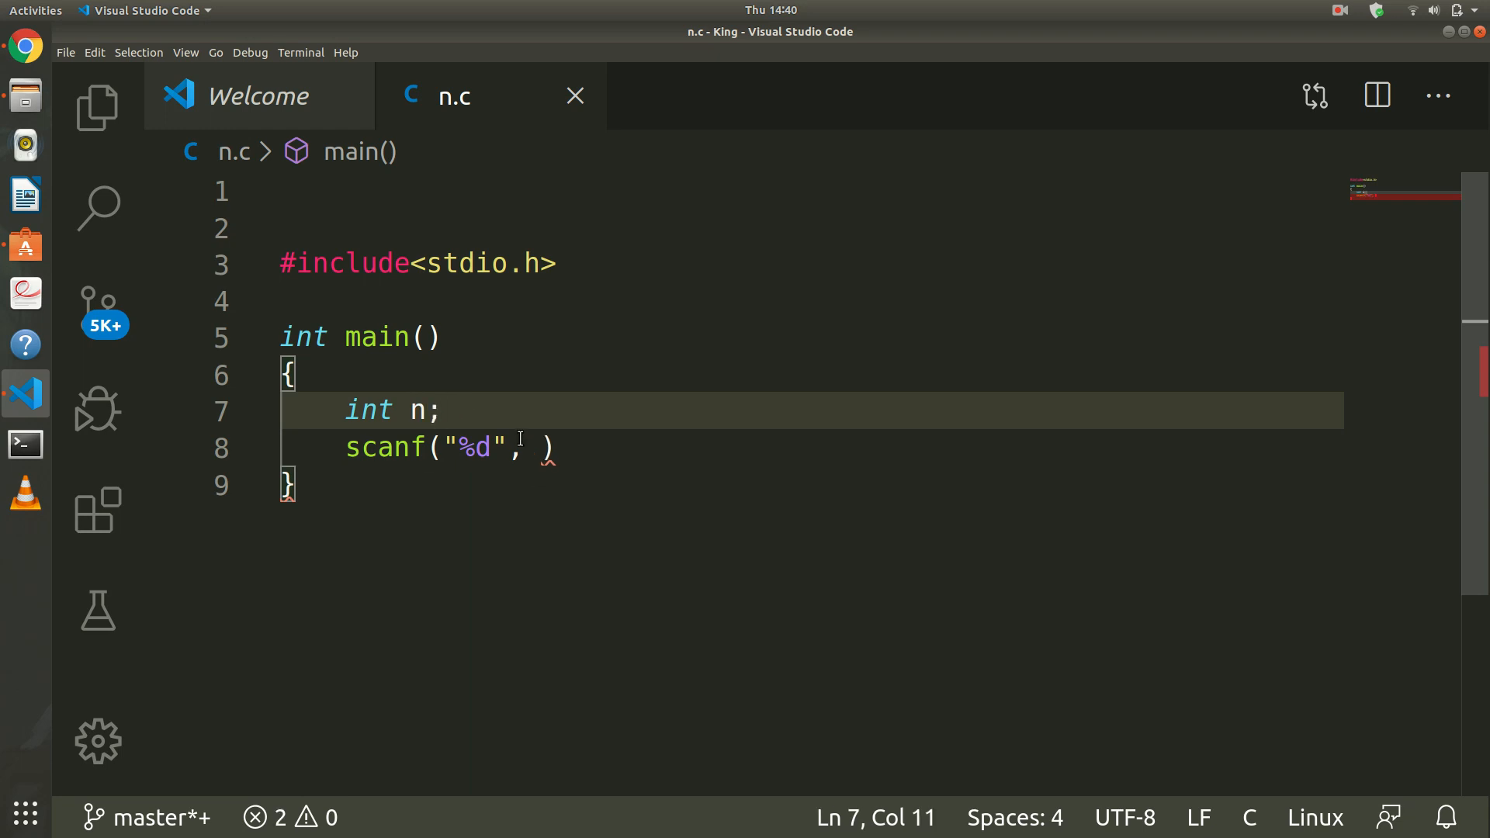
type("&")
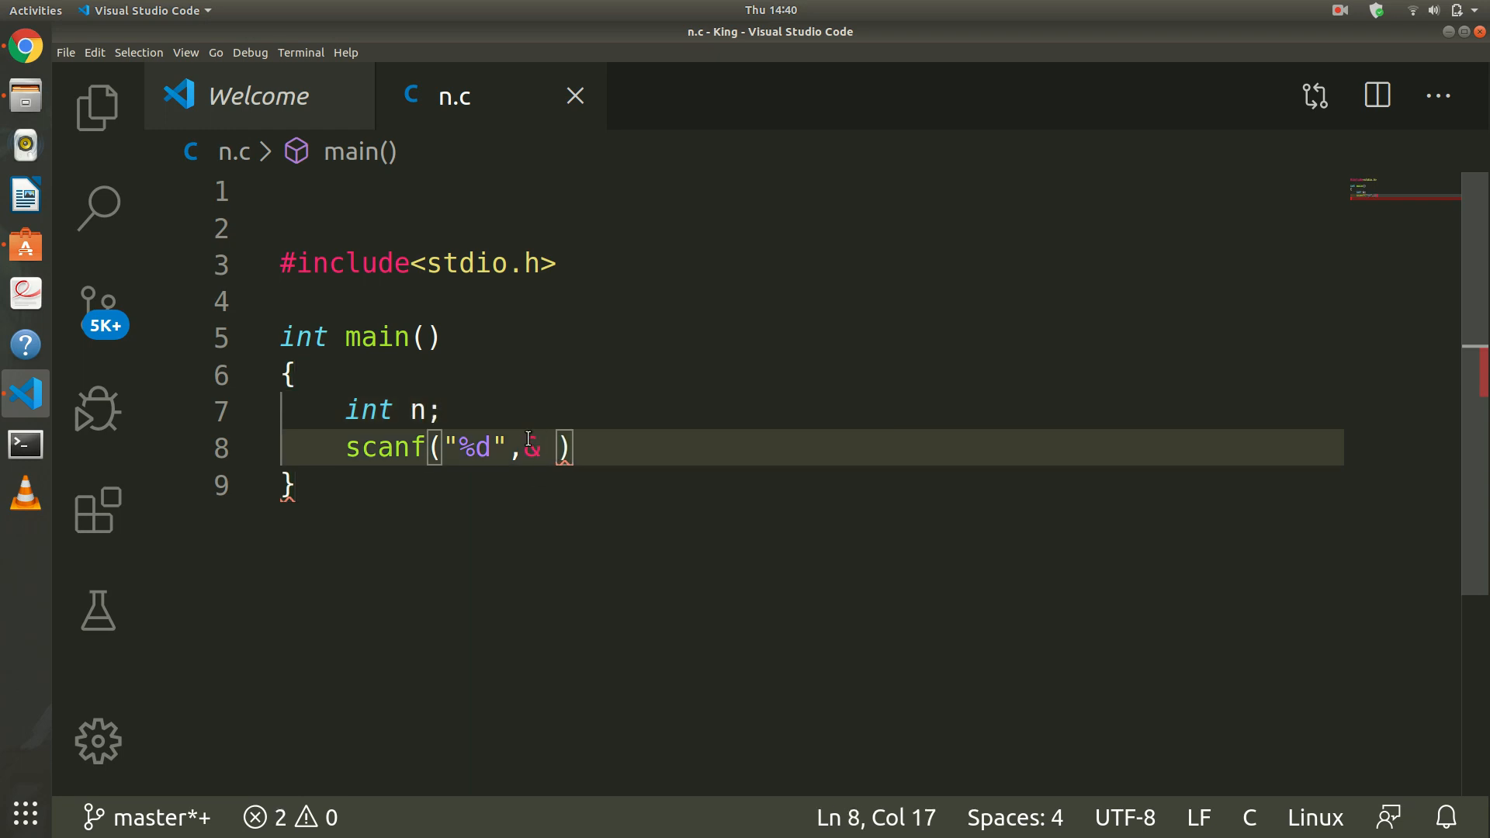
type("n")
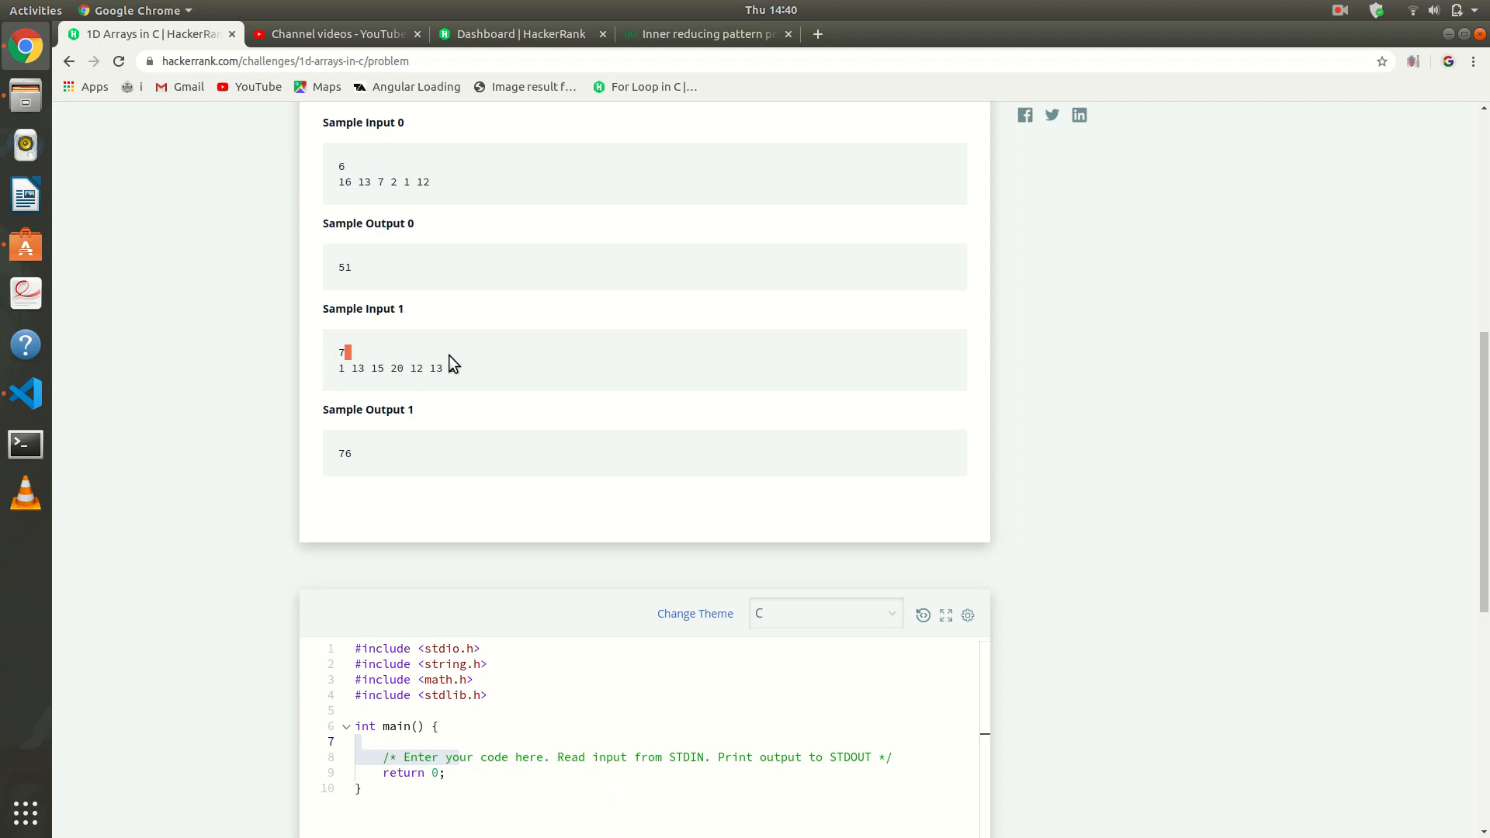
Check Sample Input 1's count and numbers, then return to the C file.
left_click_drag(340, 369, 454, 369)
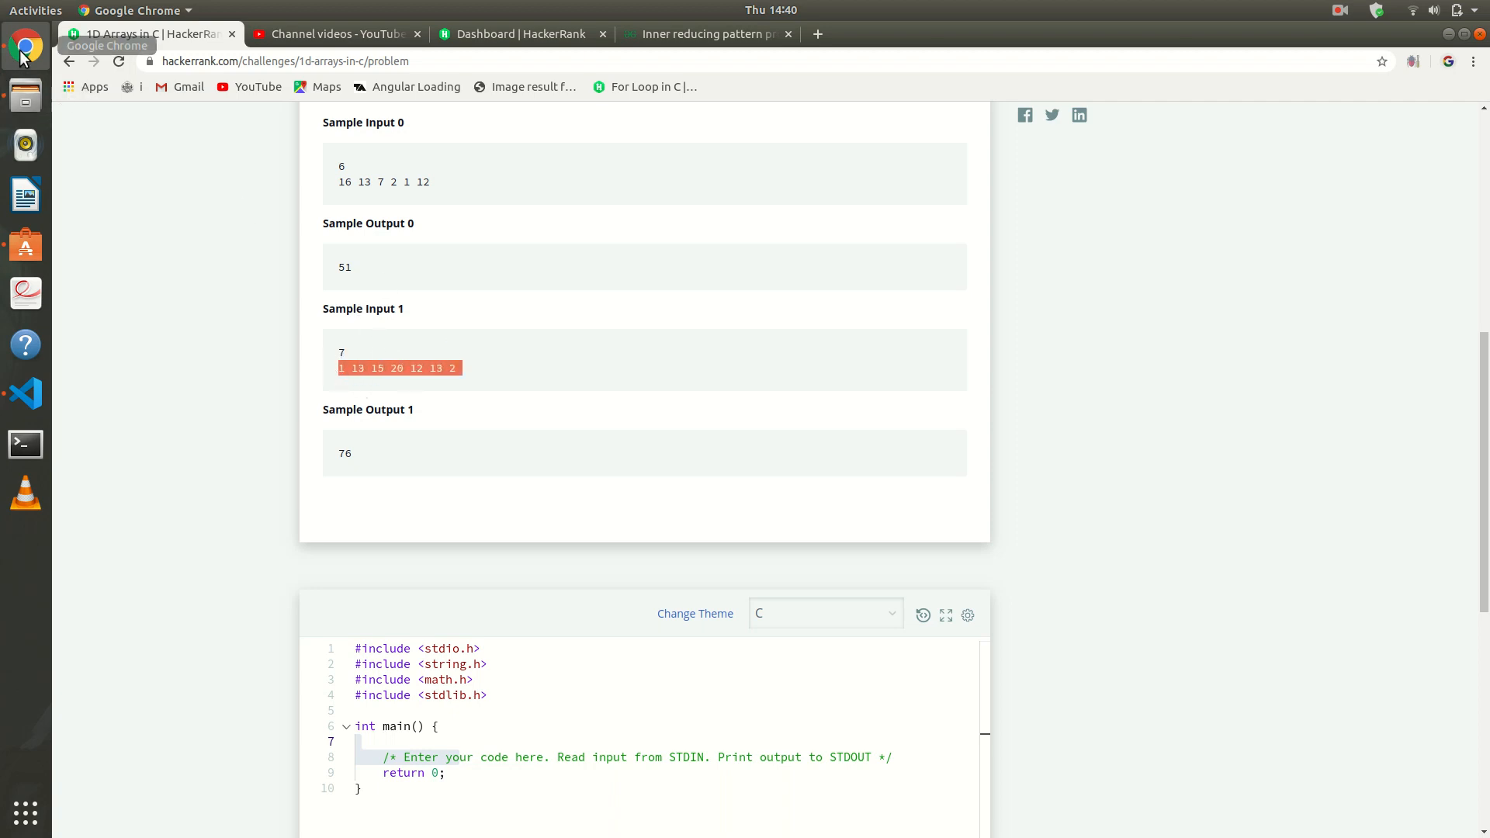
left_click(25, 393)
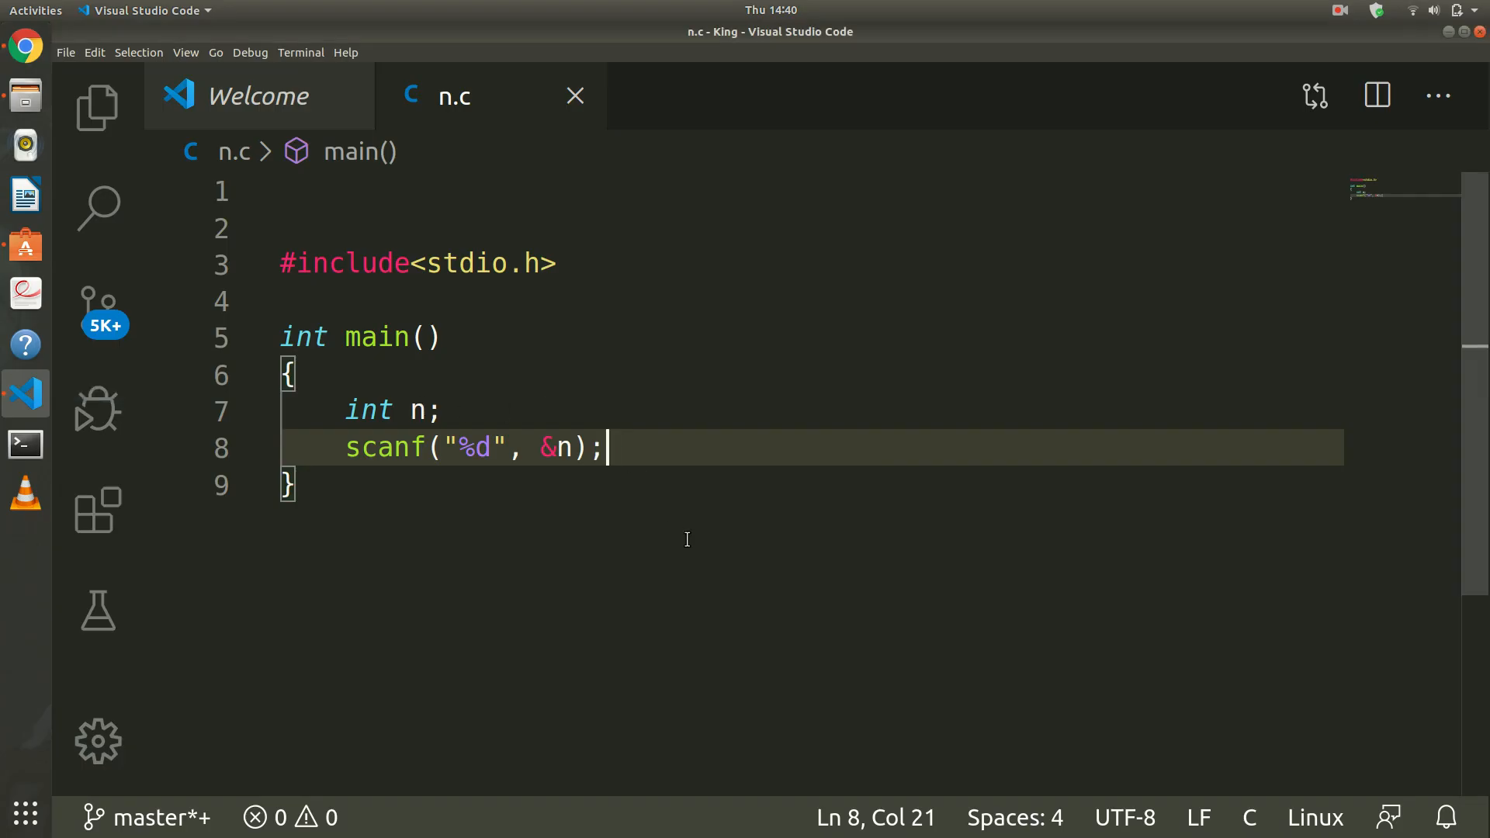
Declare int a[n] after the scanf and leave the insertion point after it.
key("Enter")
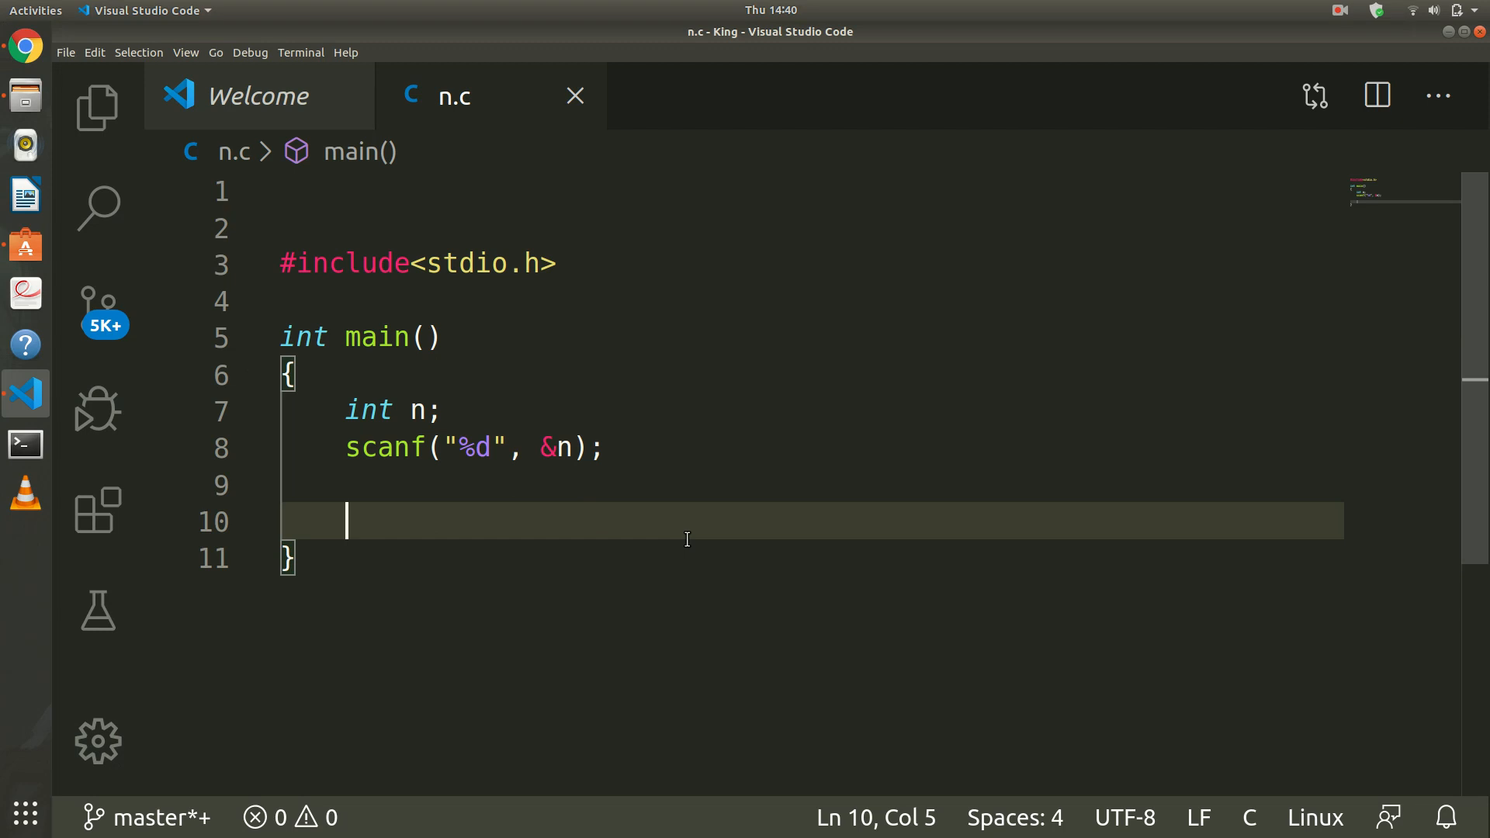
type("in")
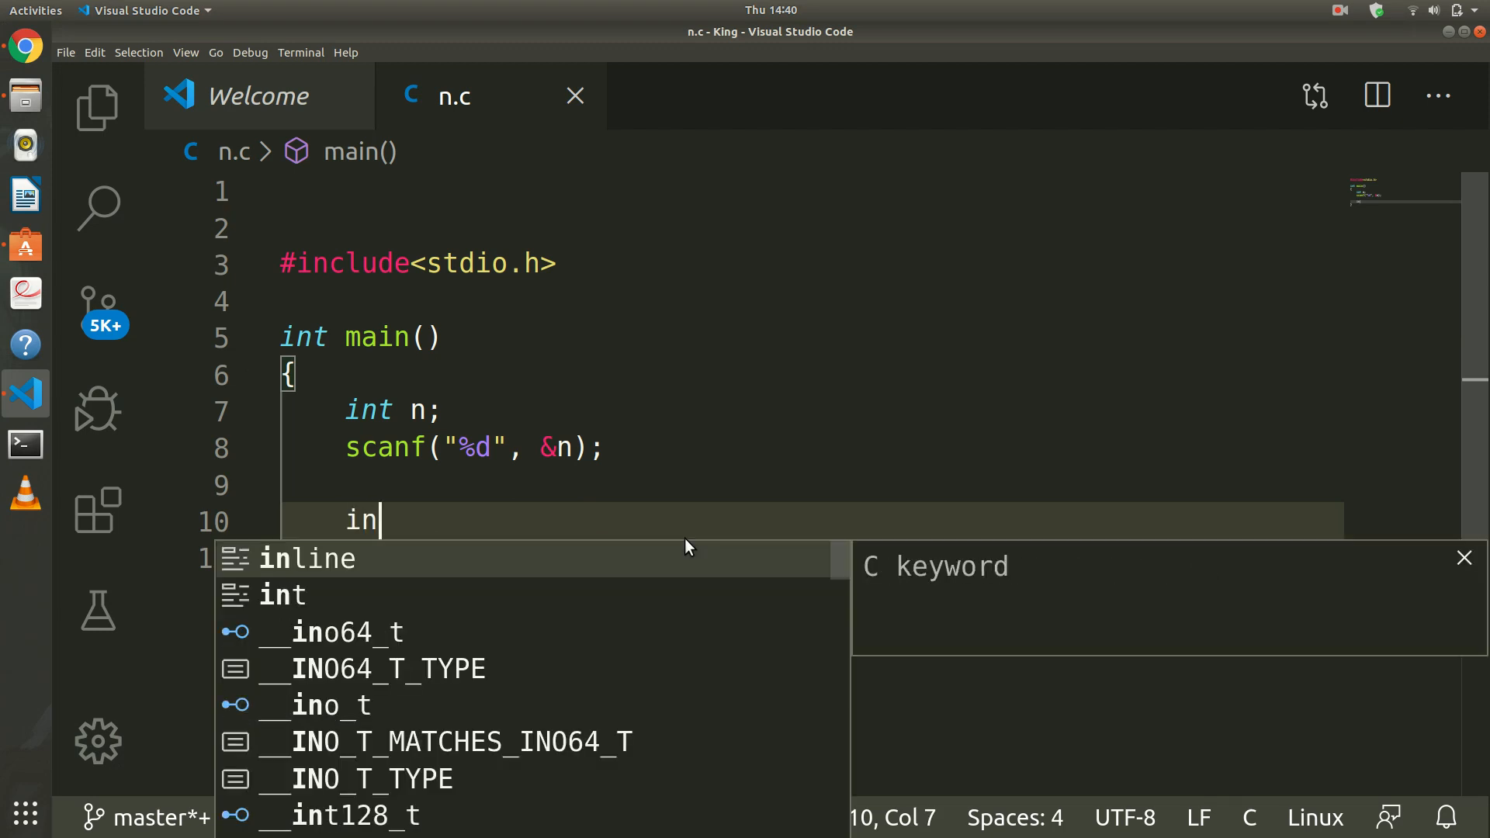
type("t a")
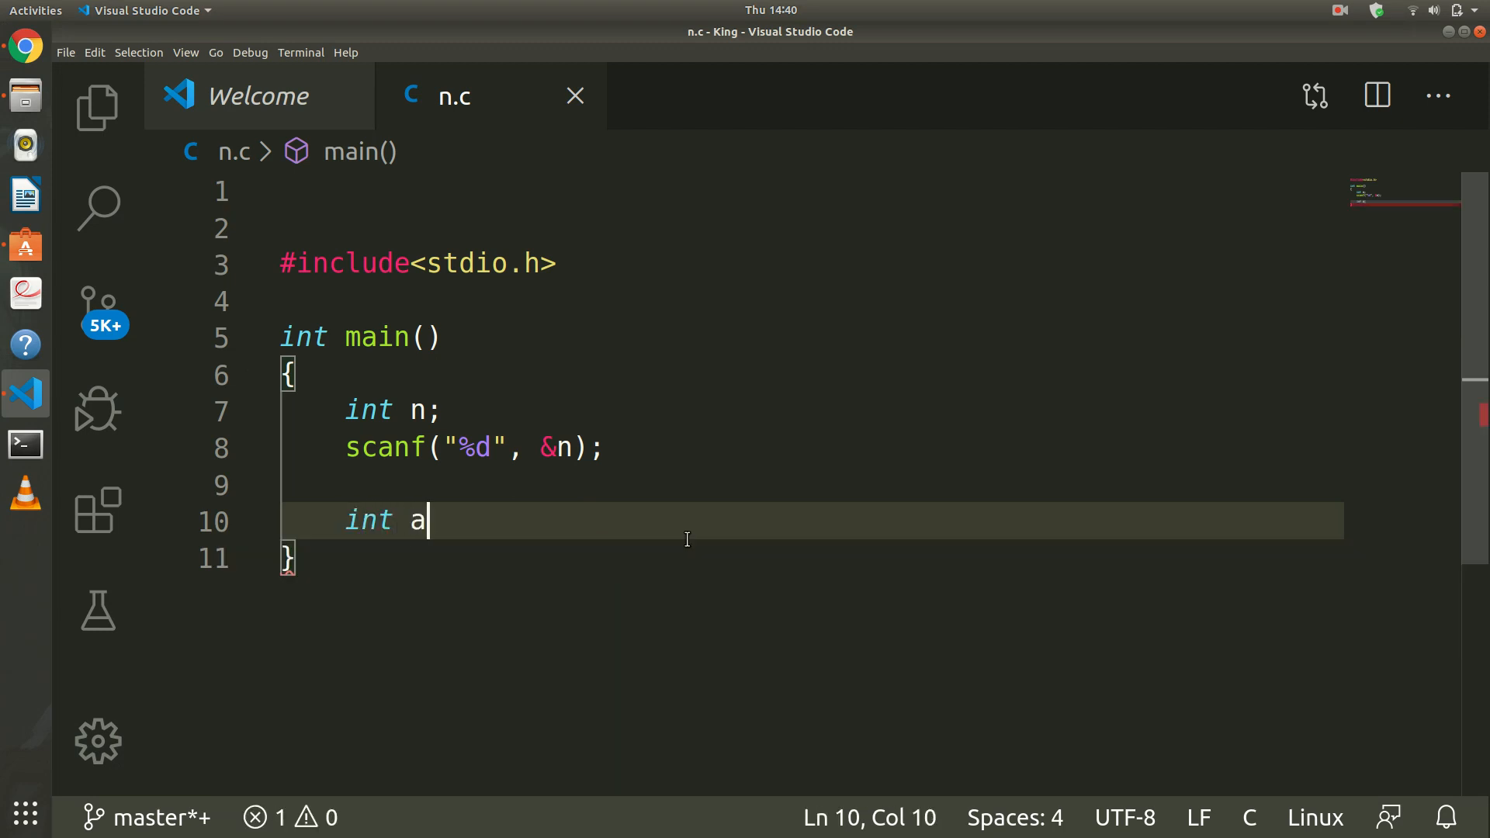
type("[")
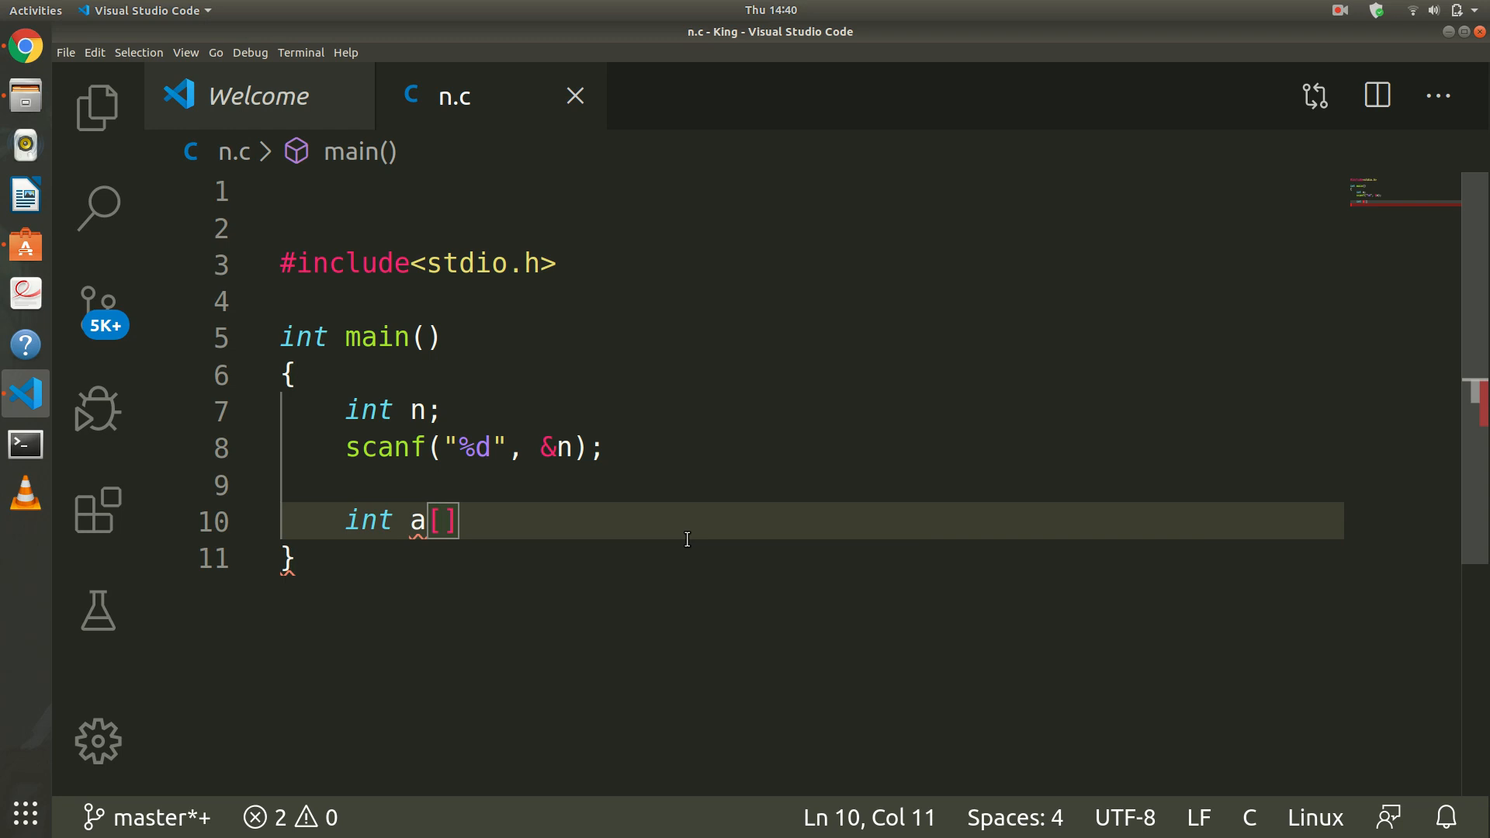
type("n")
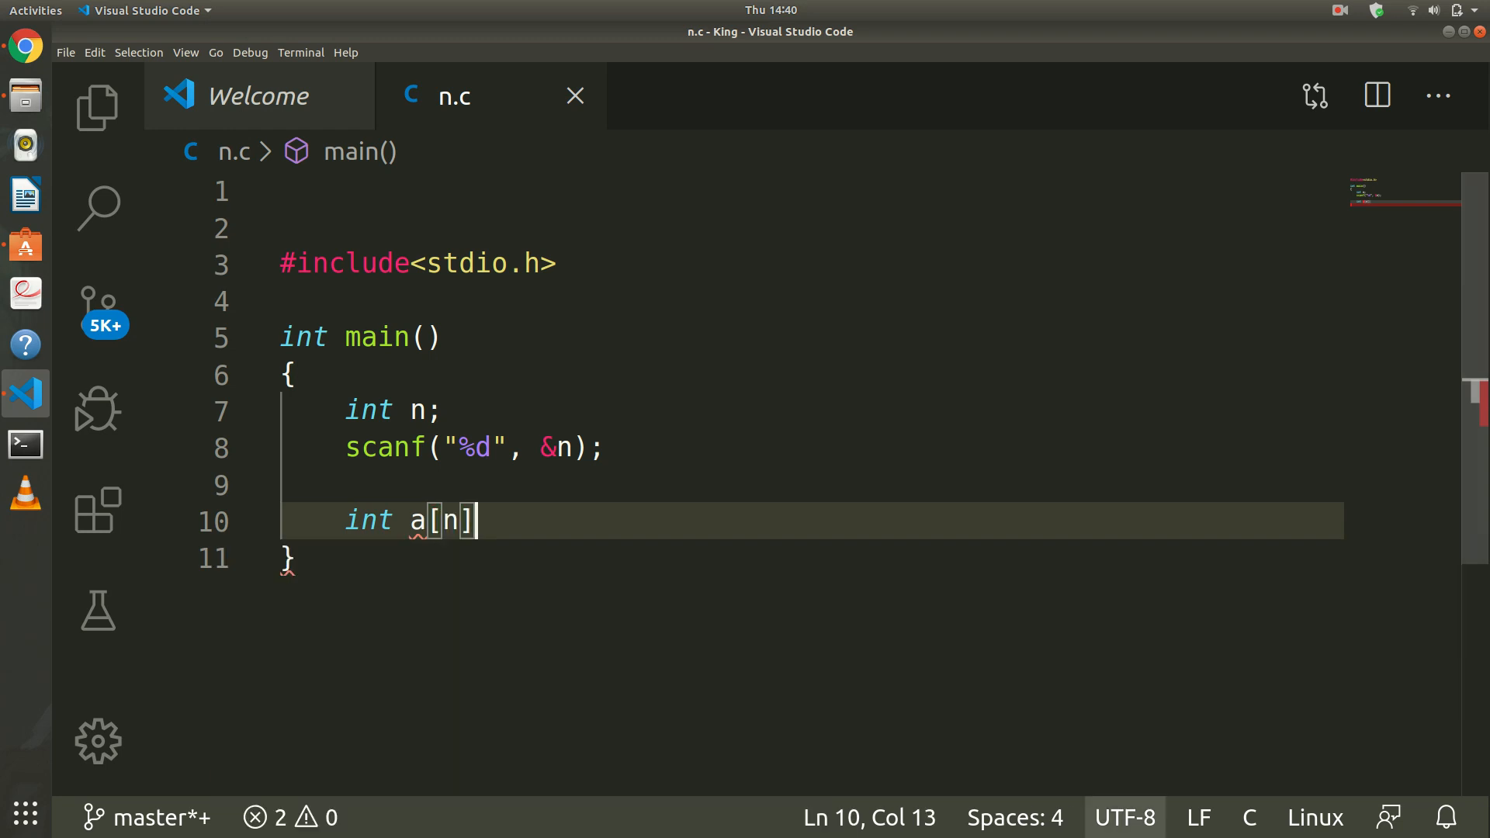
type(";")
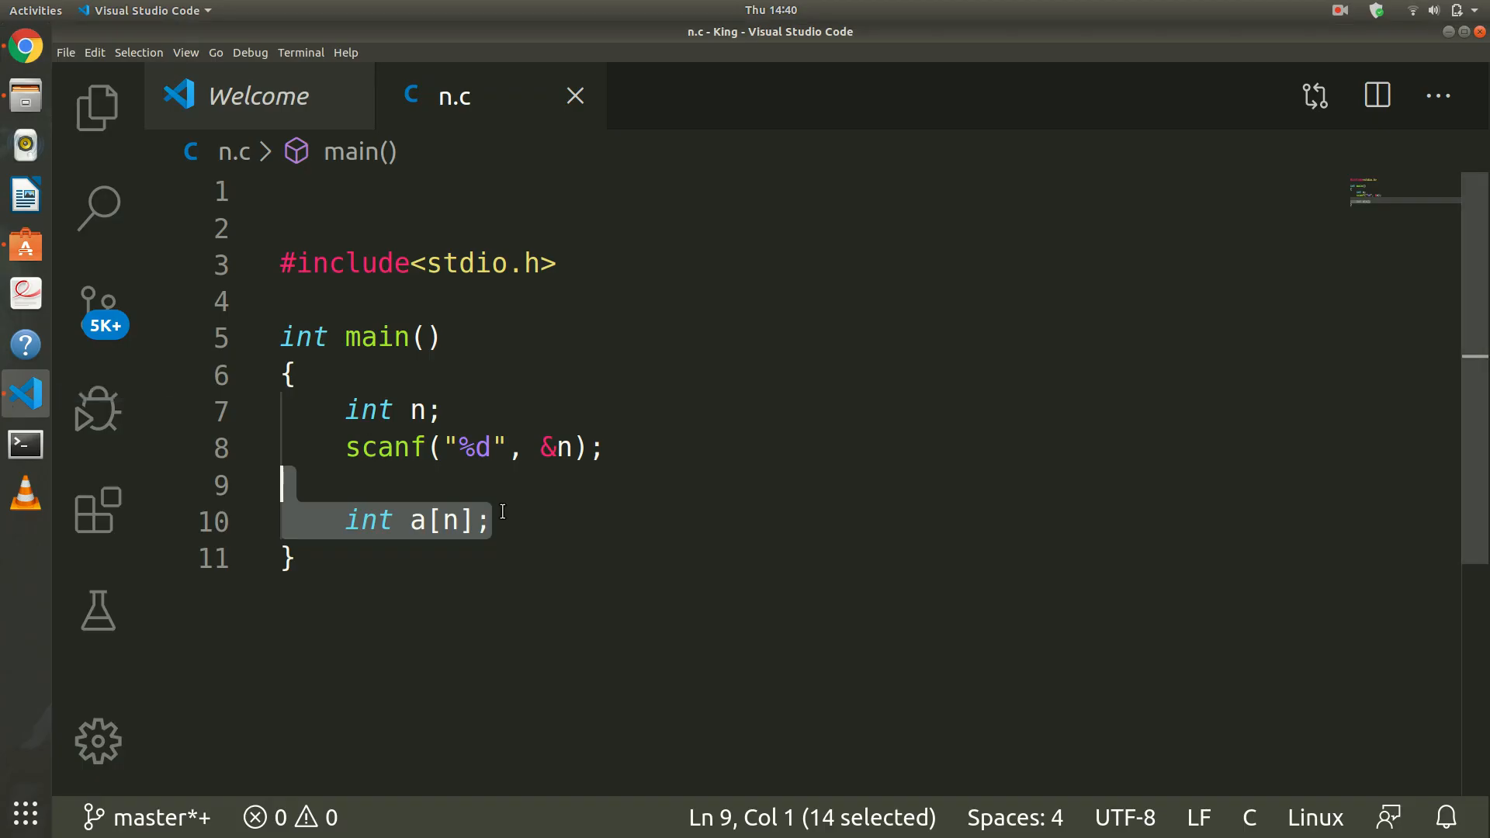
left_click(493, 522)
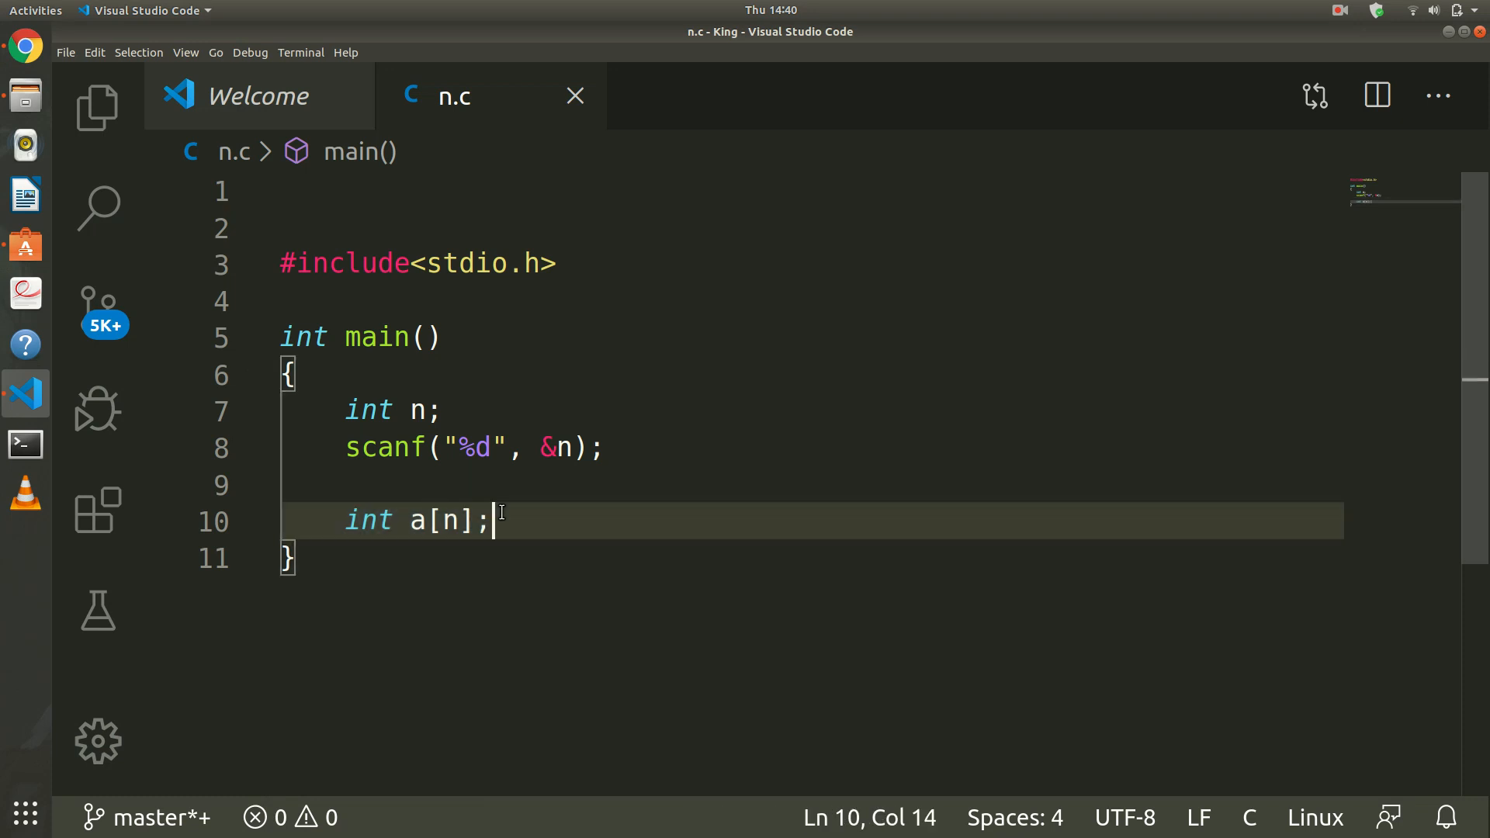
left_click(346, 522)
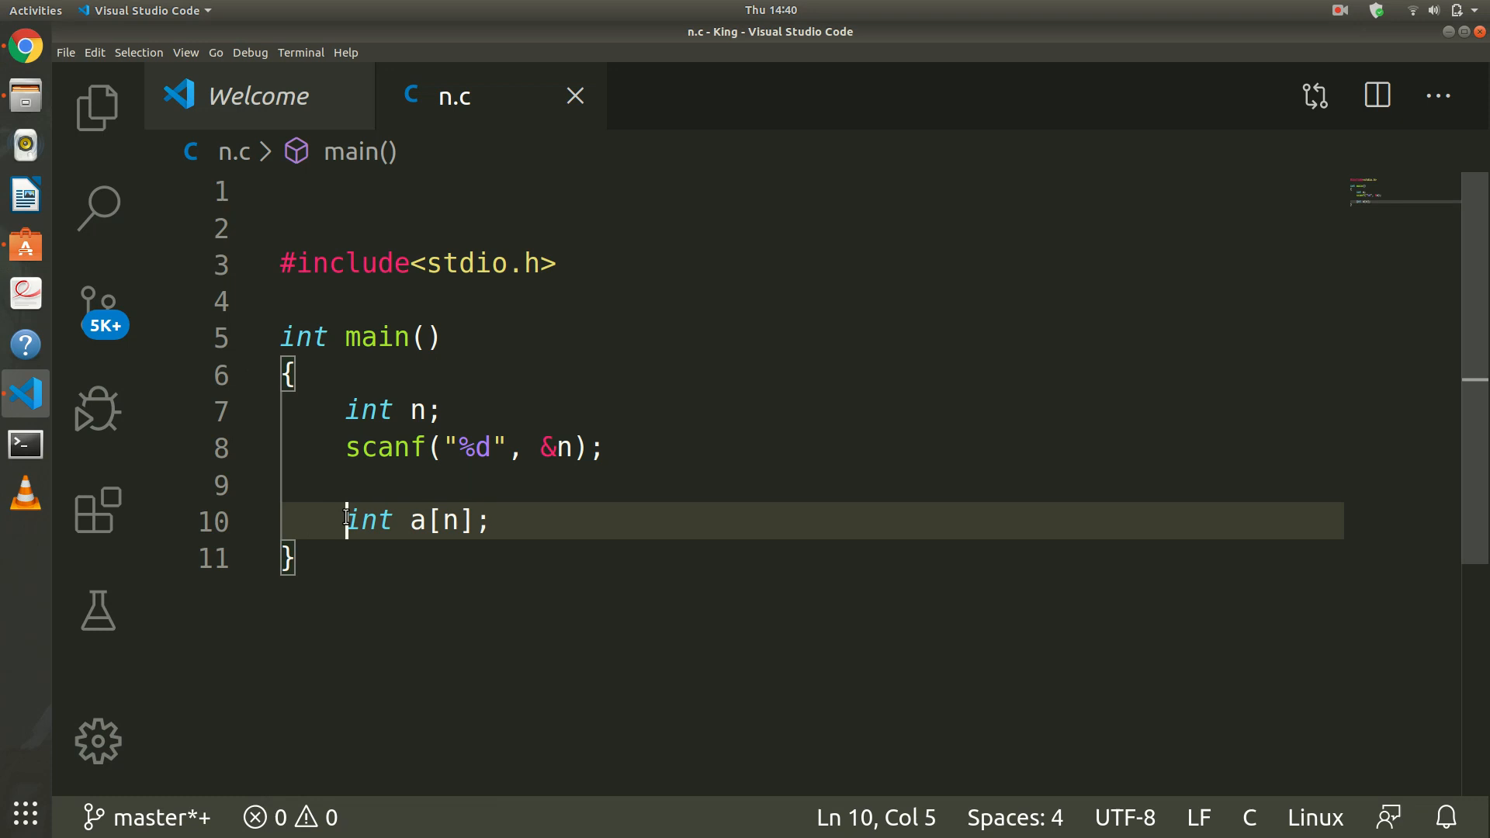
left_click(492, 522)
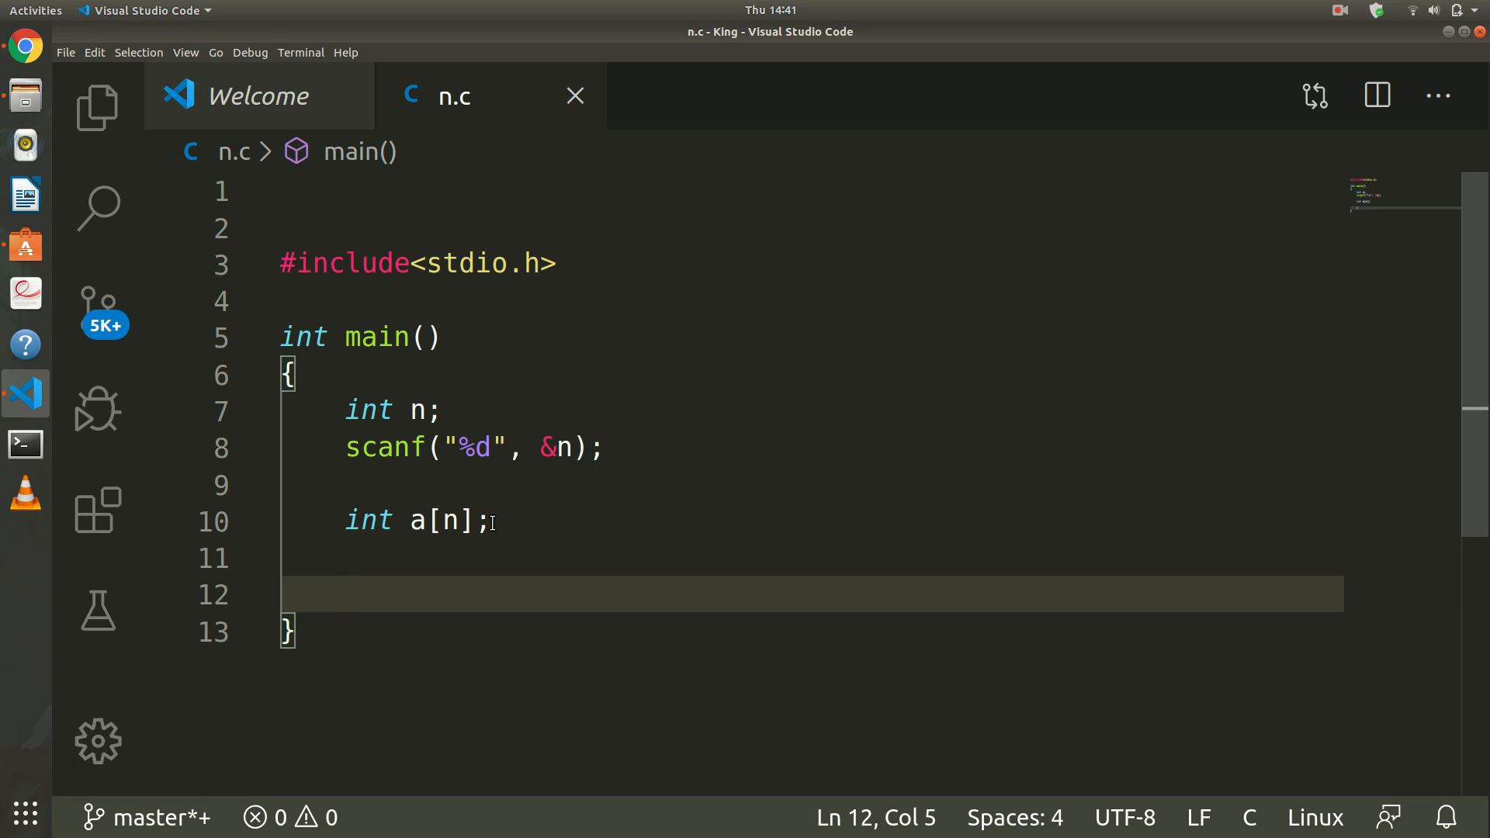
Allocate int *a=(int*)malloc(sizeof(int)*n) and comment out int a[n].
type("int")
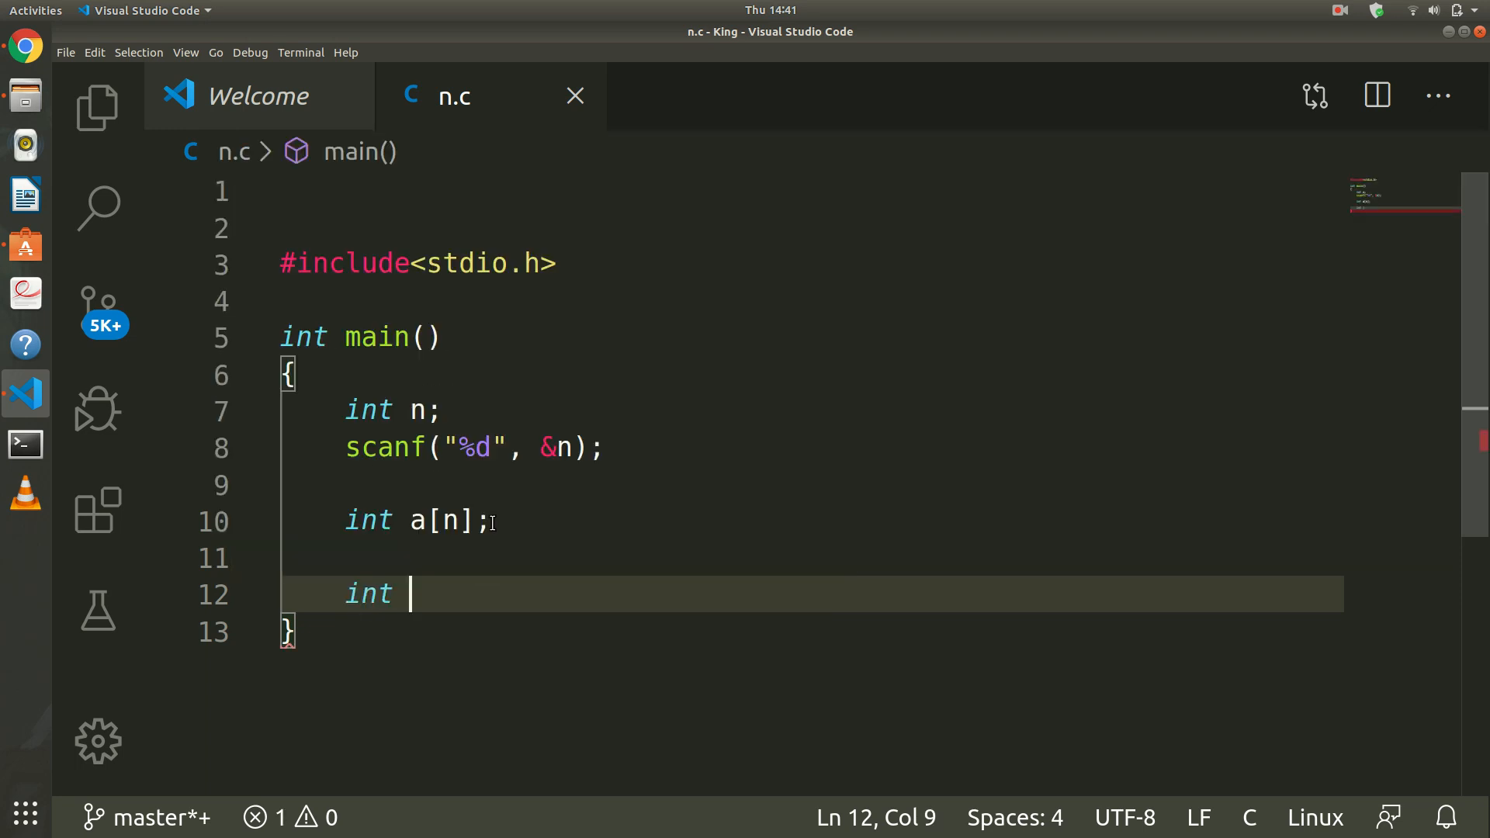
type("*a")
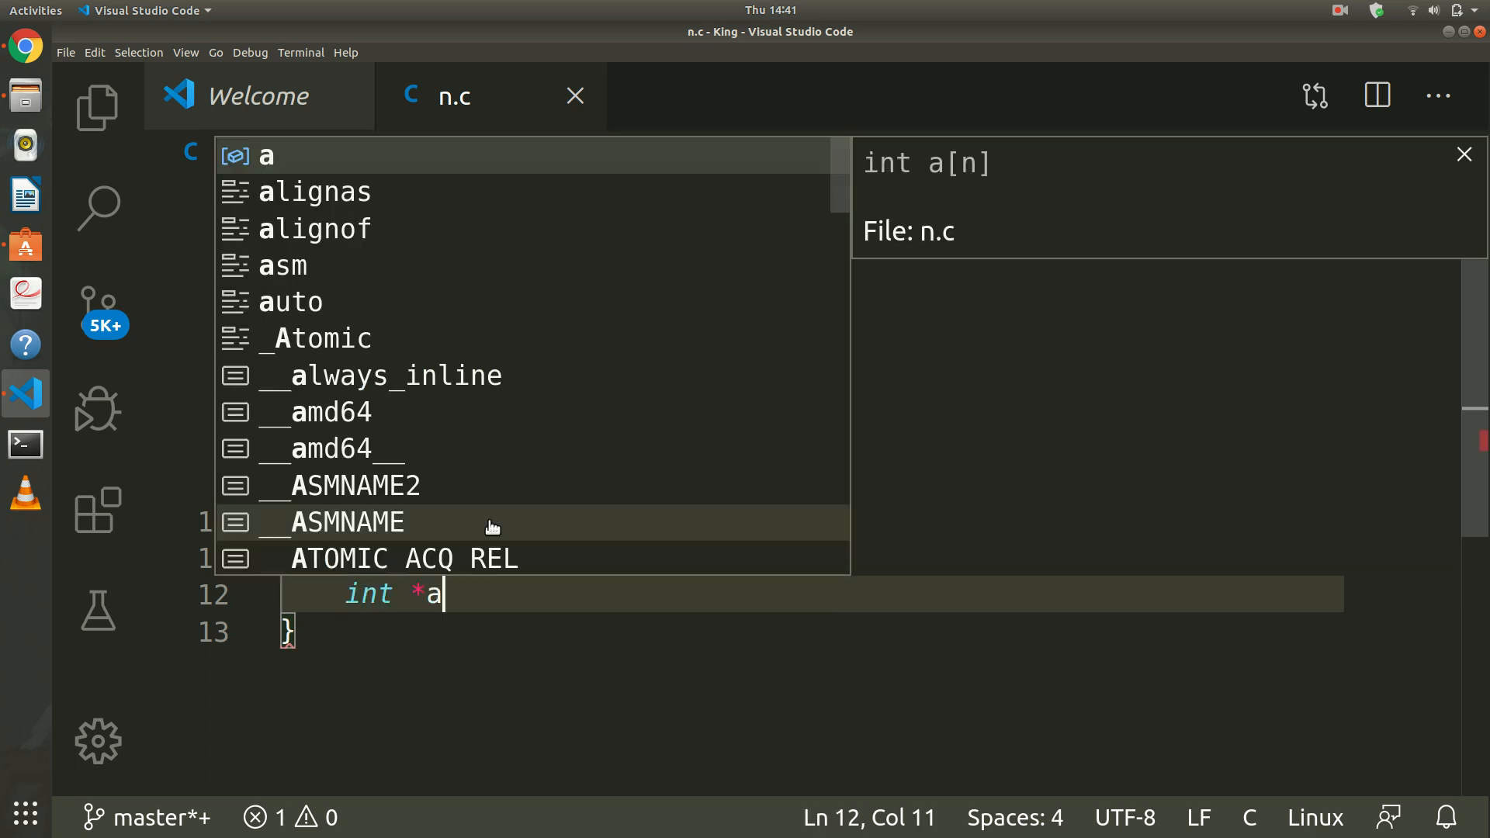
type("=")
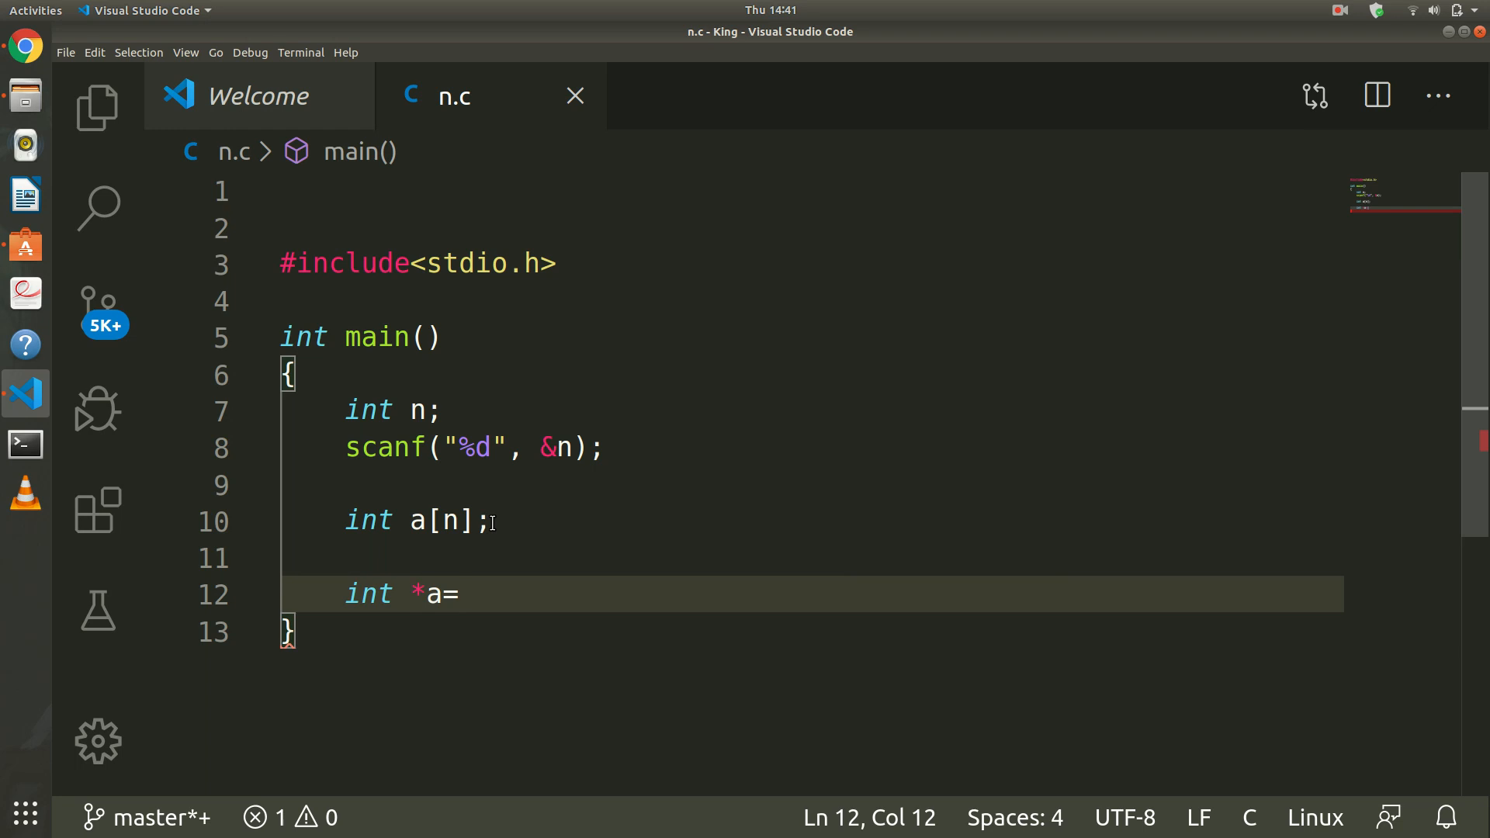
type("(int)")
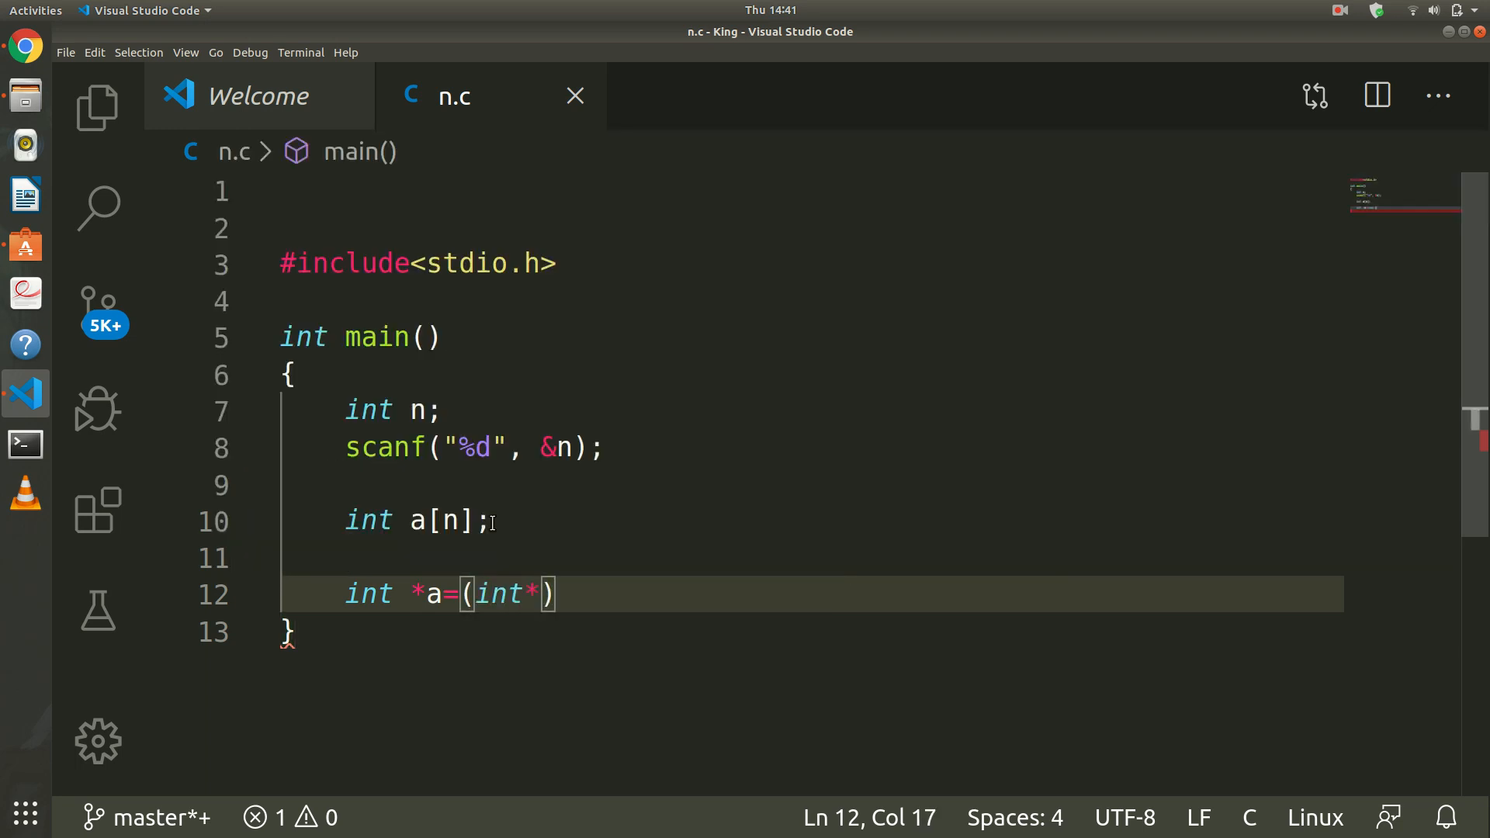
type("malloc(")
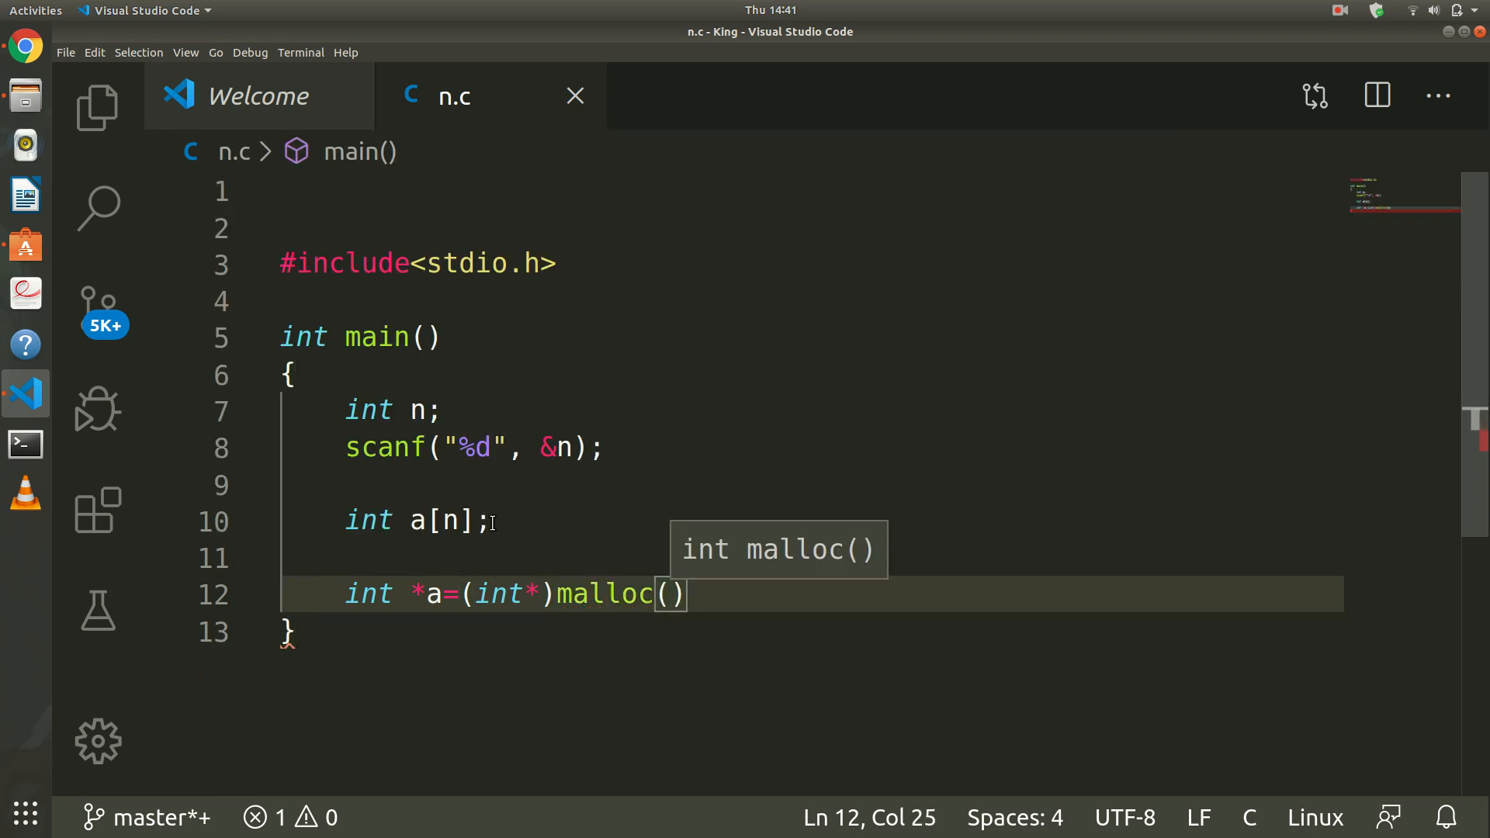
type("sizeof()")
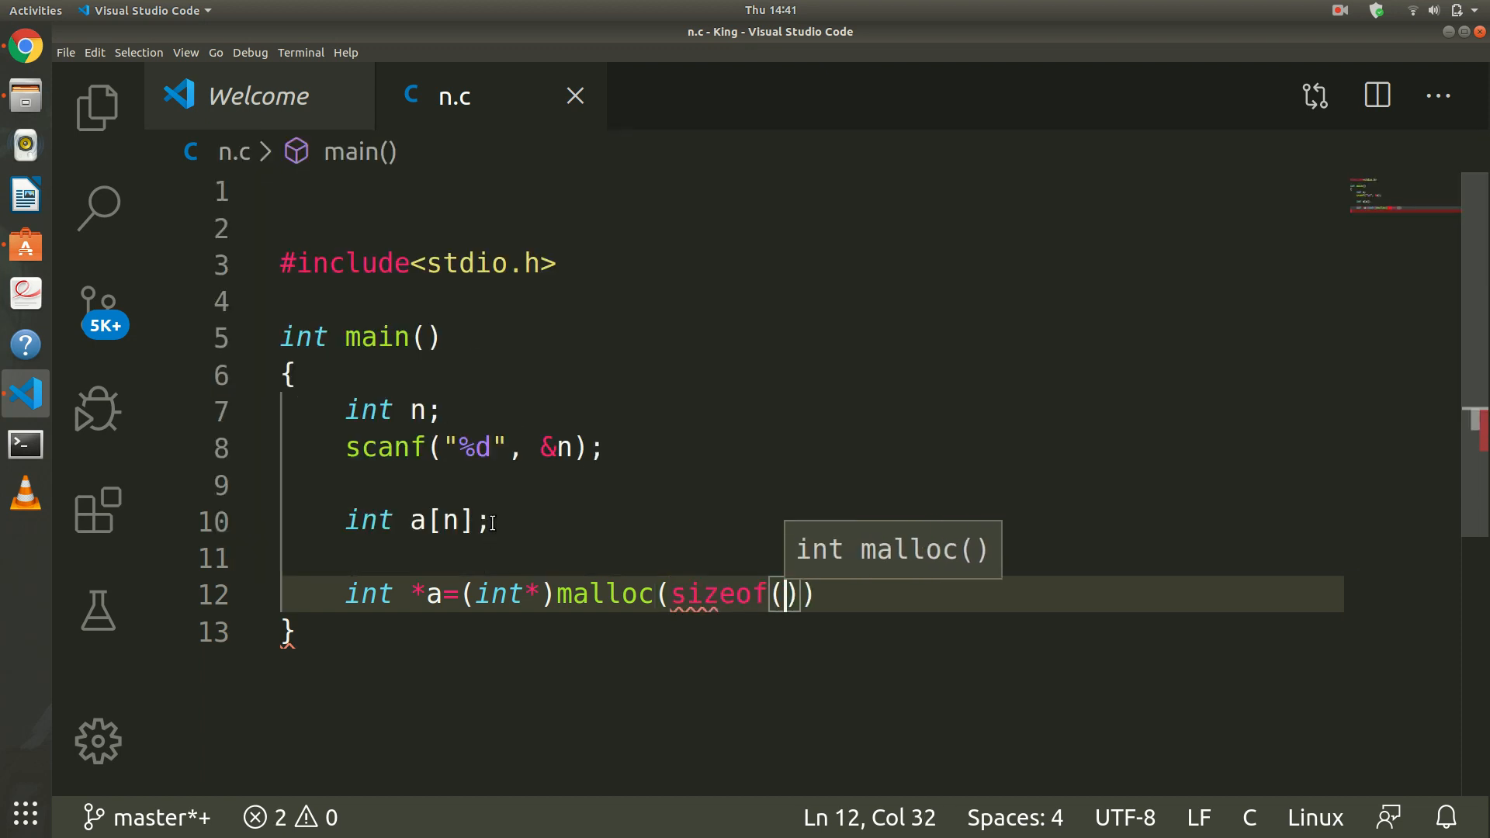
key("BackSpace")
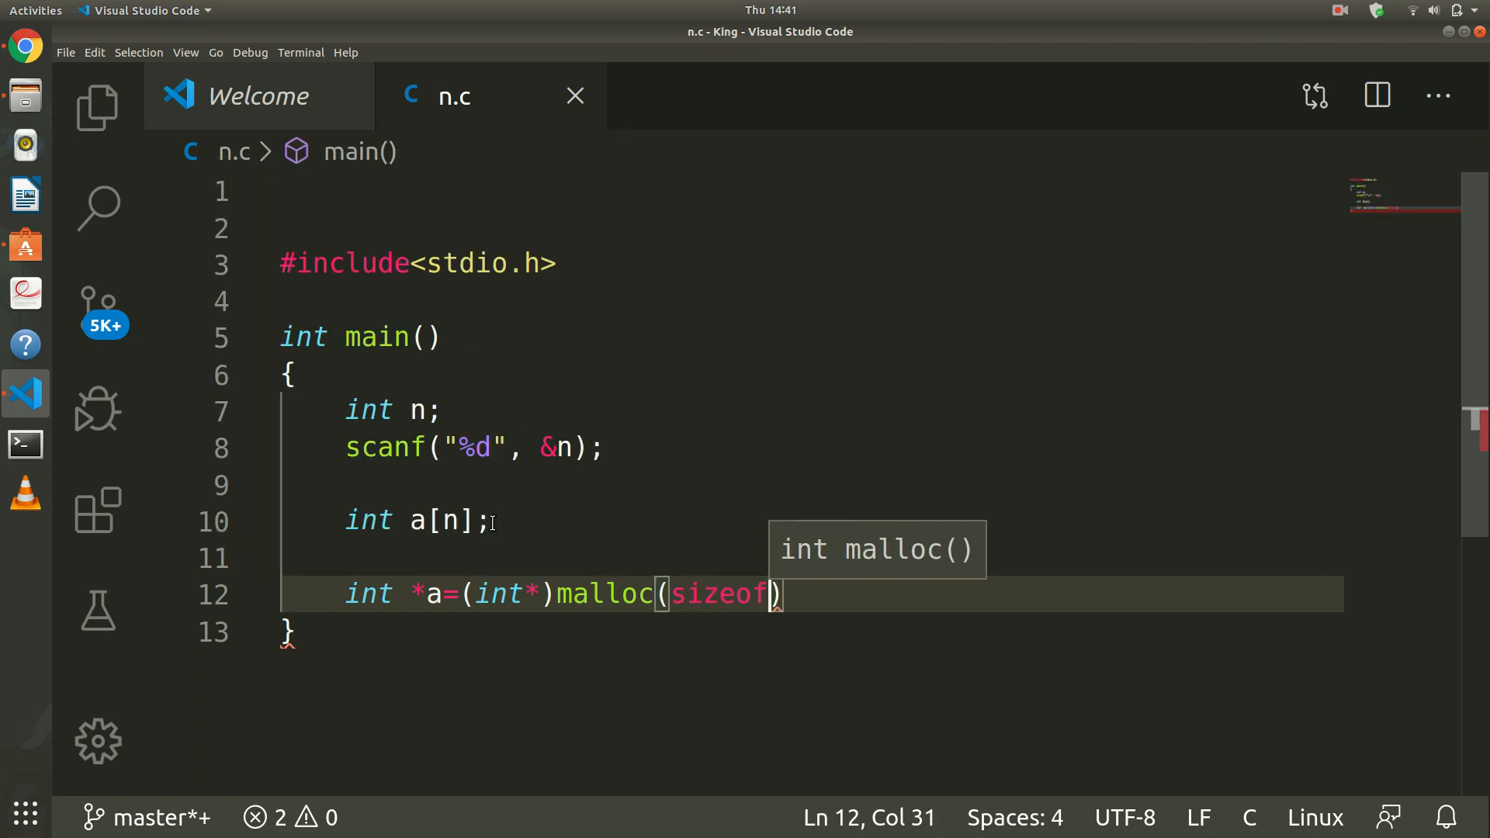
type("(int")
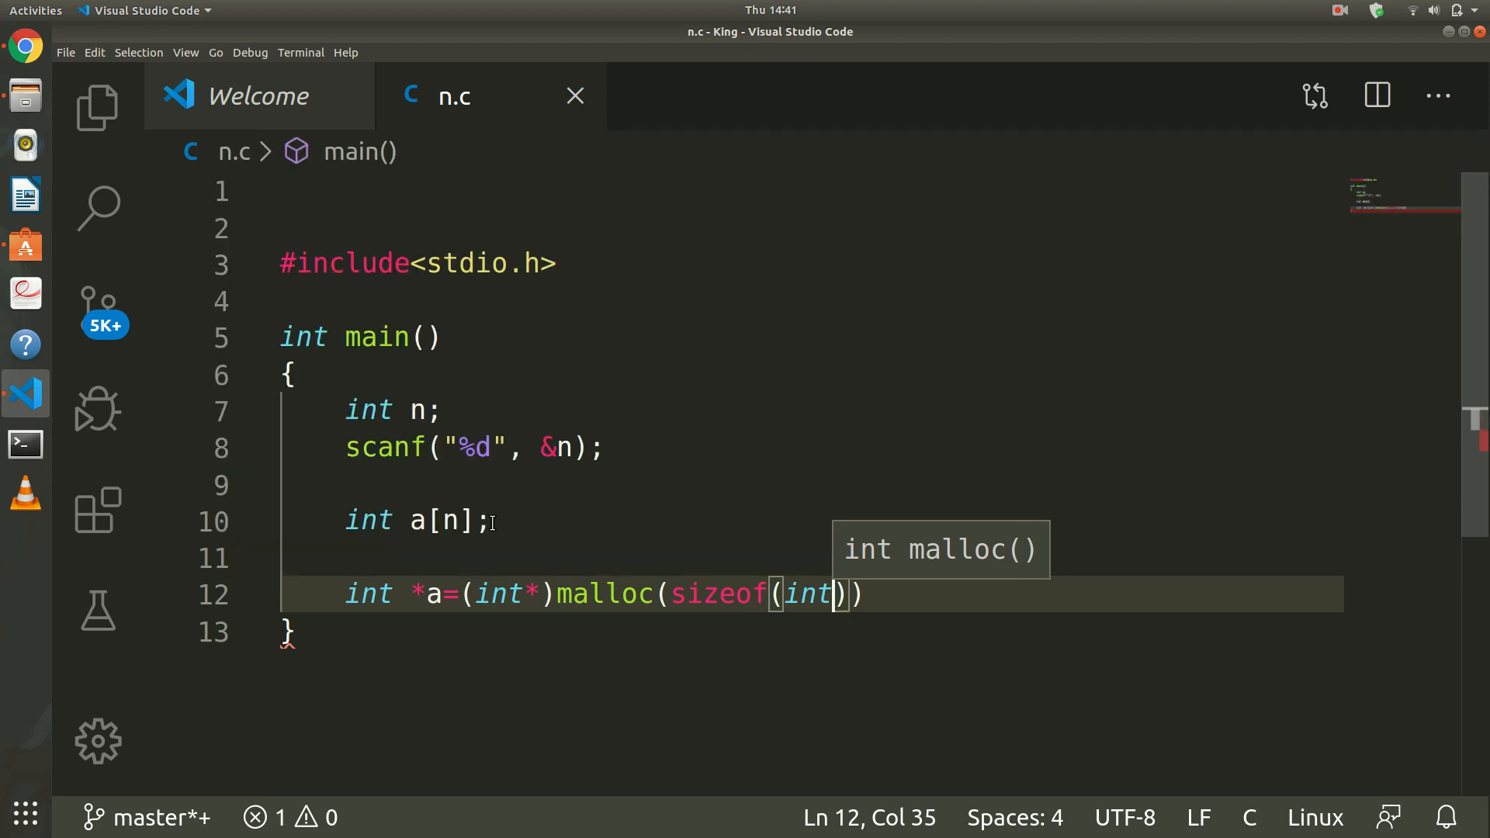
type("*")
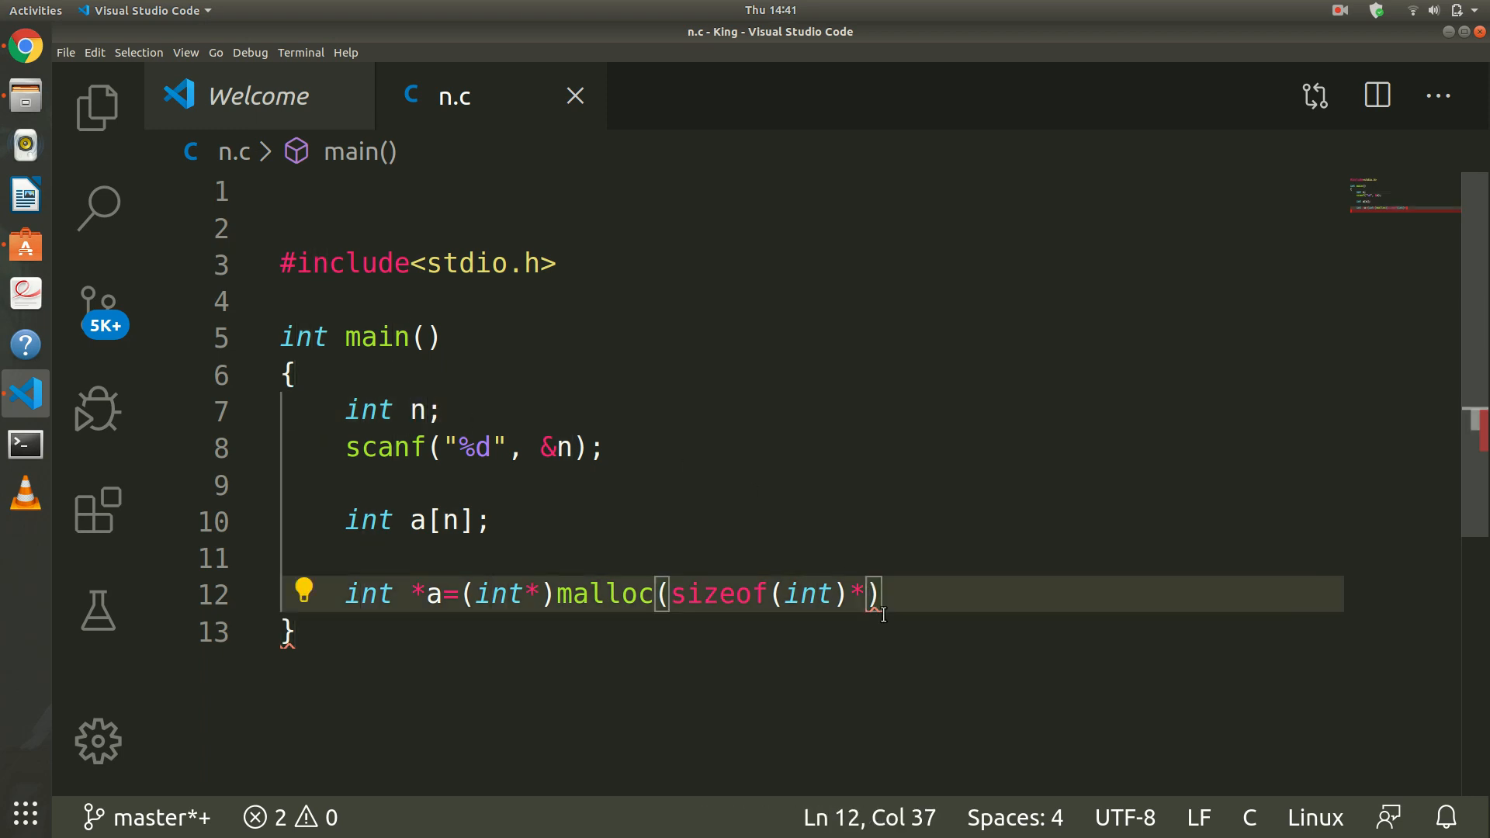
type("n")
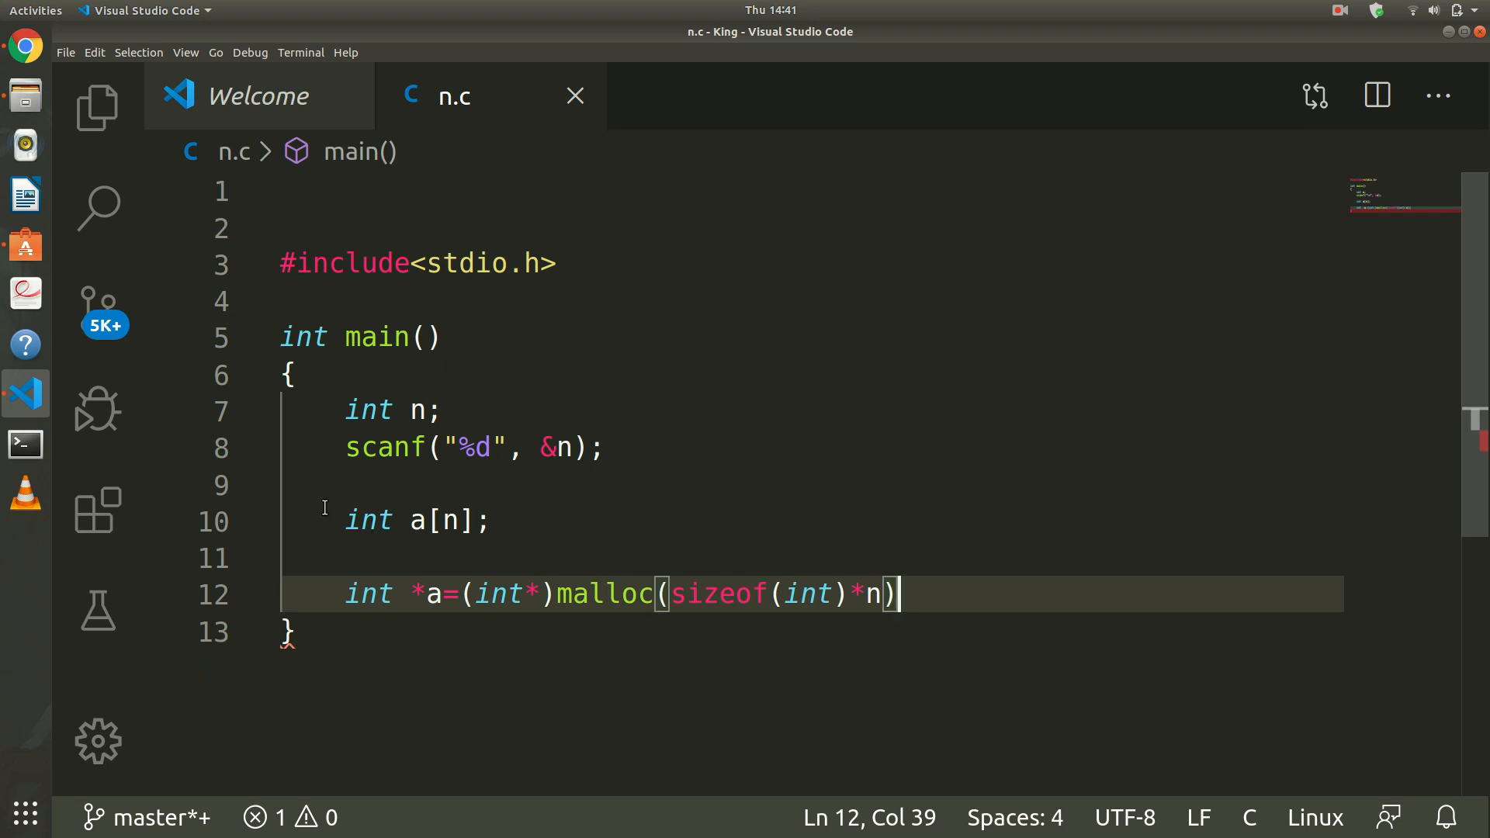
left_click(346, 522)
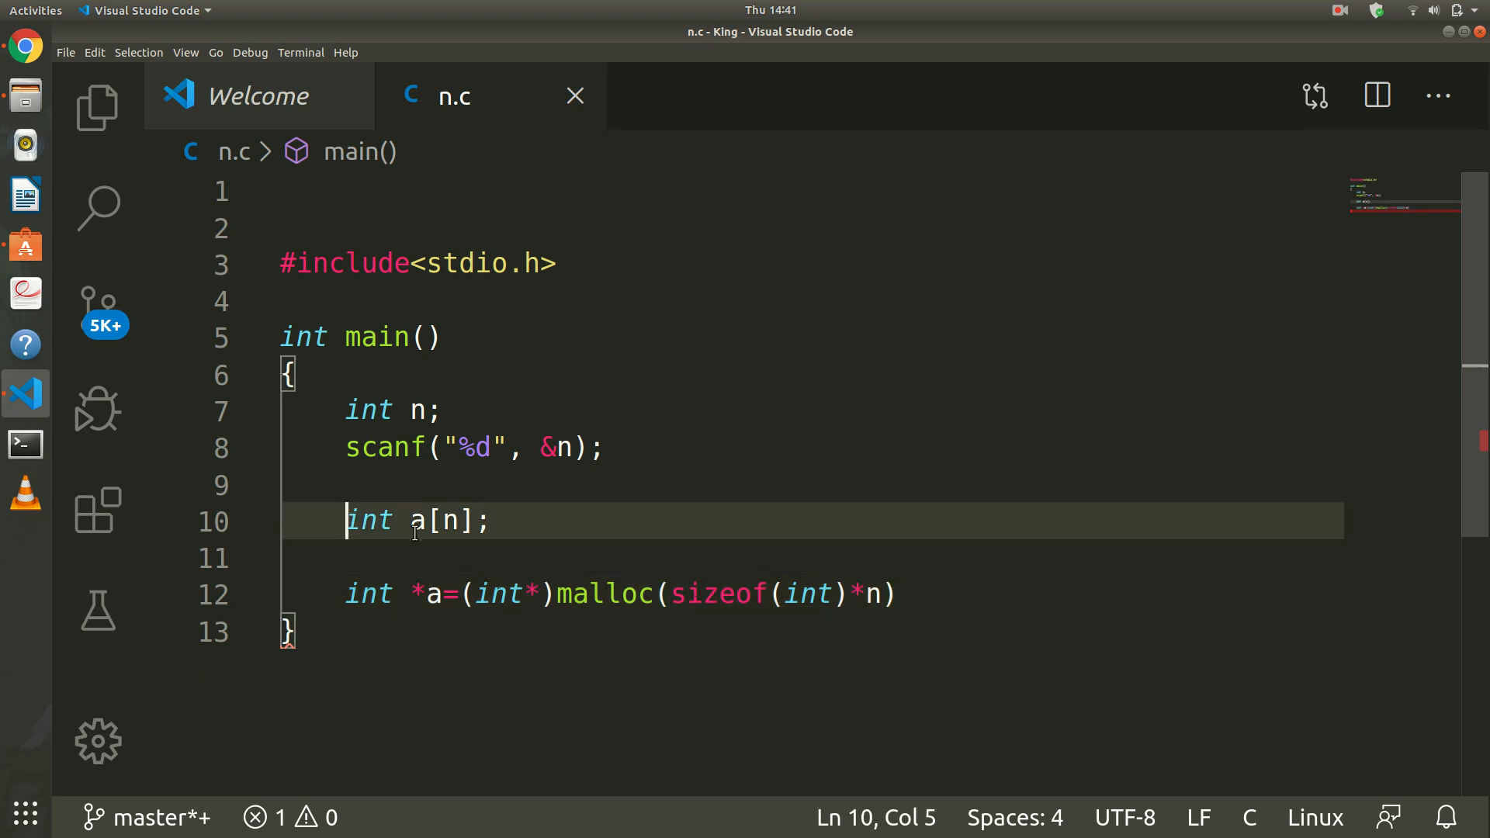
mouse_move(435, 504)
type("for(i")
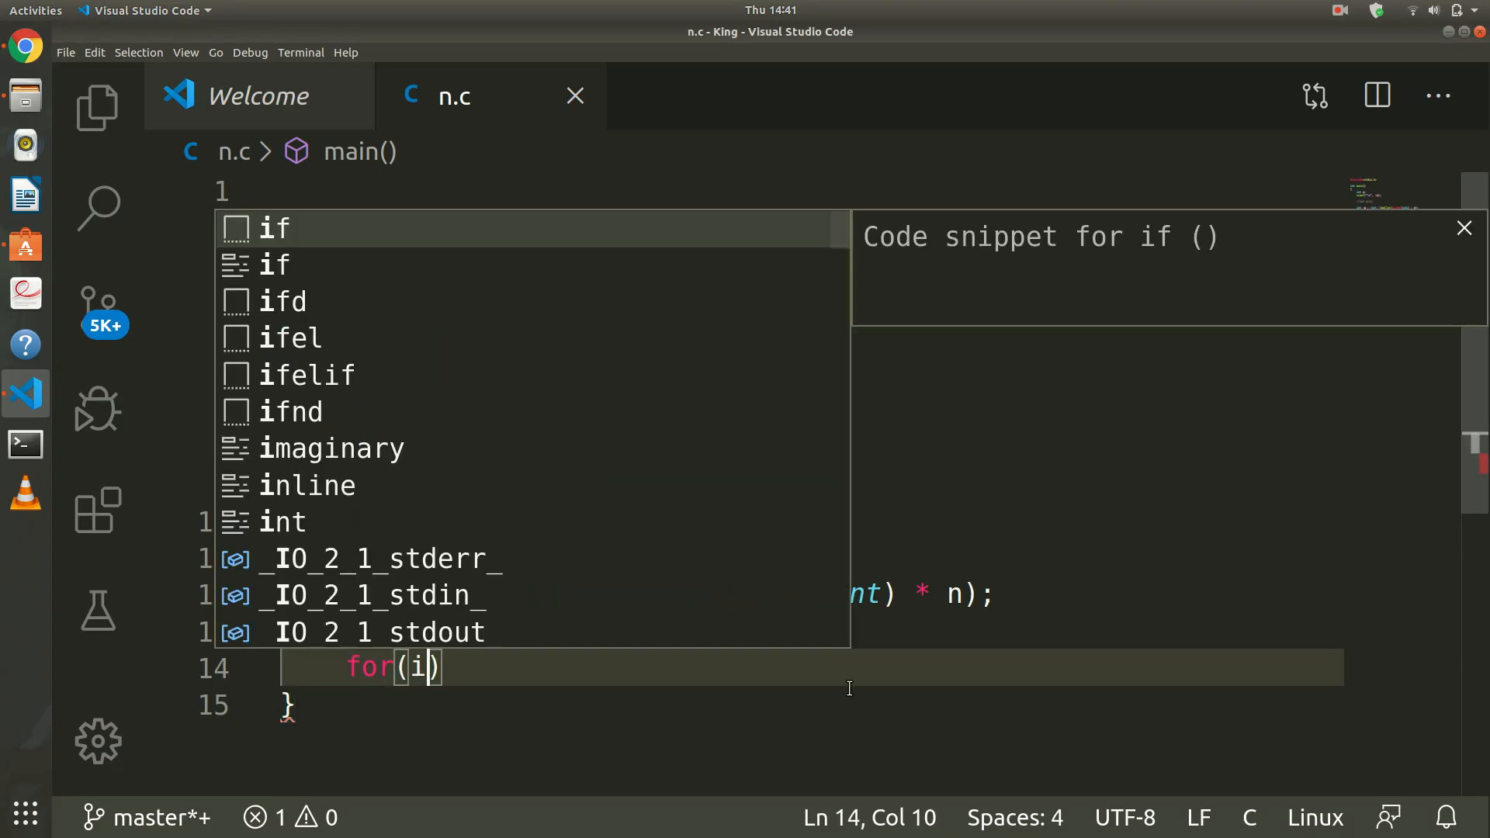
Add a for loop over i from 0 to n scanning "%d" into a[i].
type("nt i=")
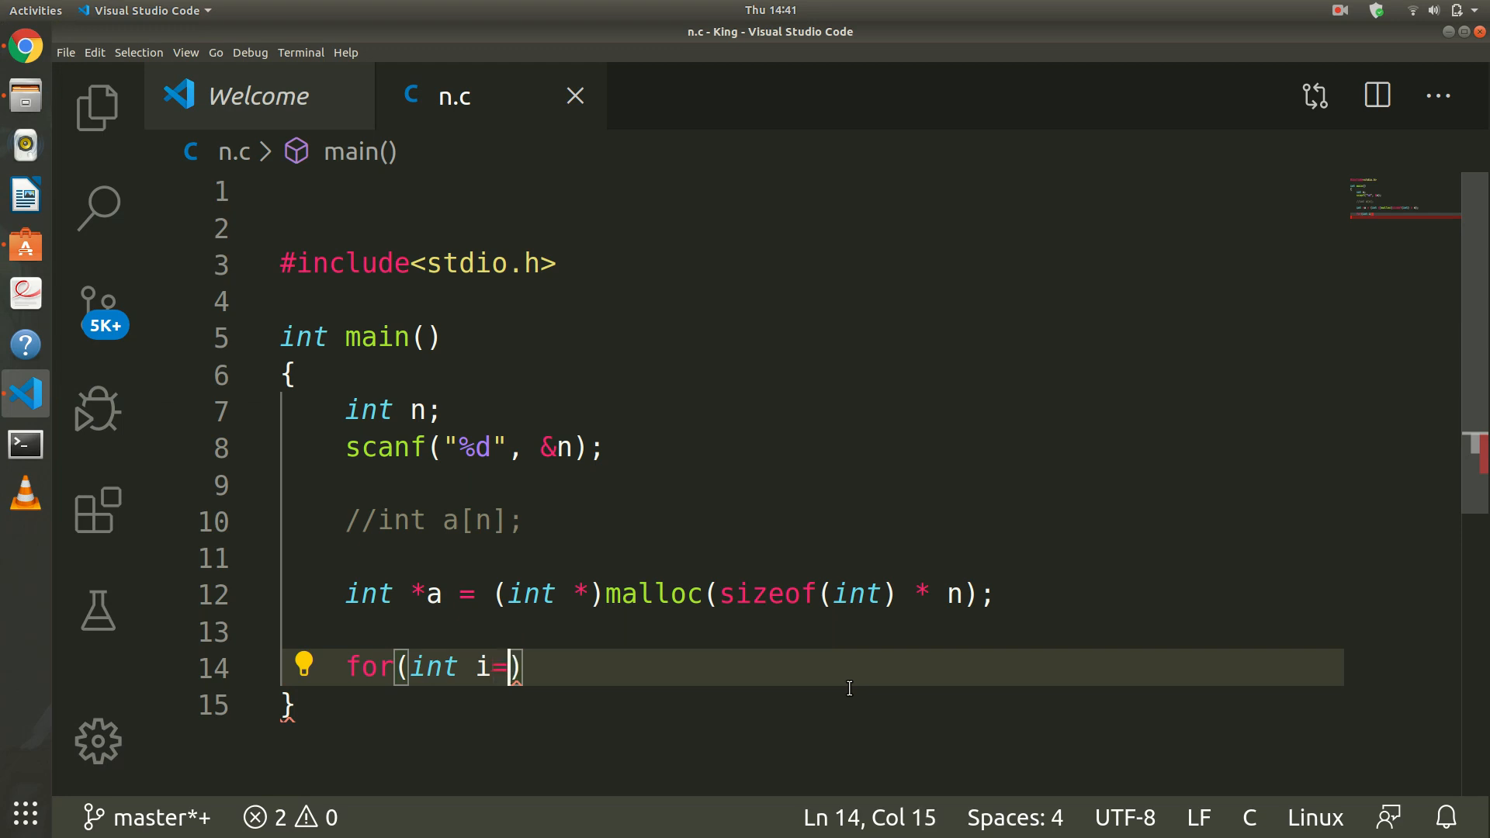
type("0;i<n")
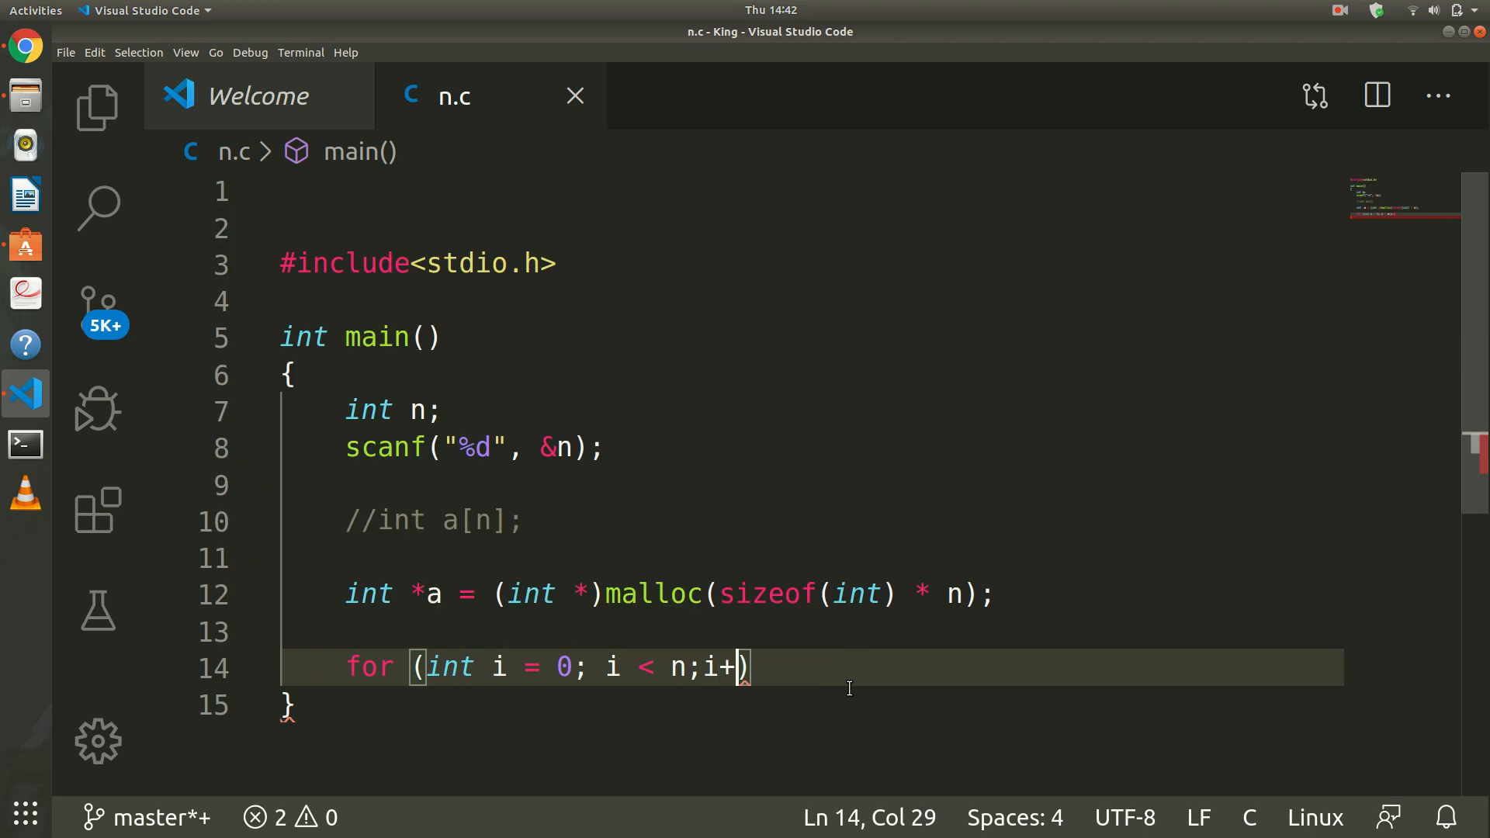
type("+")
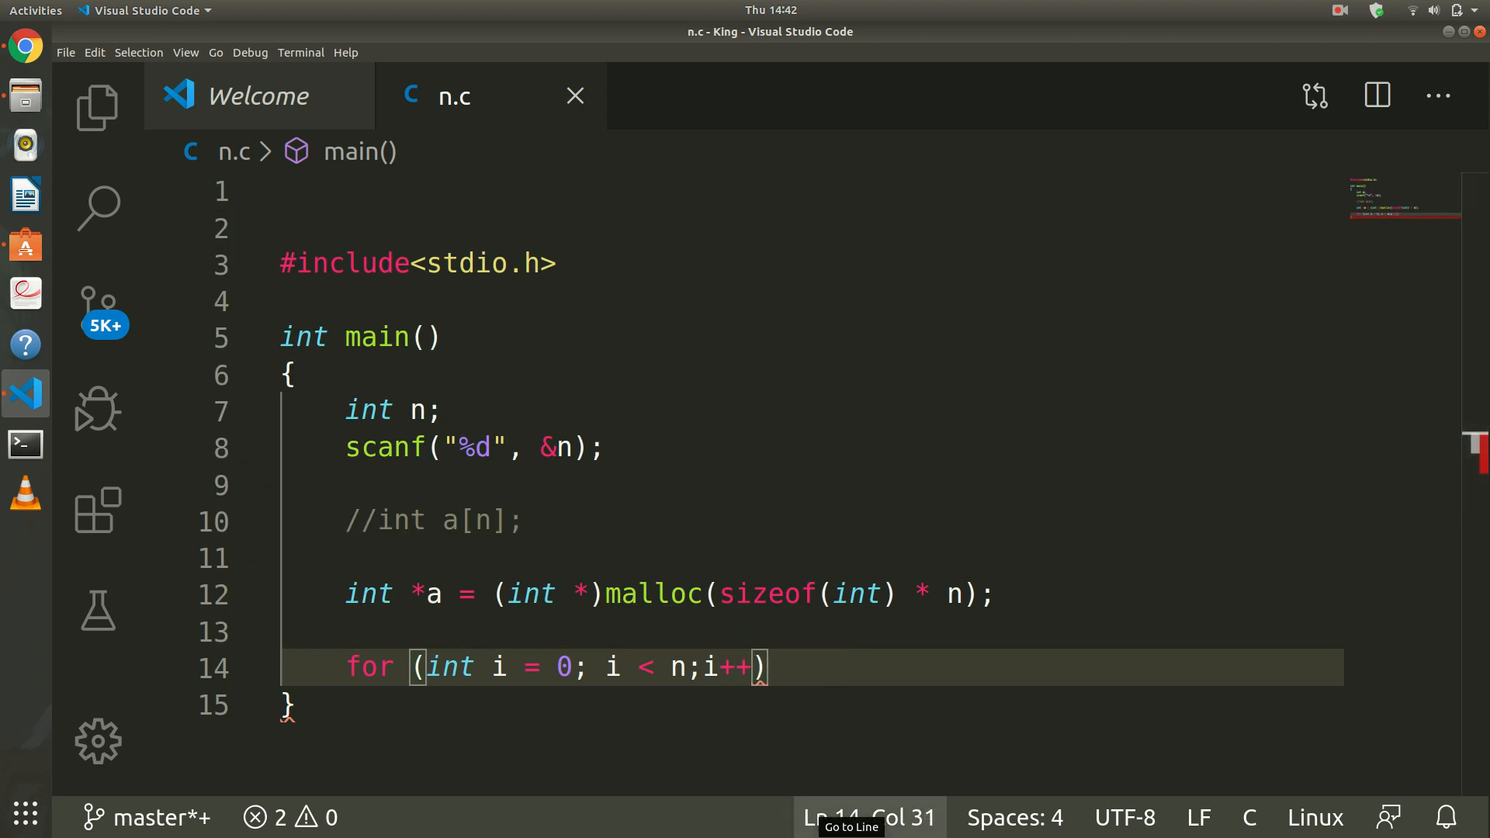
type("{")
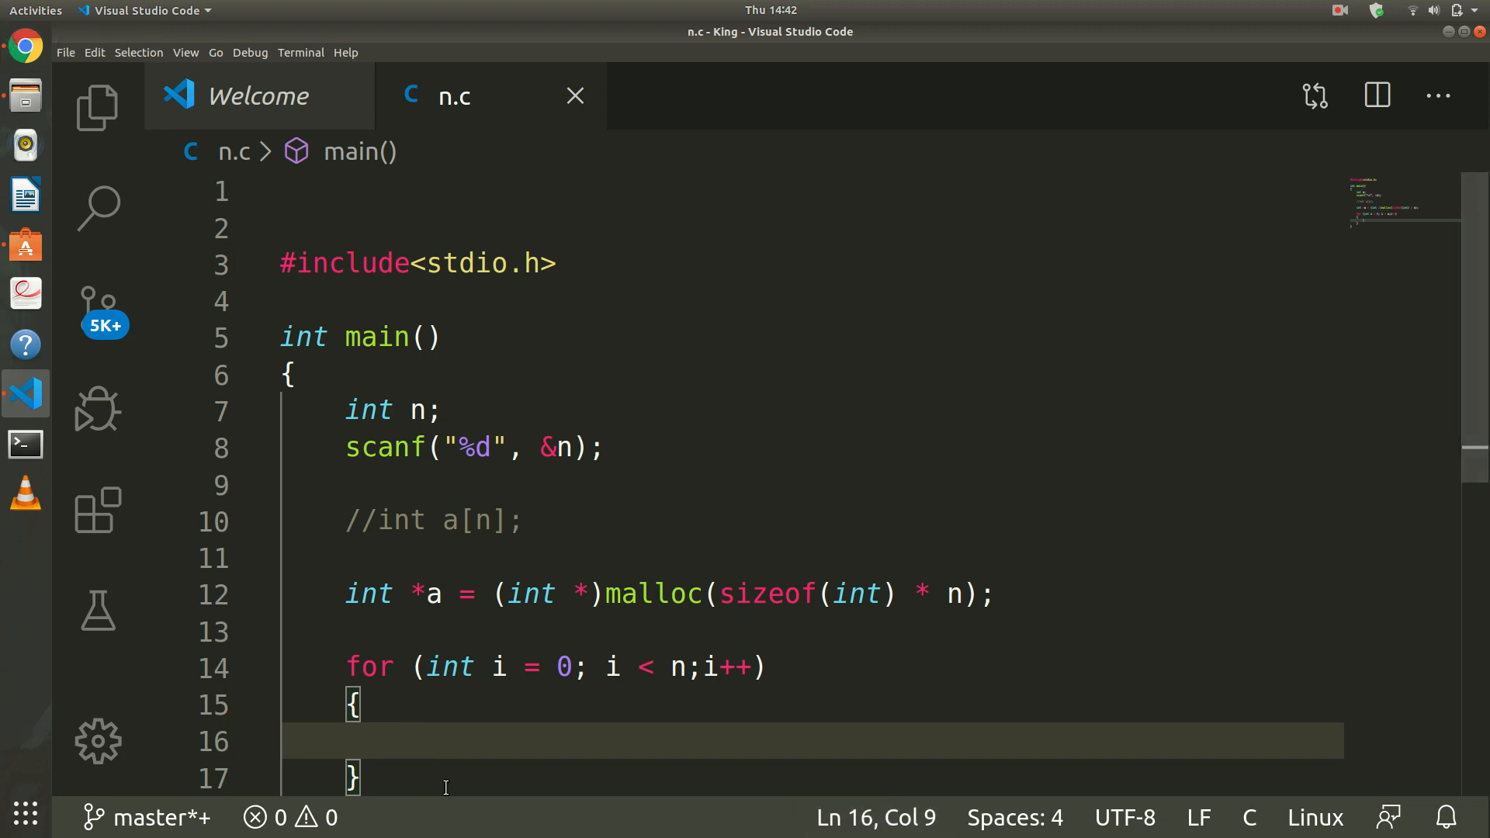
type("scanf(\"%d")
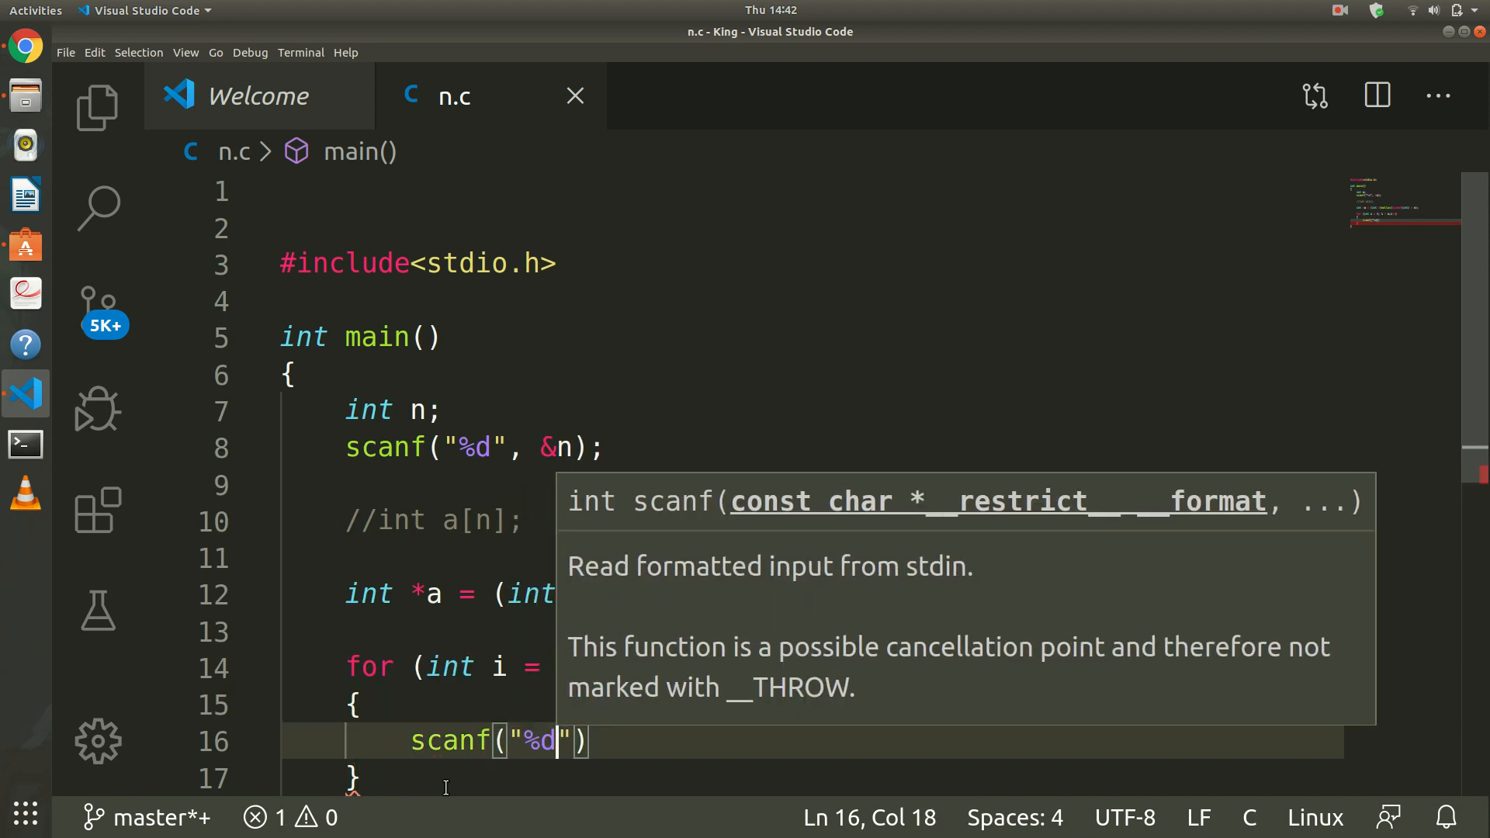
type(",a")
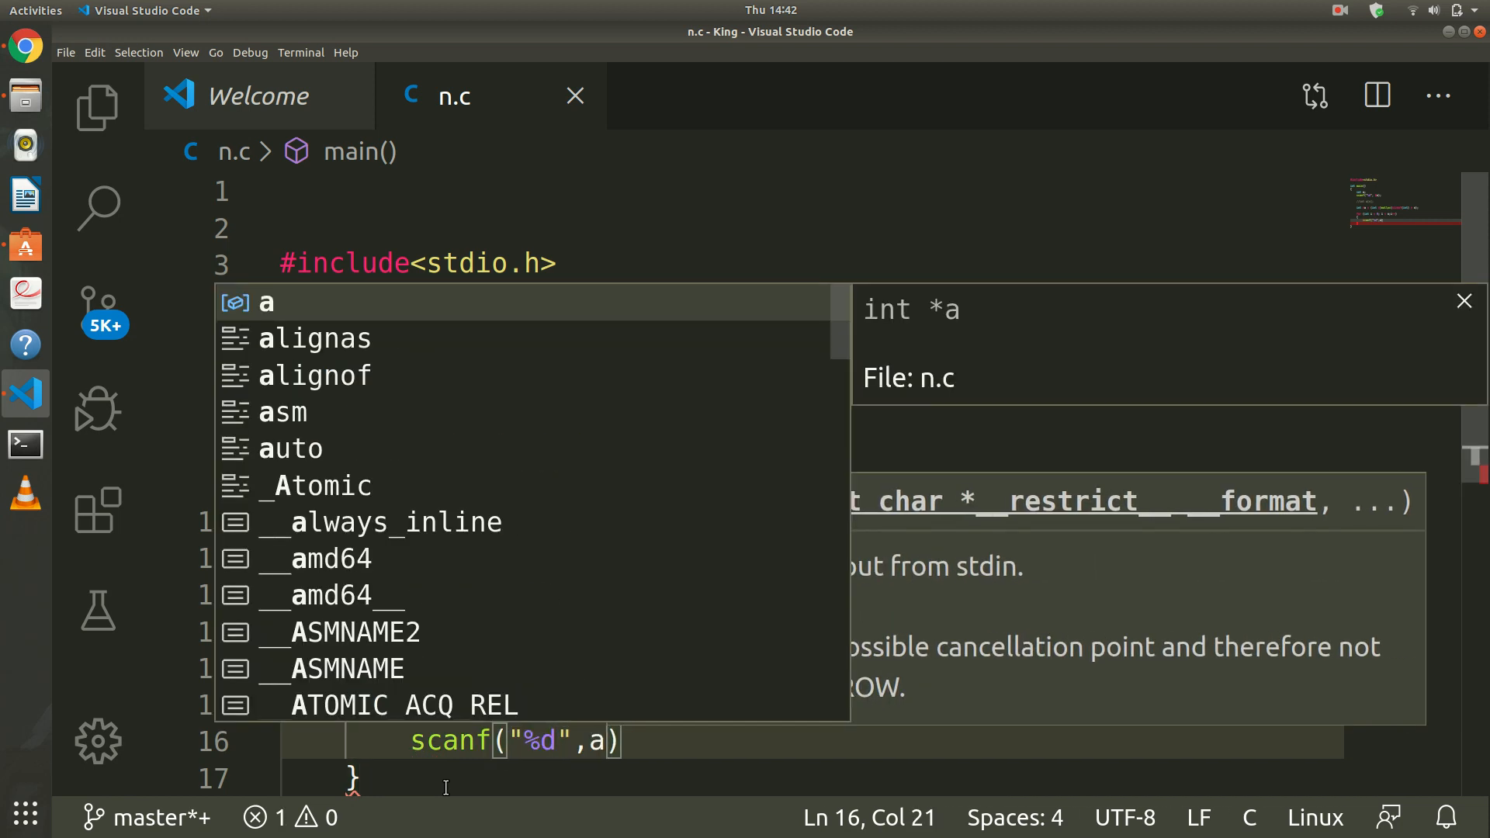
type("[i]")
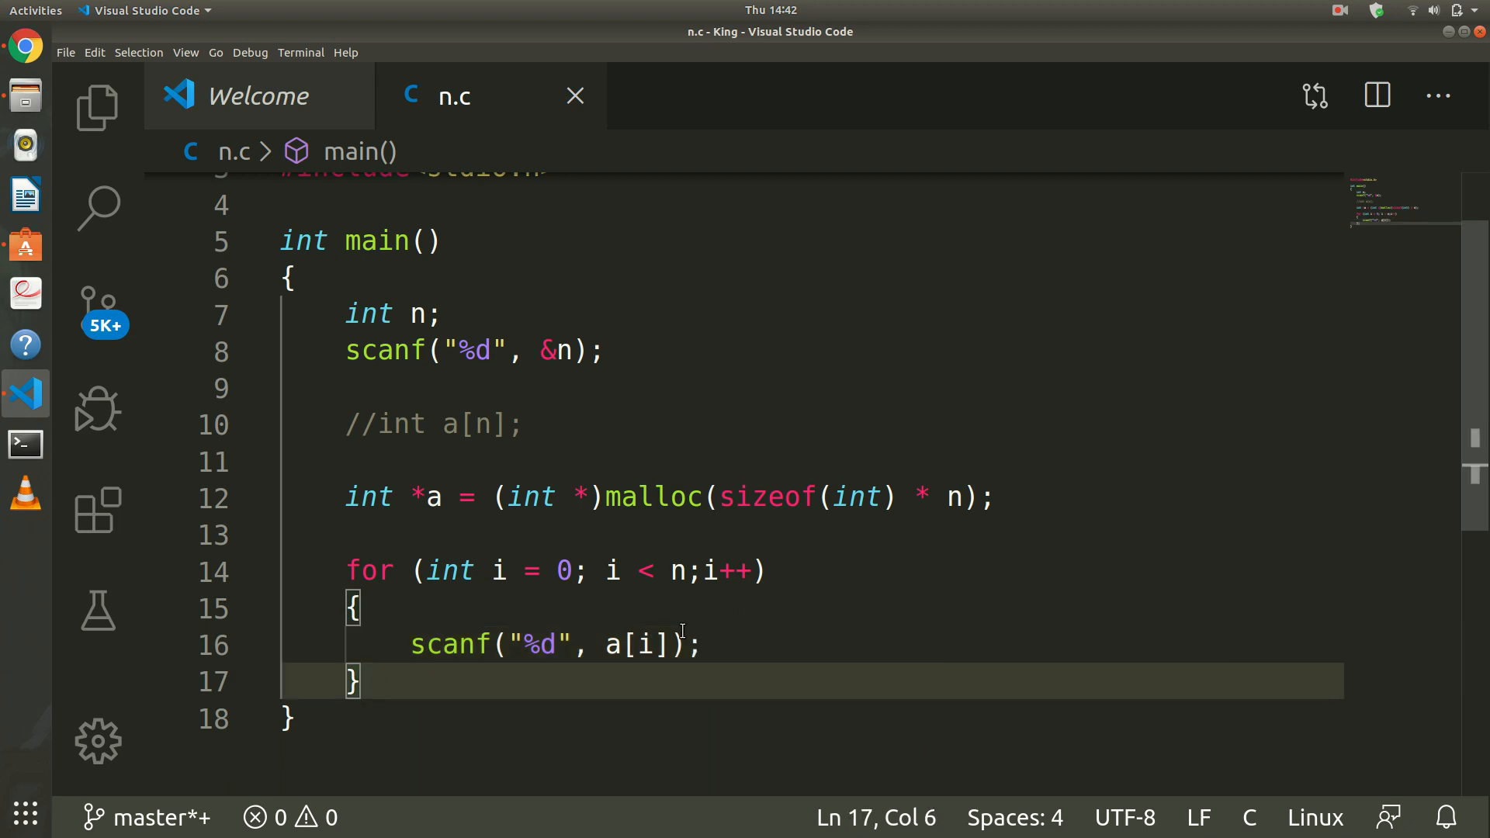
left_click(18, 37)
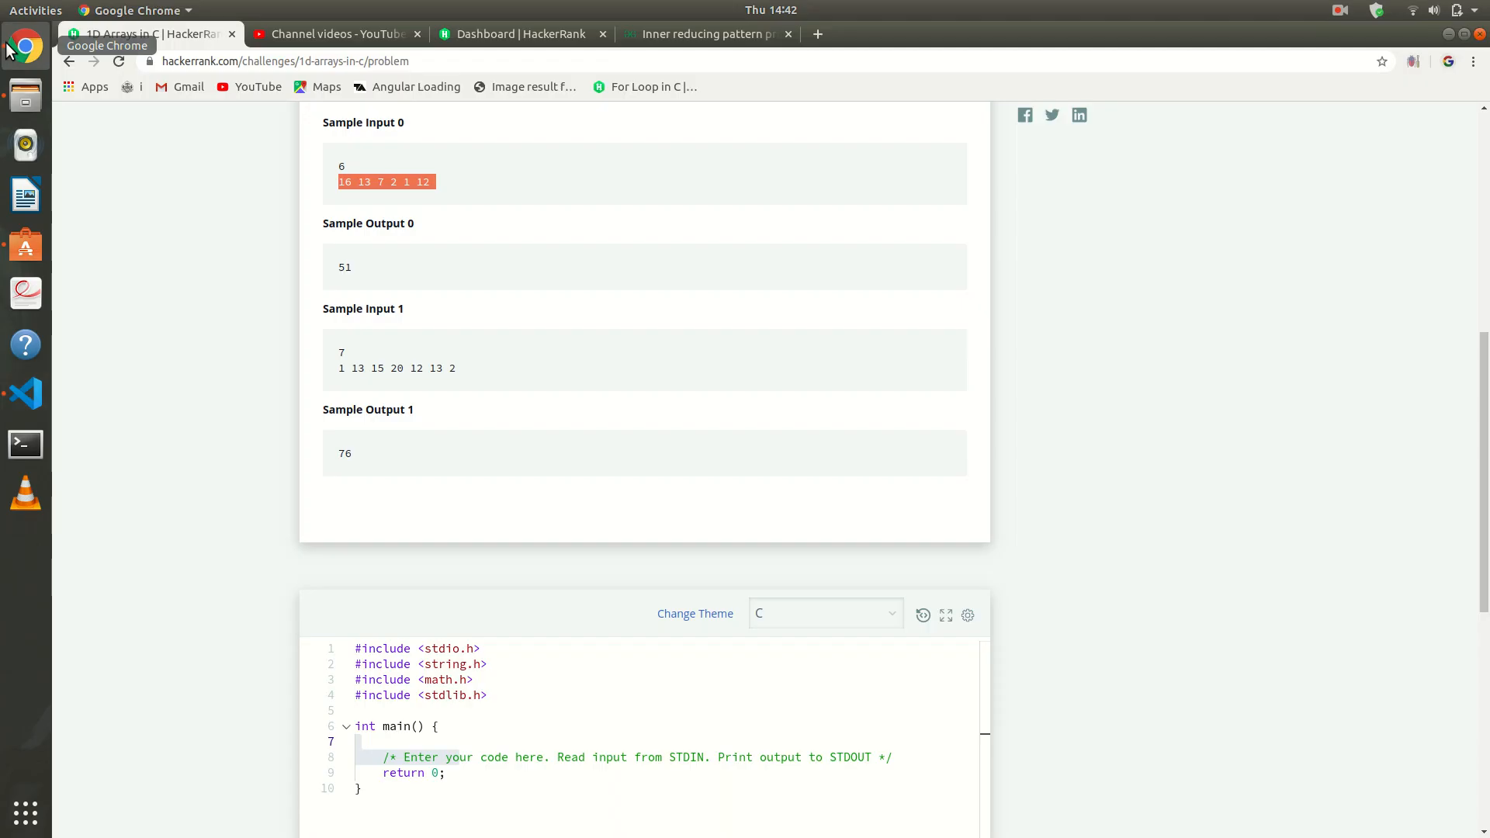
mouse_move(554, 507)
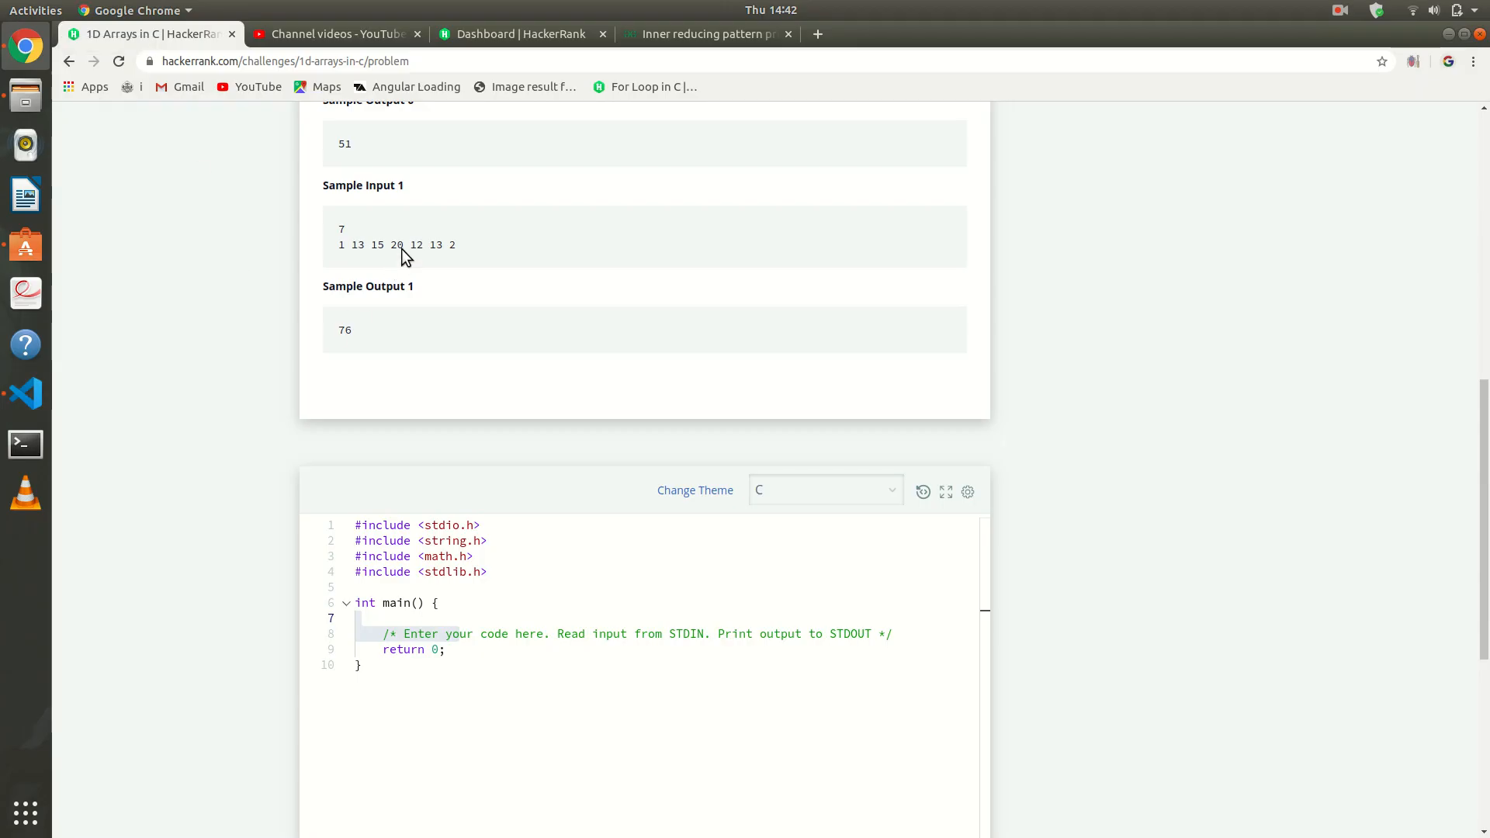
left_click_drag(338, 244, 454, 243)
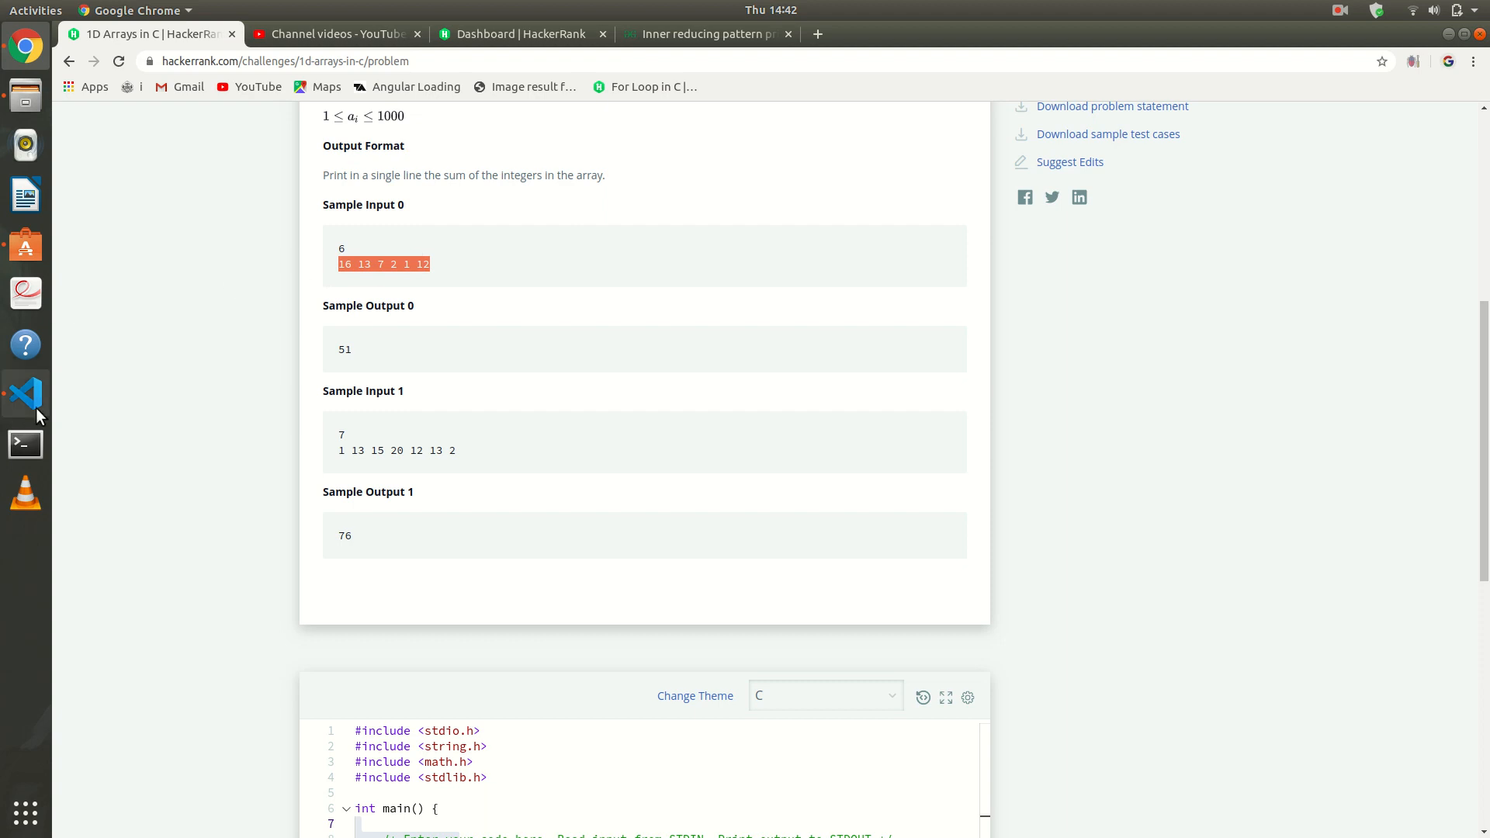
left_click(25, 394)
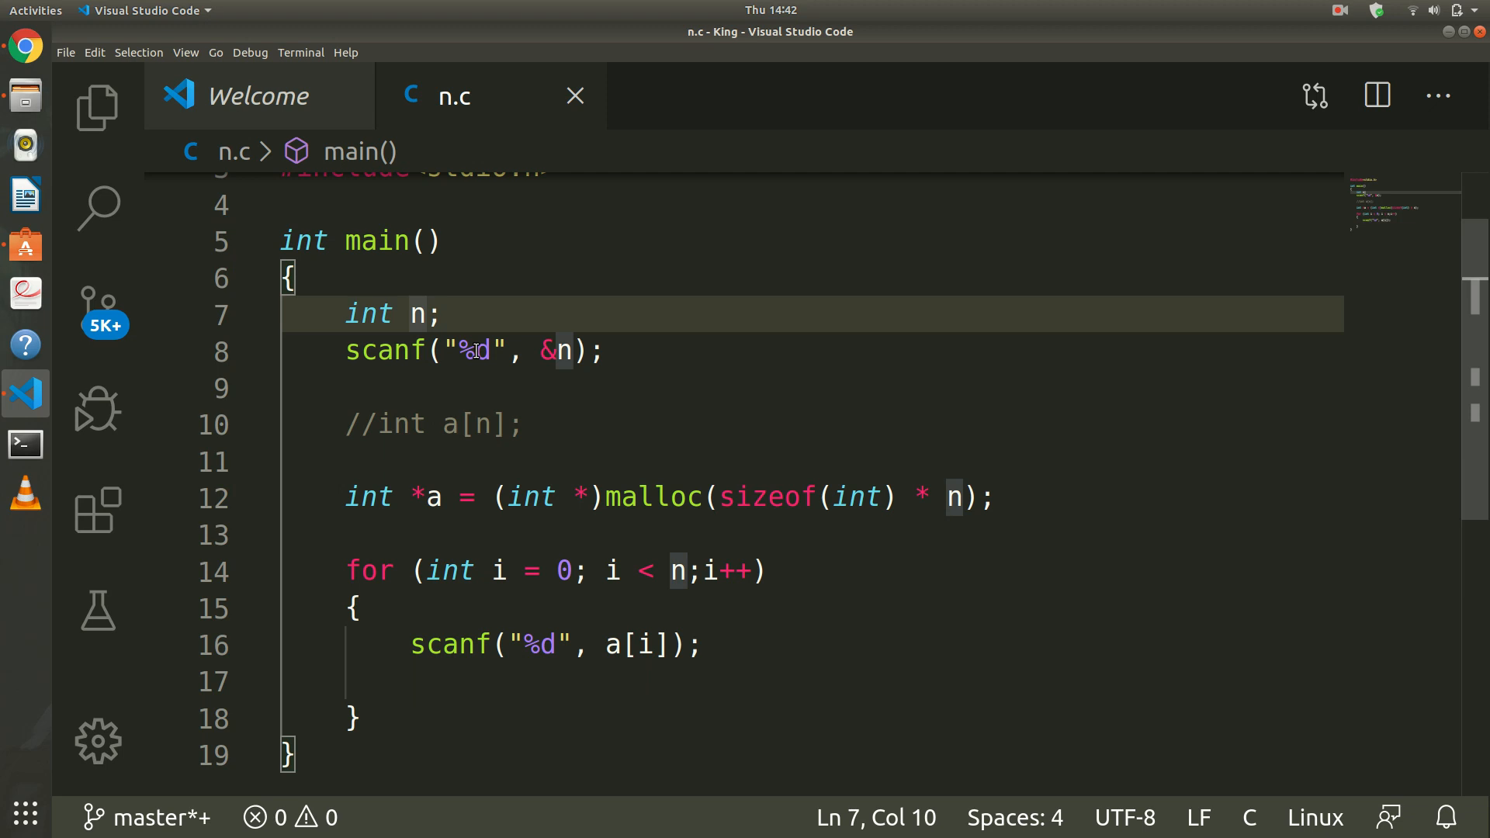
Initialize sum=0 and accumulate sum = sum + a[i] inside the loop.
type(",sum=")
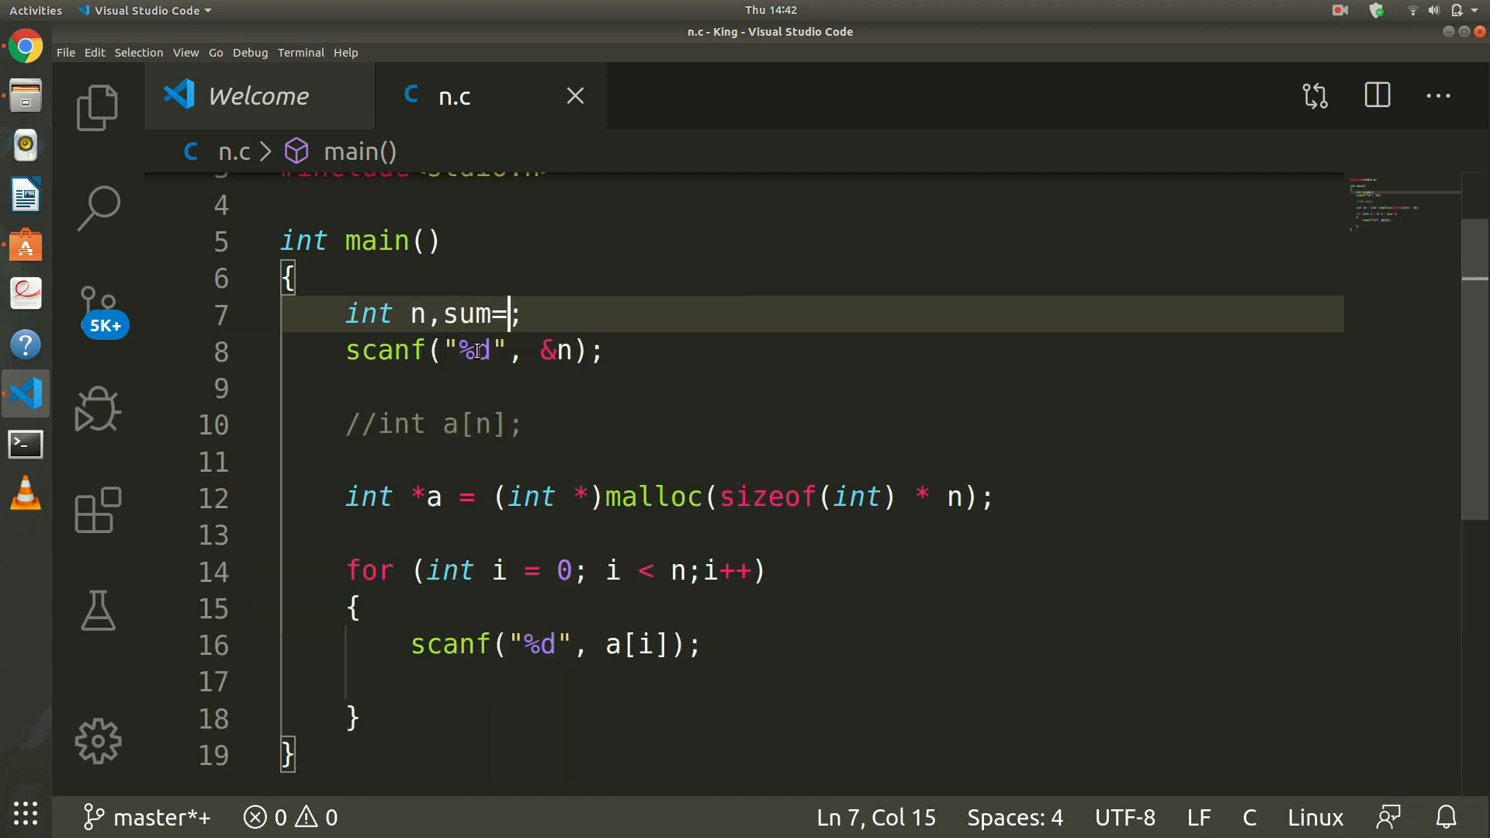
type("0")
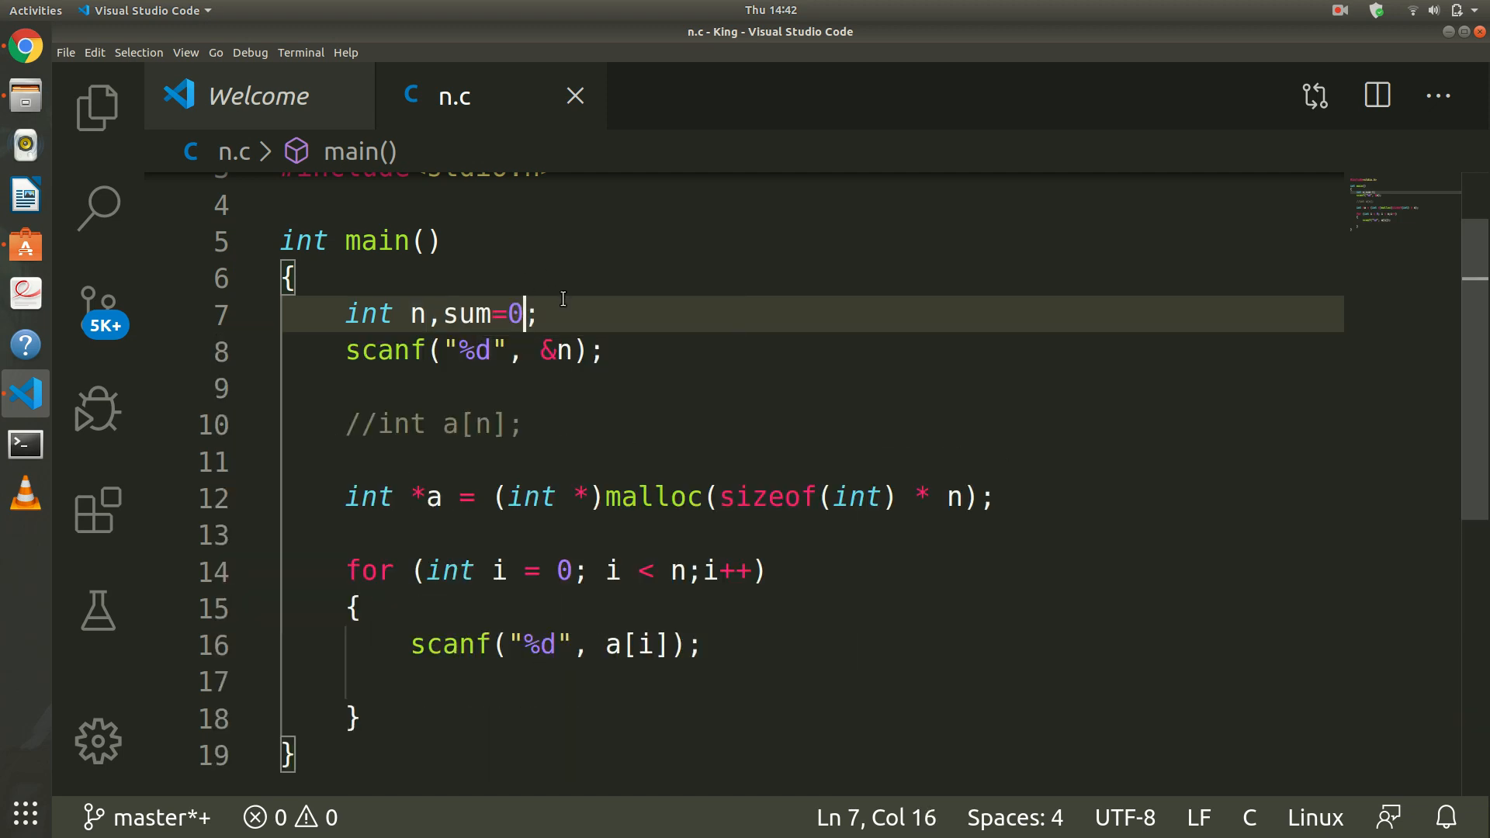
left_click(739, 642)
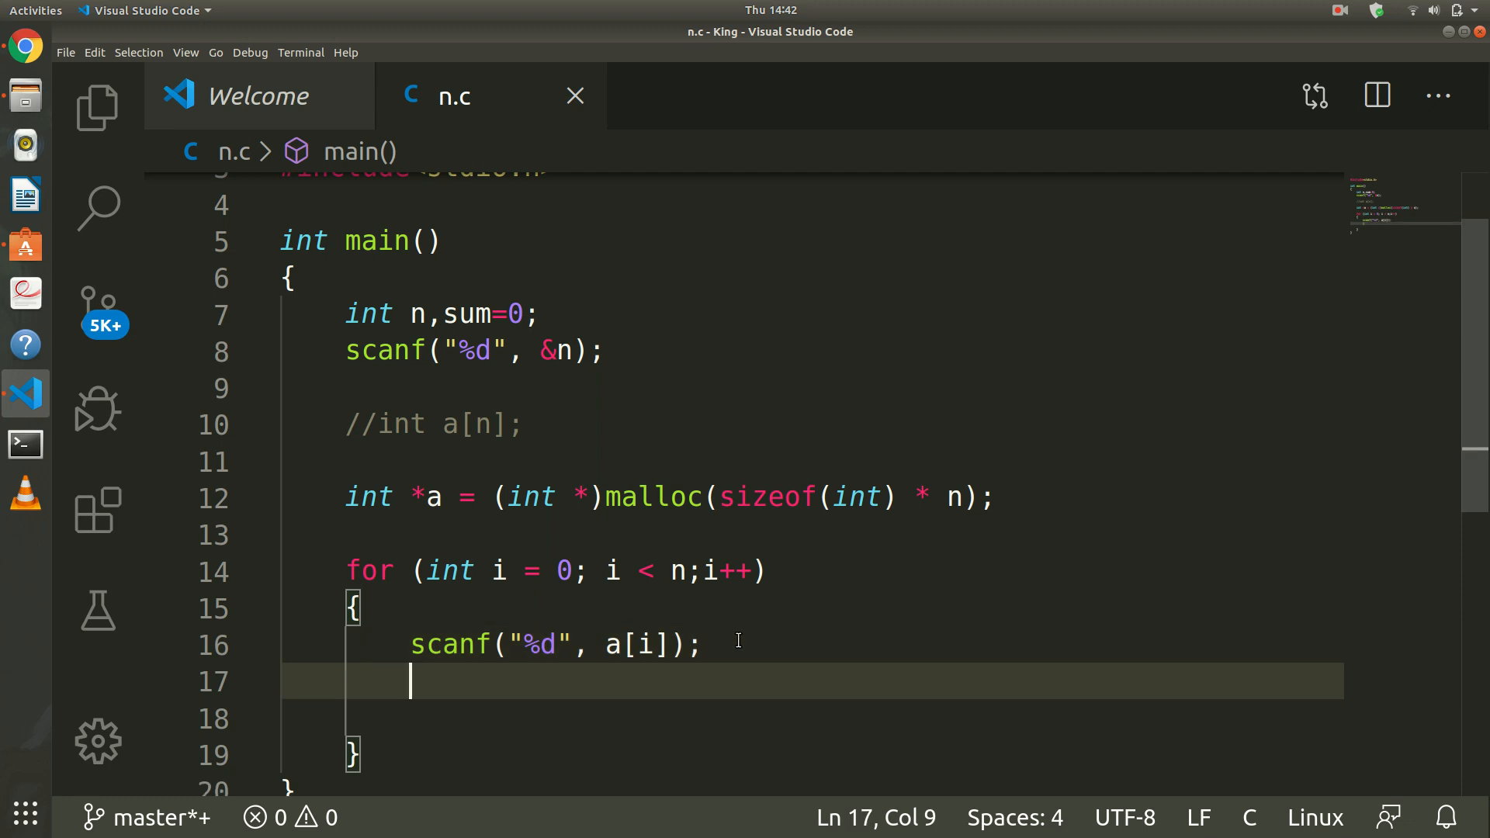
type("sum")
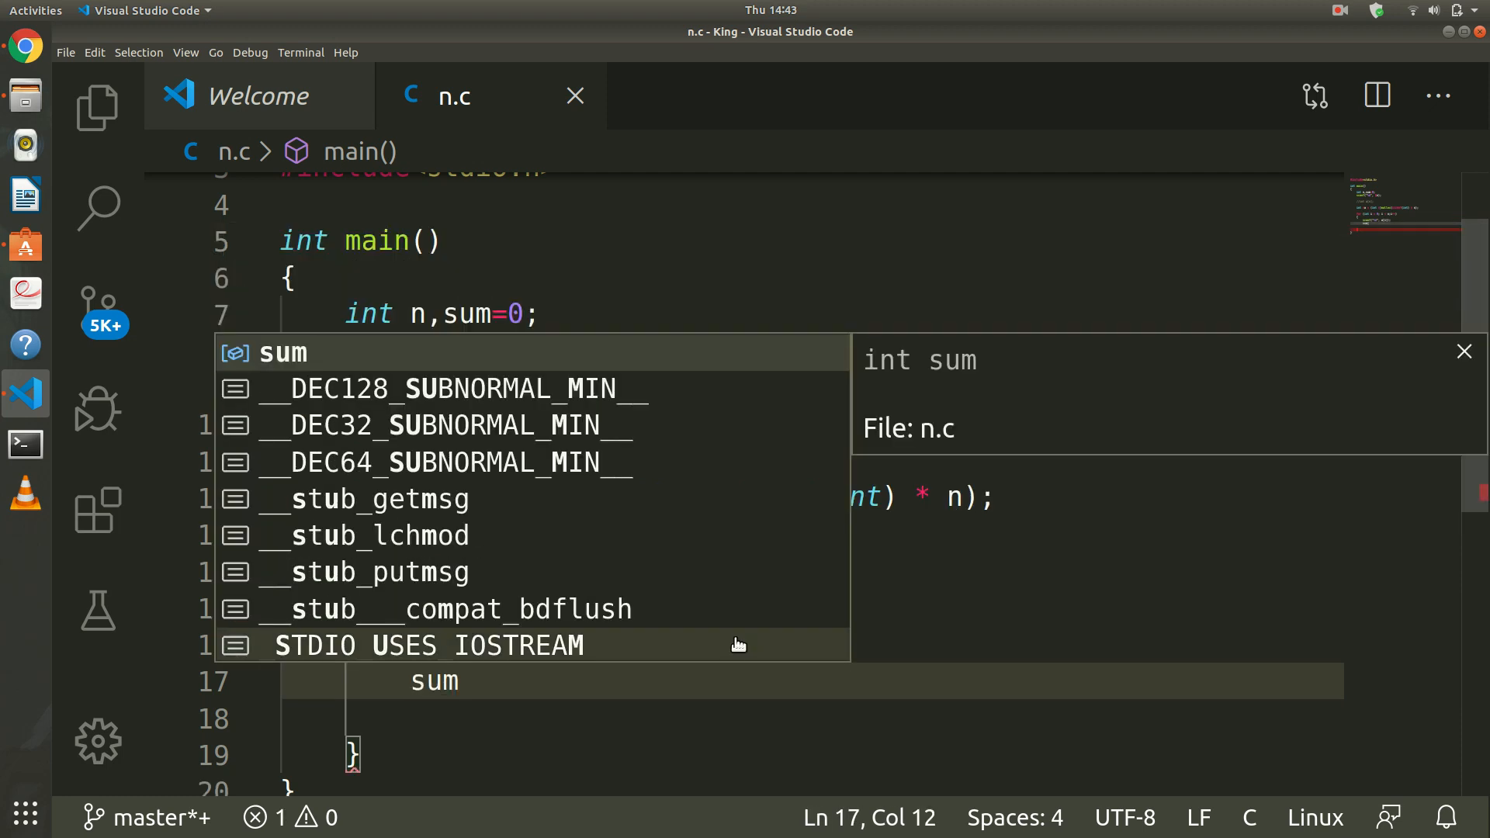
type("=sum+")
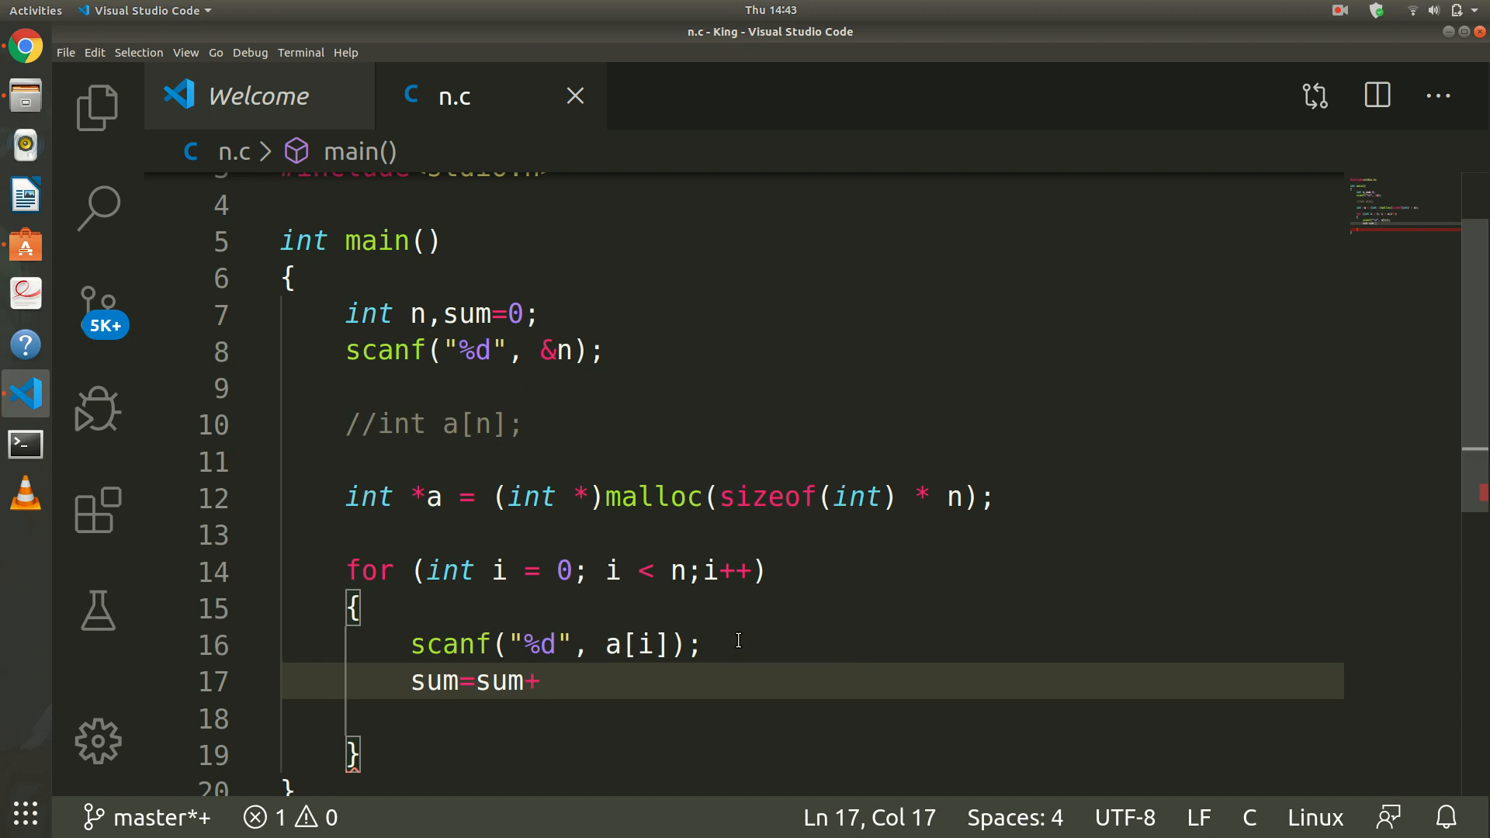
type("a[i]")
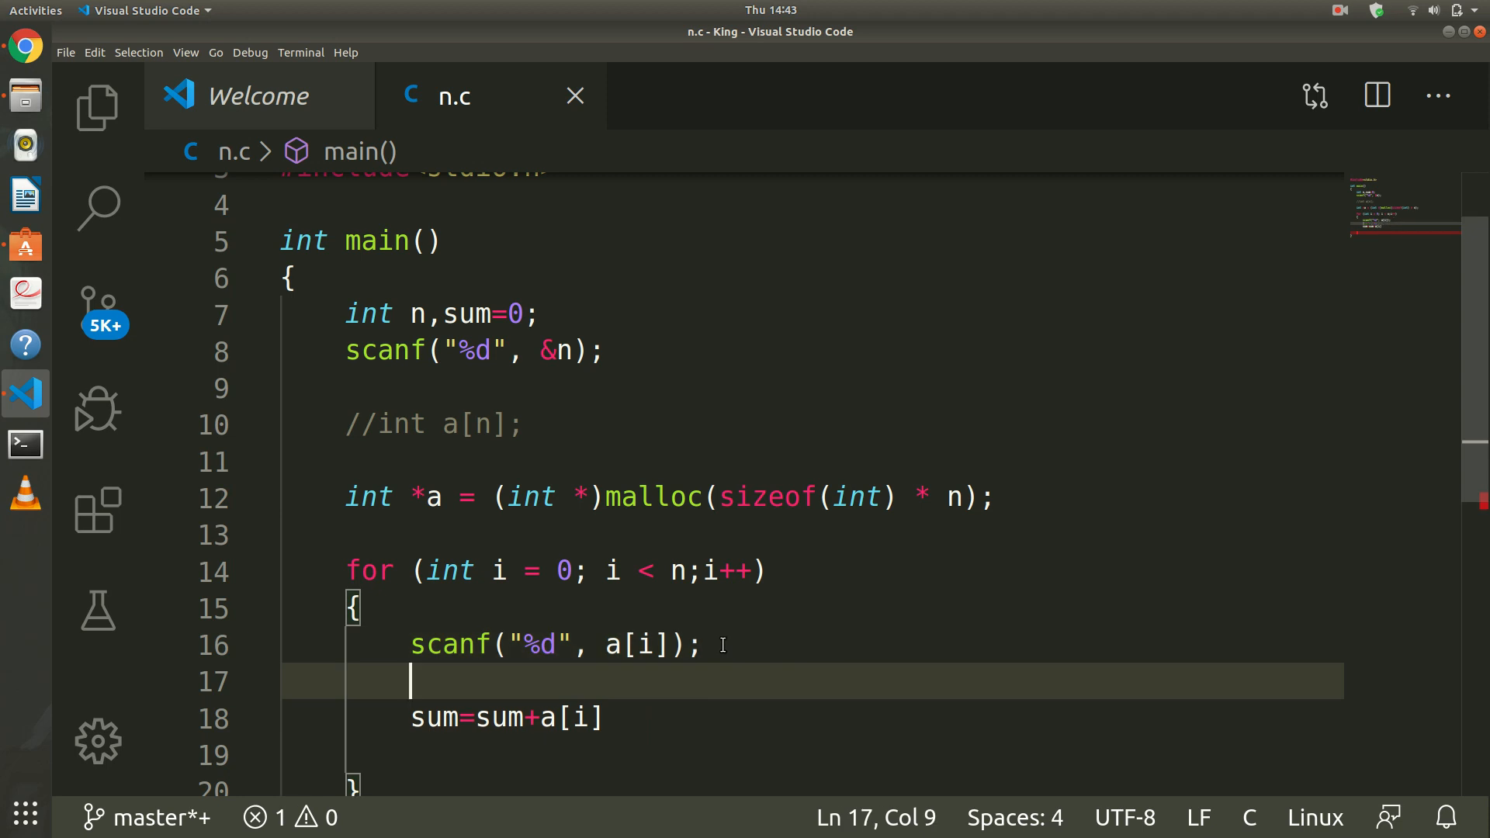
Print the total after the loop with printf("%d", sum).
left_click(612, 719)
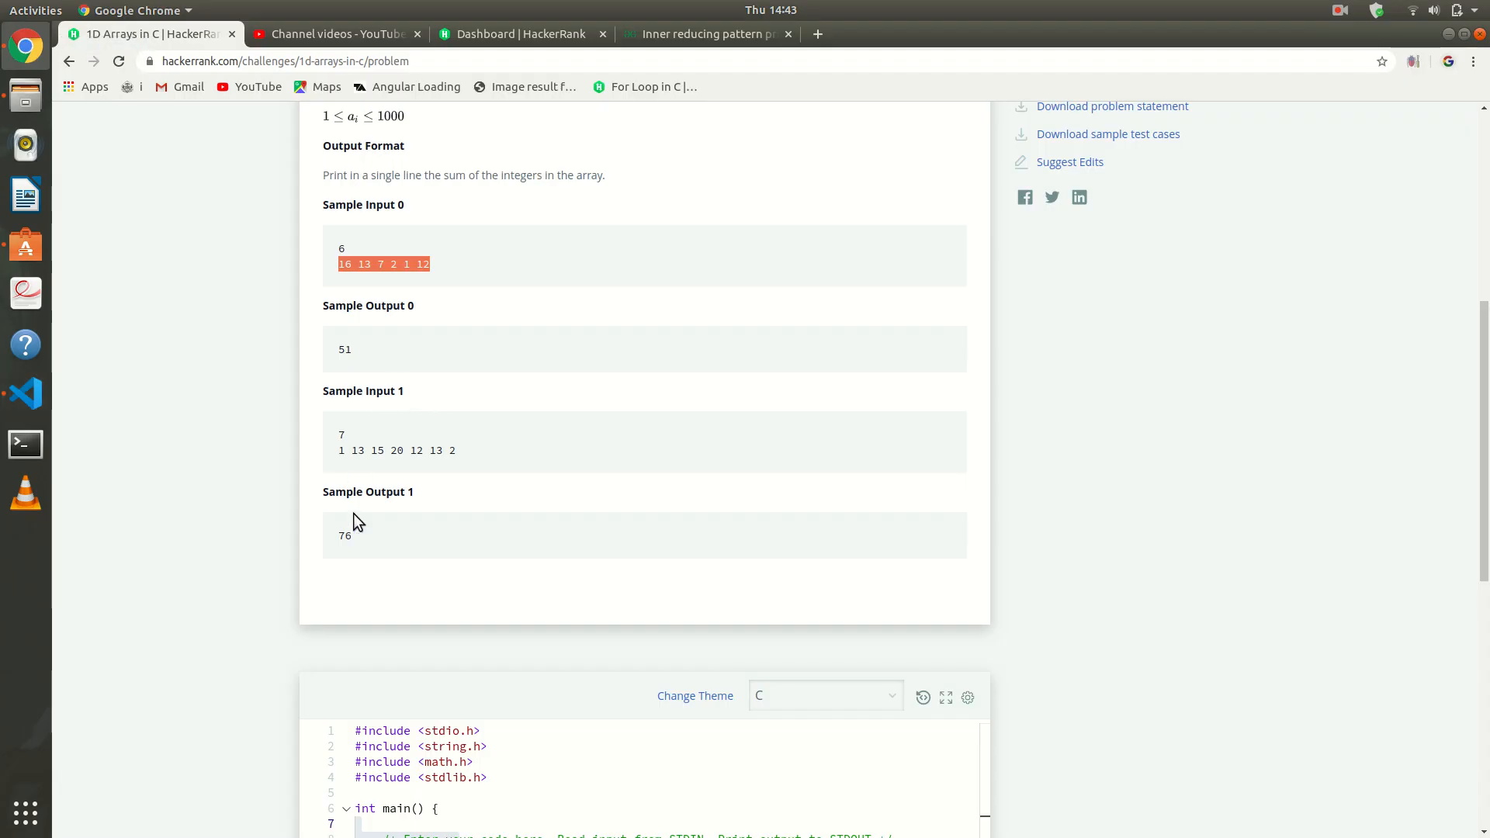
left_click(25, 395)
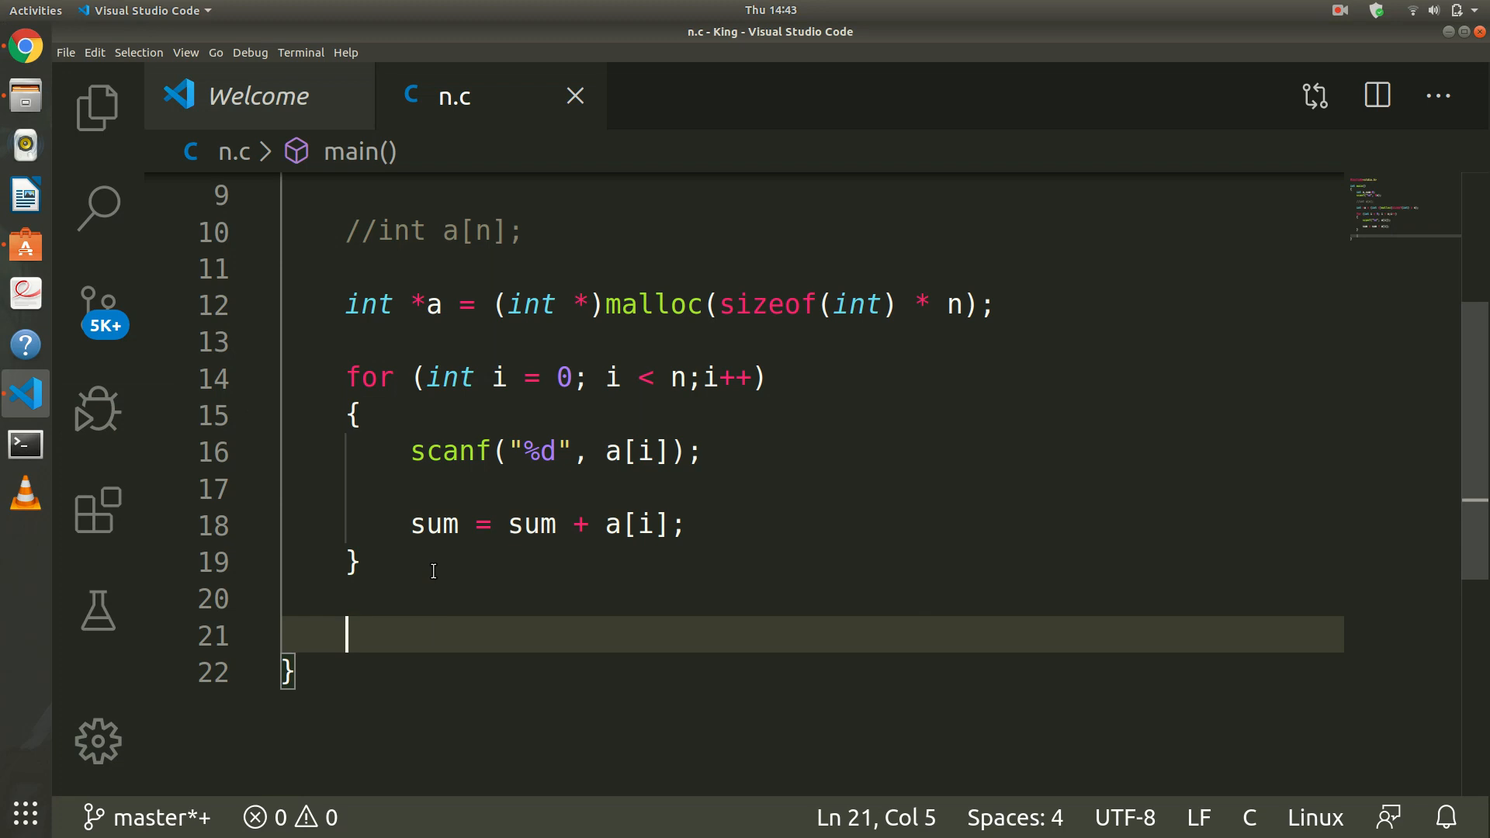
type("printf(")
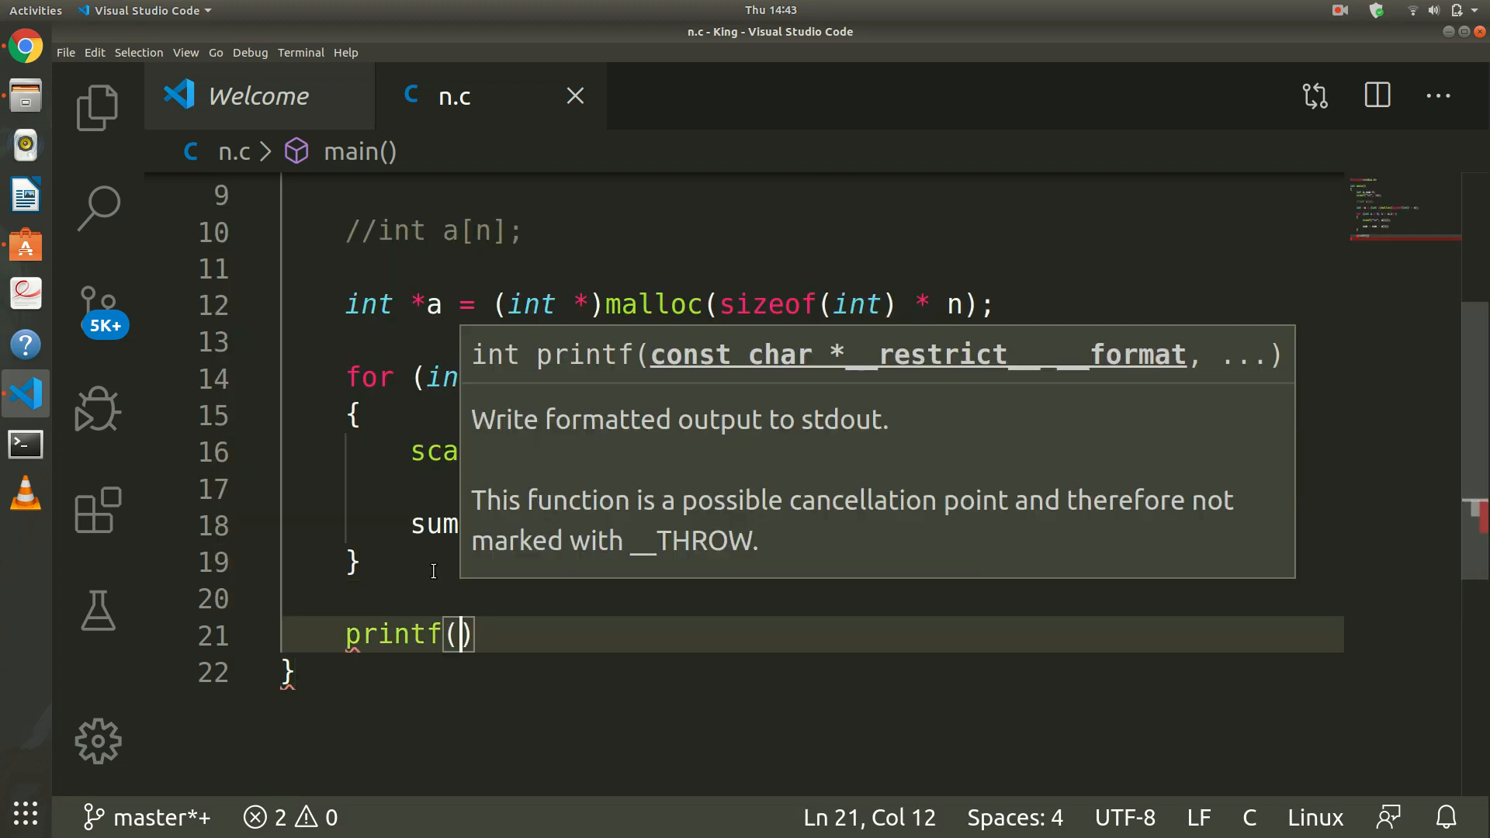
type("\"%\"")
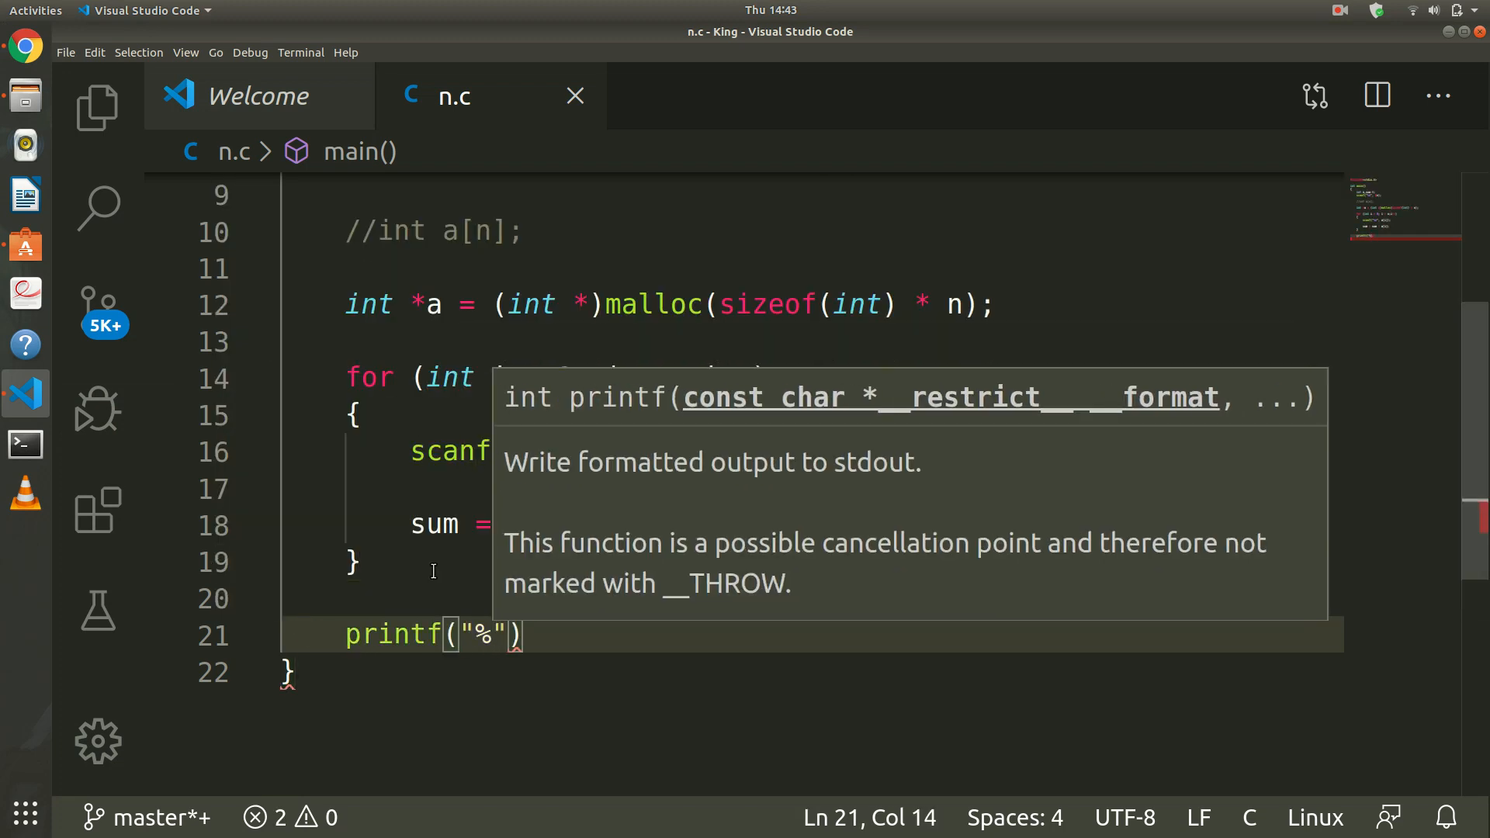
type("d,")
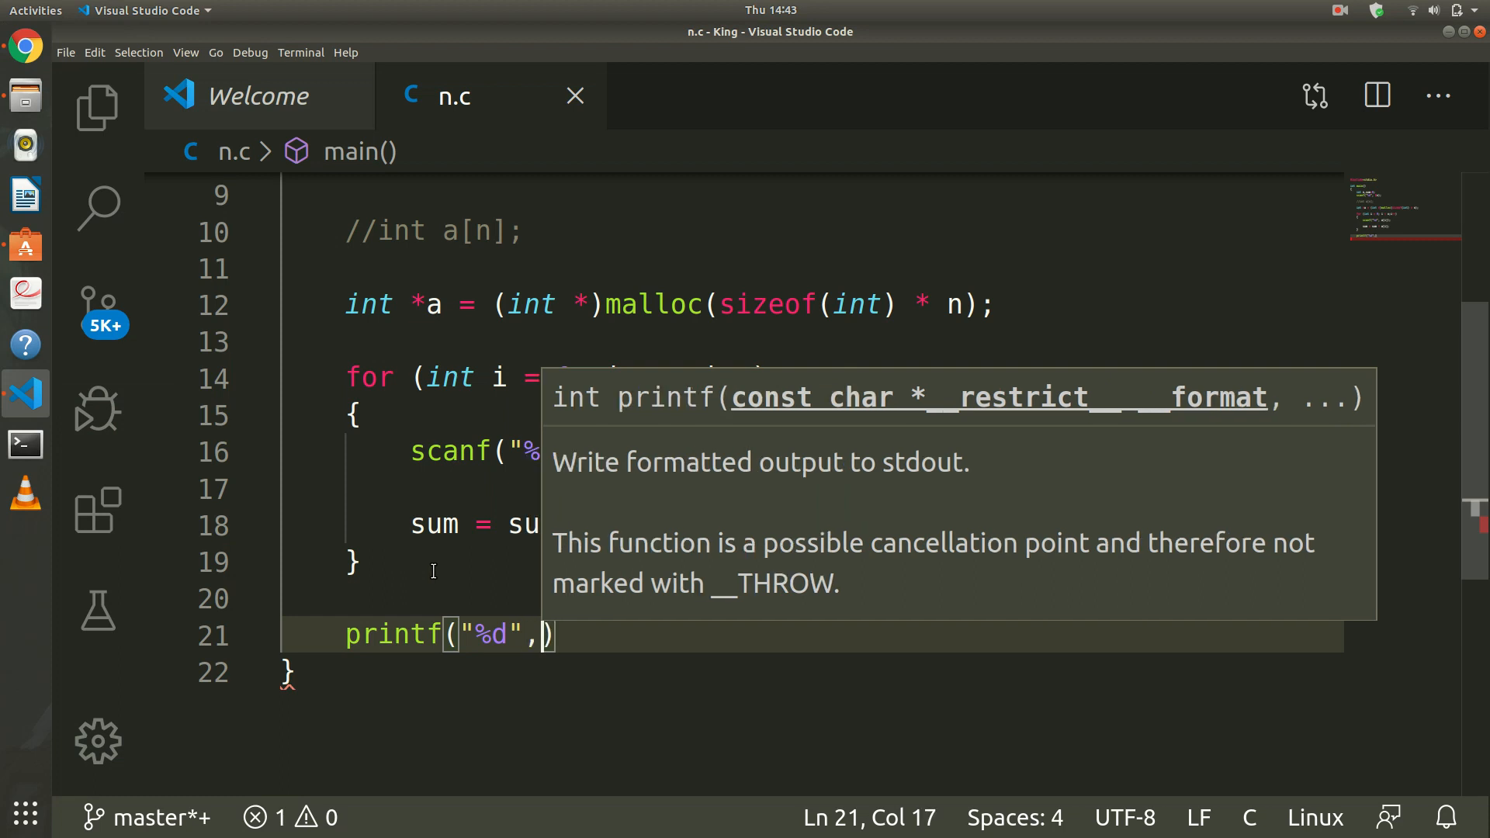
type("sum")
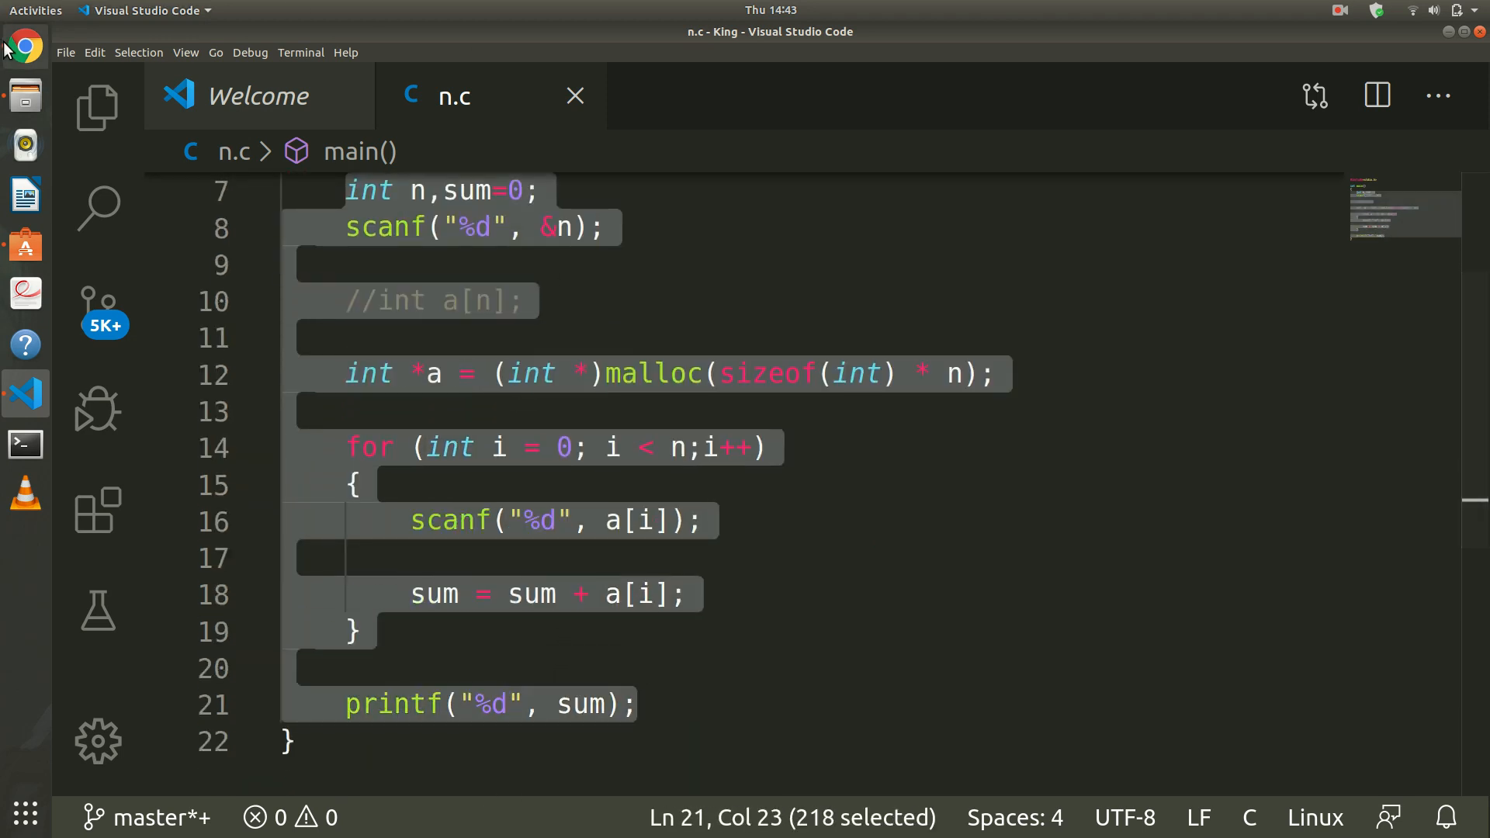
Run the pasted program on HackerRank and scroll through the Segmentation Fault output for both samples.
left_click(25, 39)
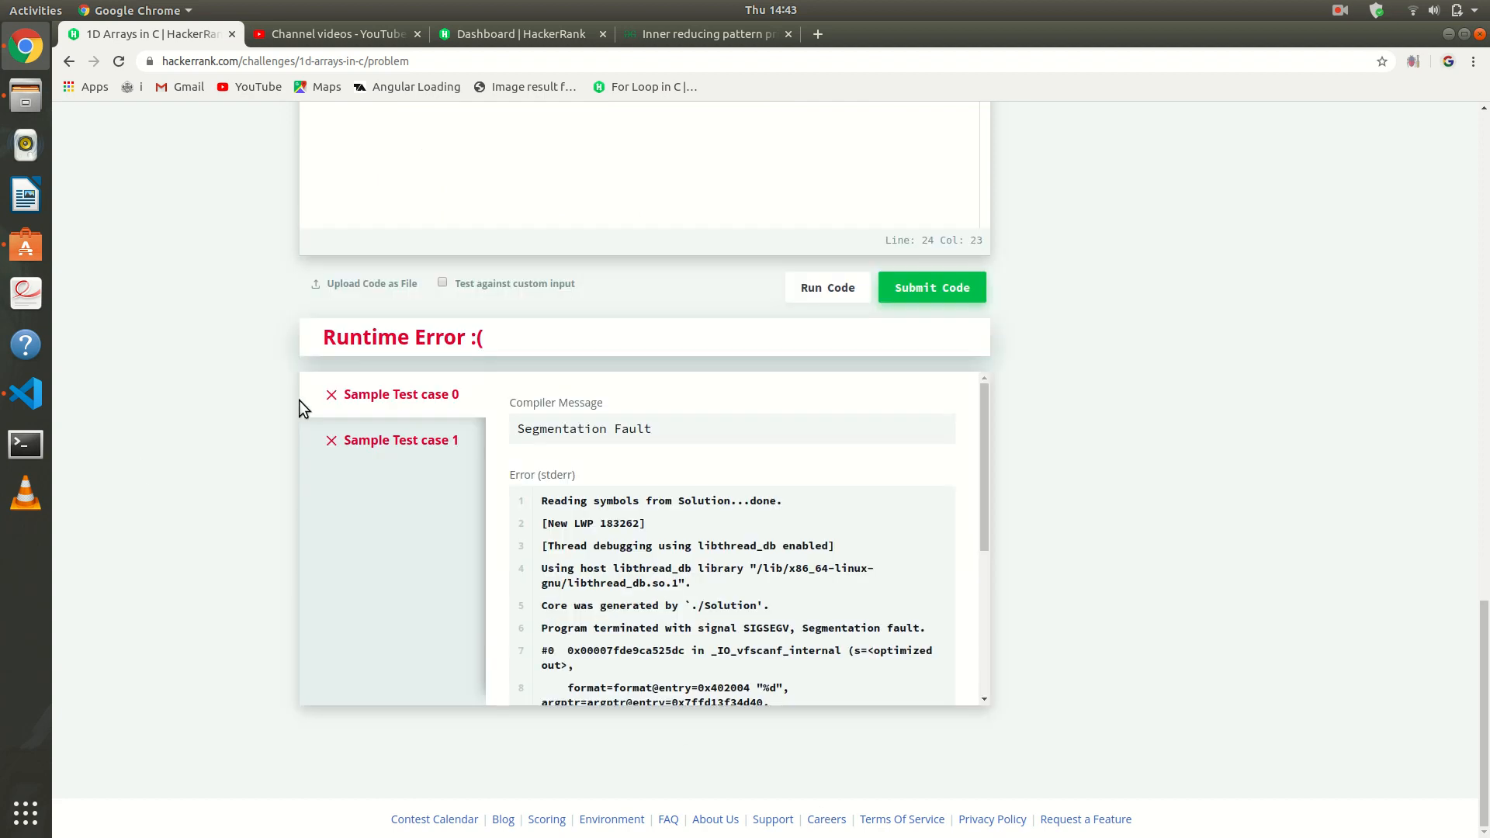
scroll("down", 3)
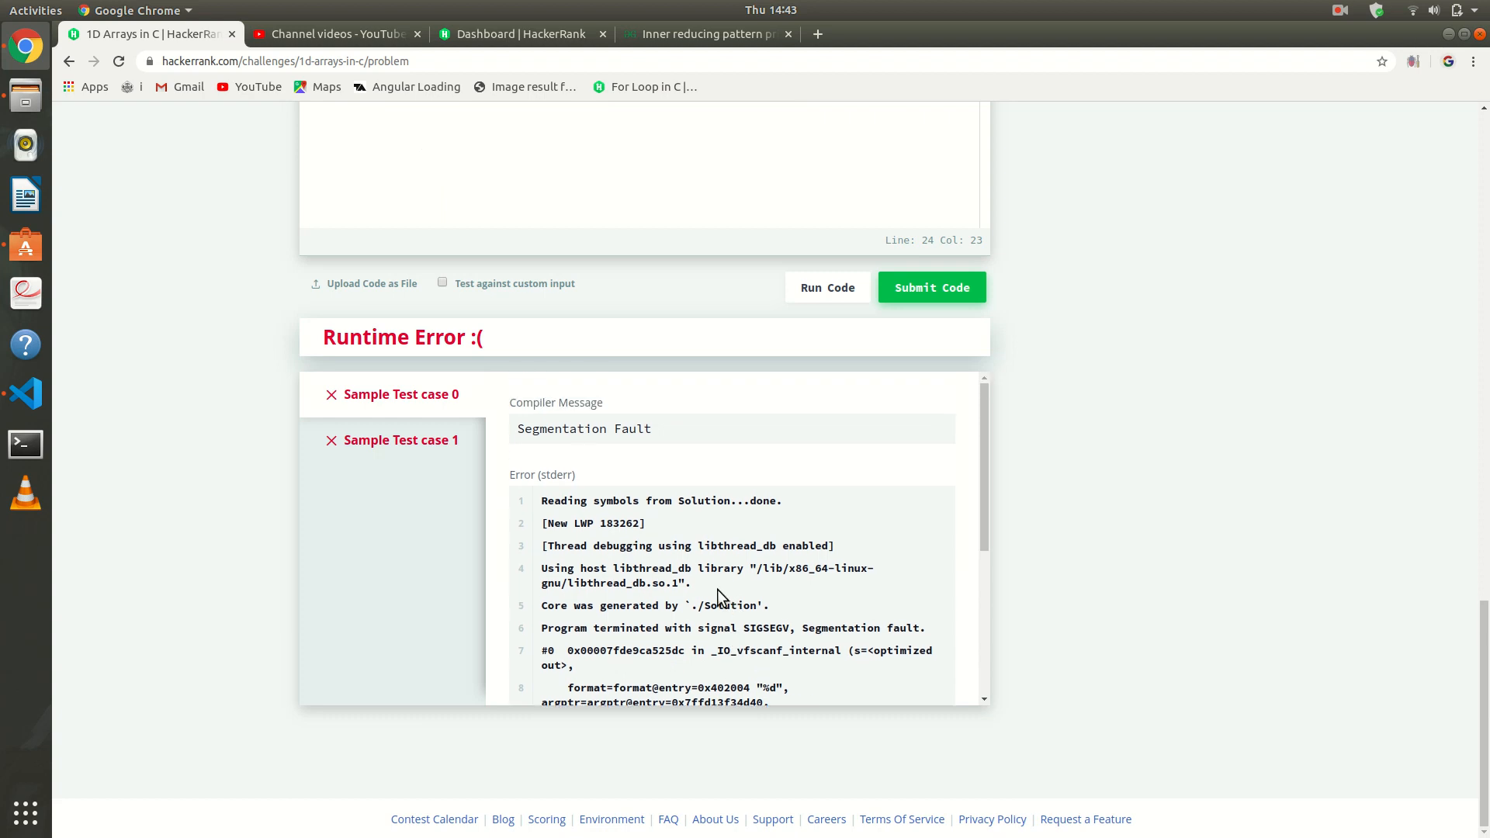
scroll("down", 3)
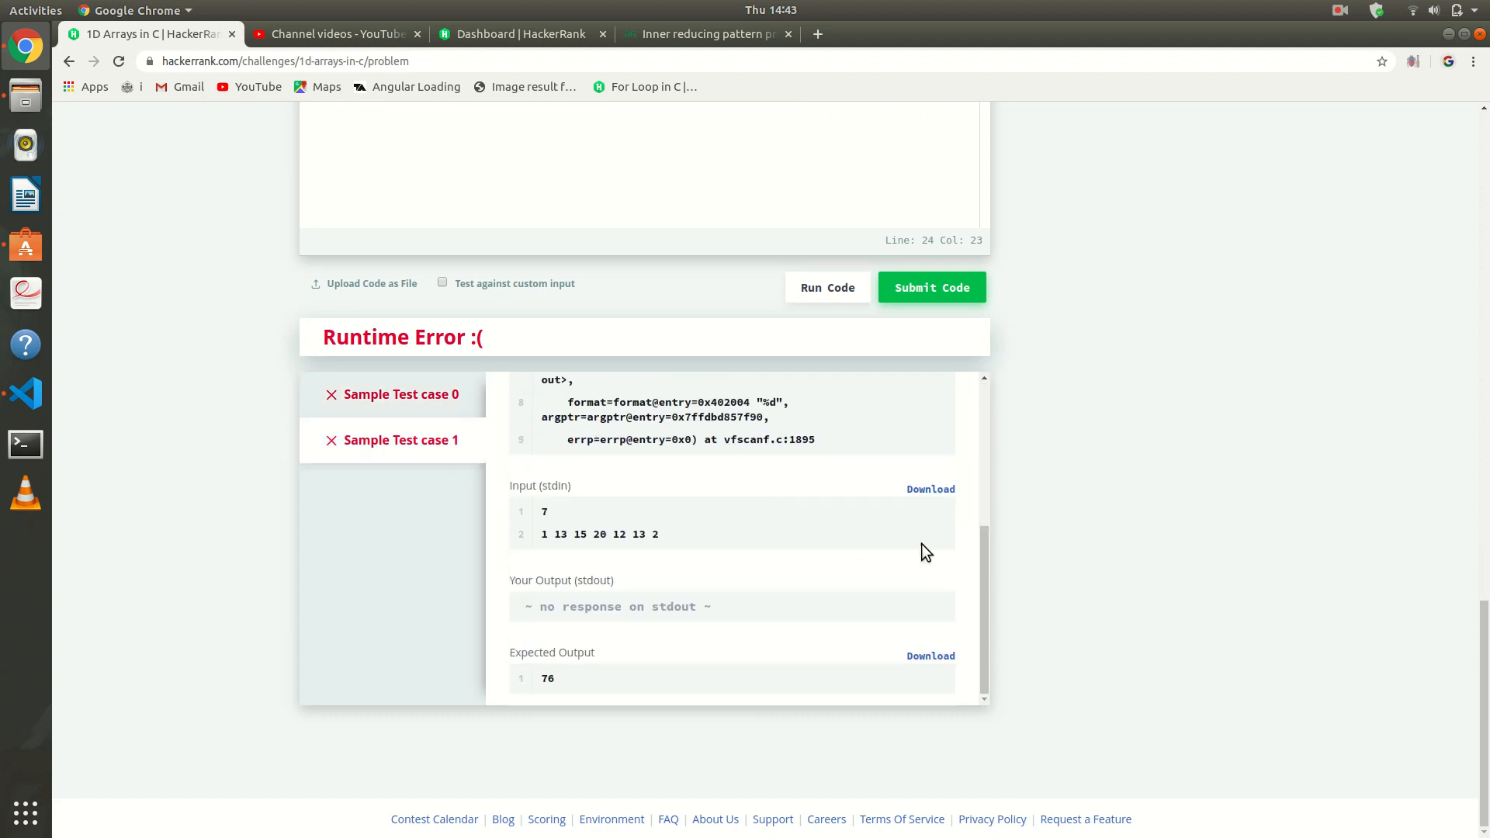
left_click(1340, 9)
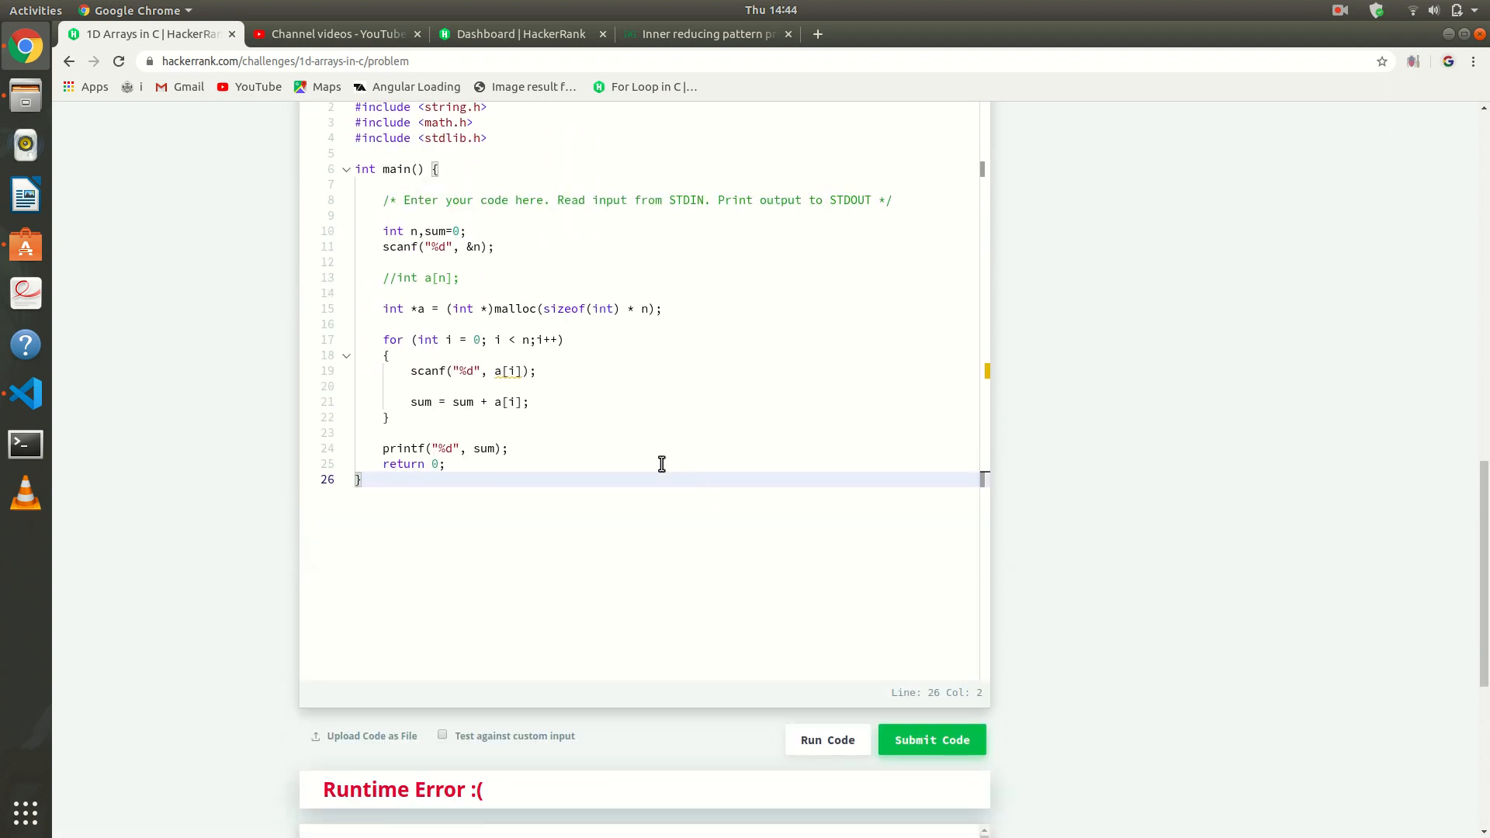
Make the loop scanf read into &a[i] so both samples output 51.
left_click(493, 385)
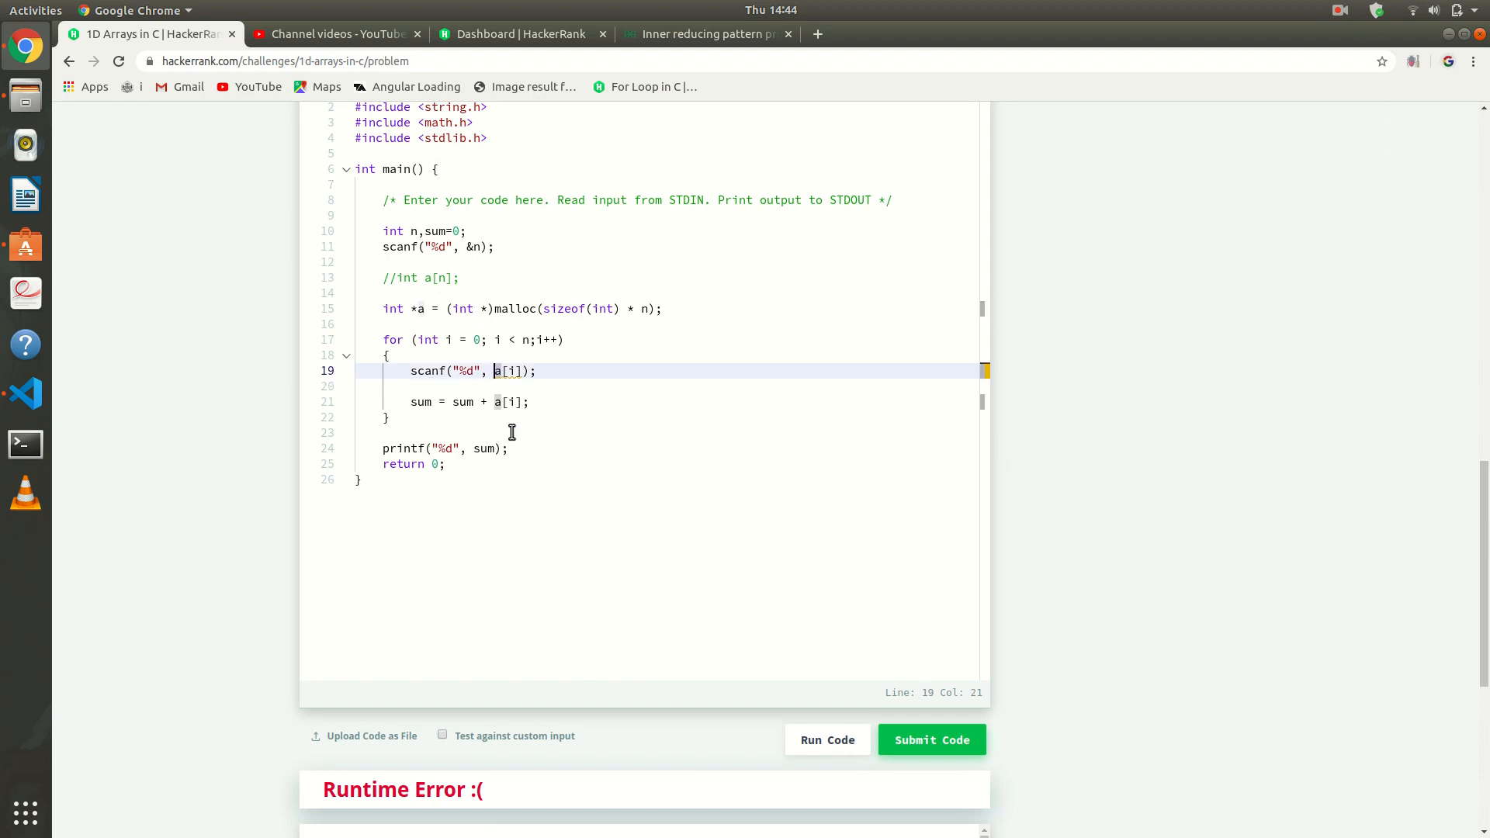
type("&")
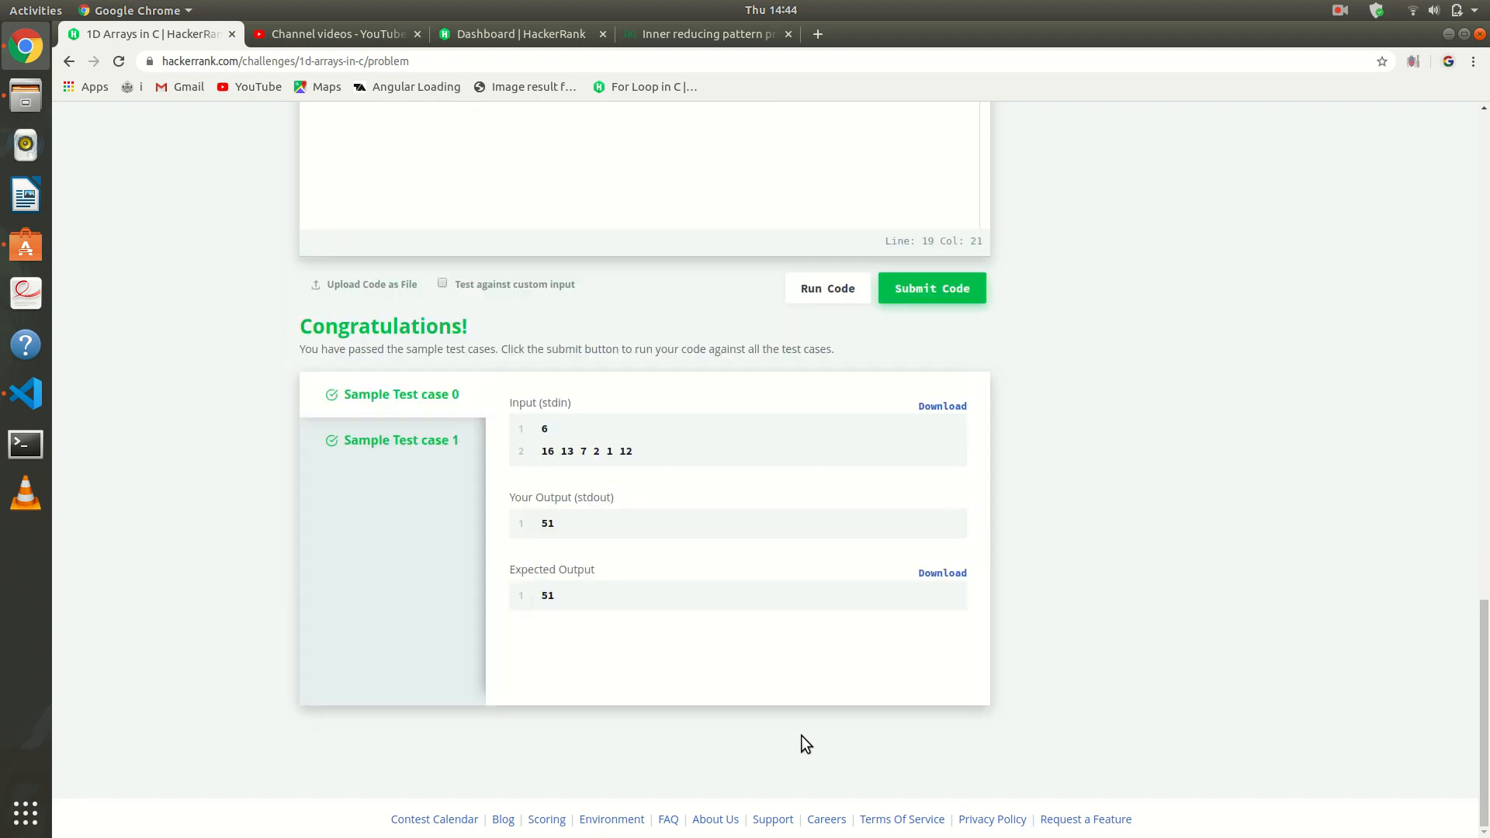
mouse_move(931, 291)
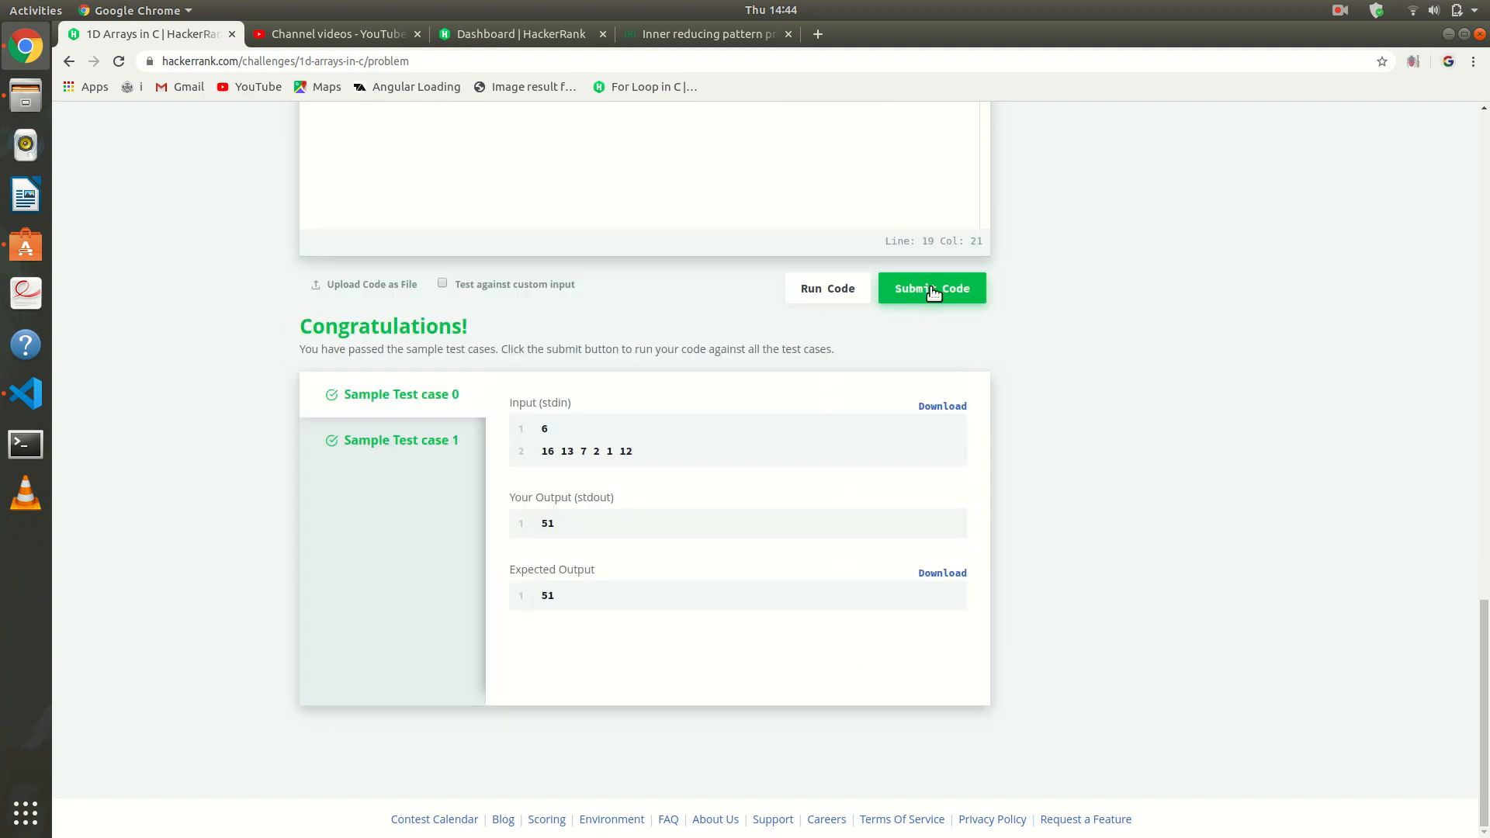
Submit the corrected program and watch it run against all ten test cases.
left_click(932, 289)
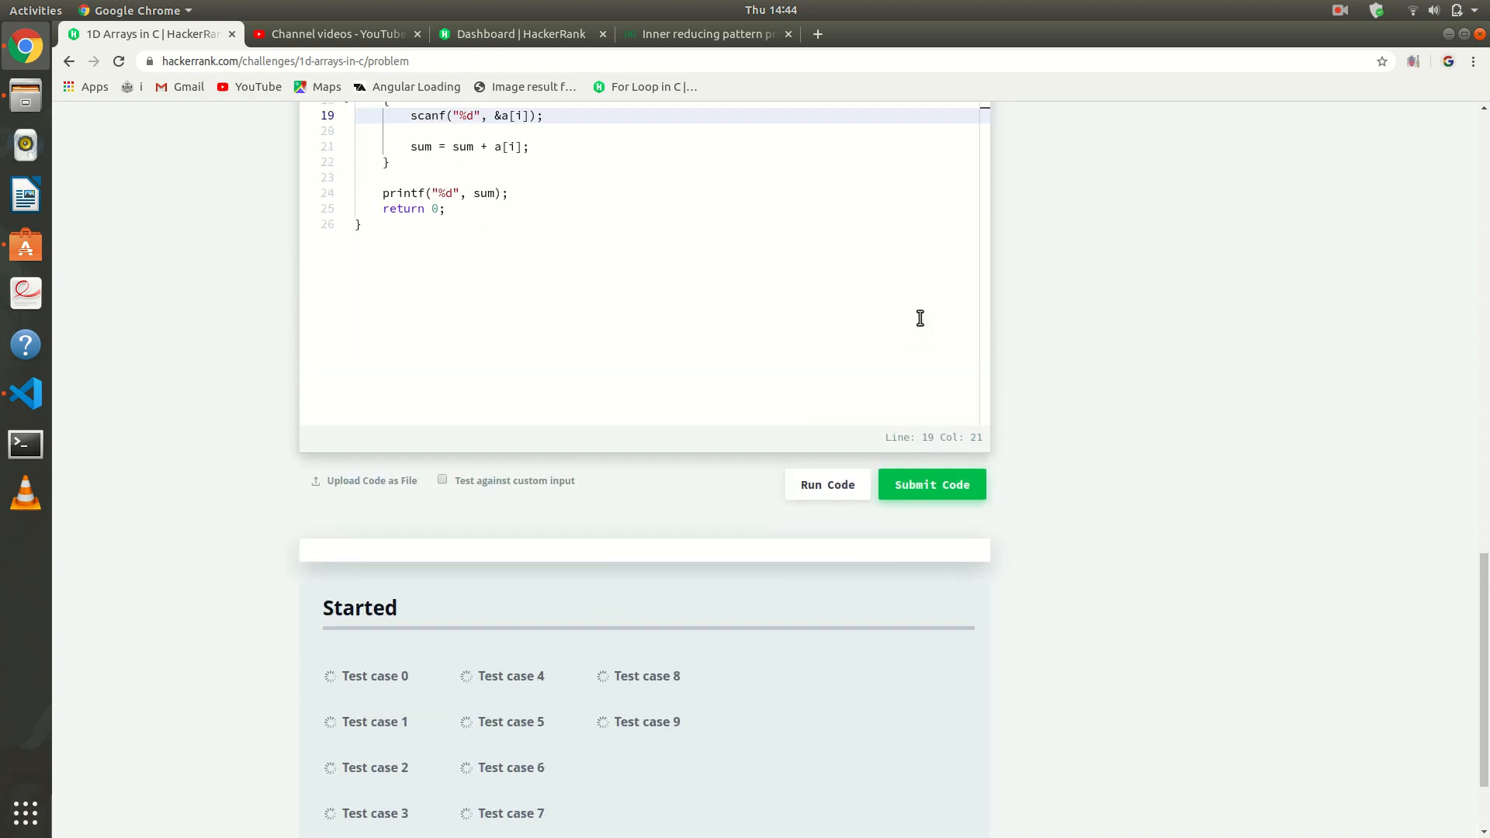
scroll("down", 3)
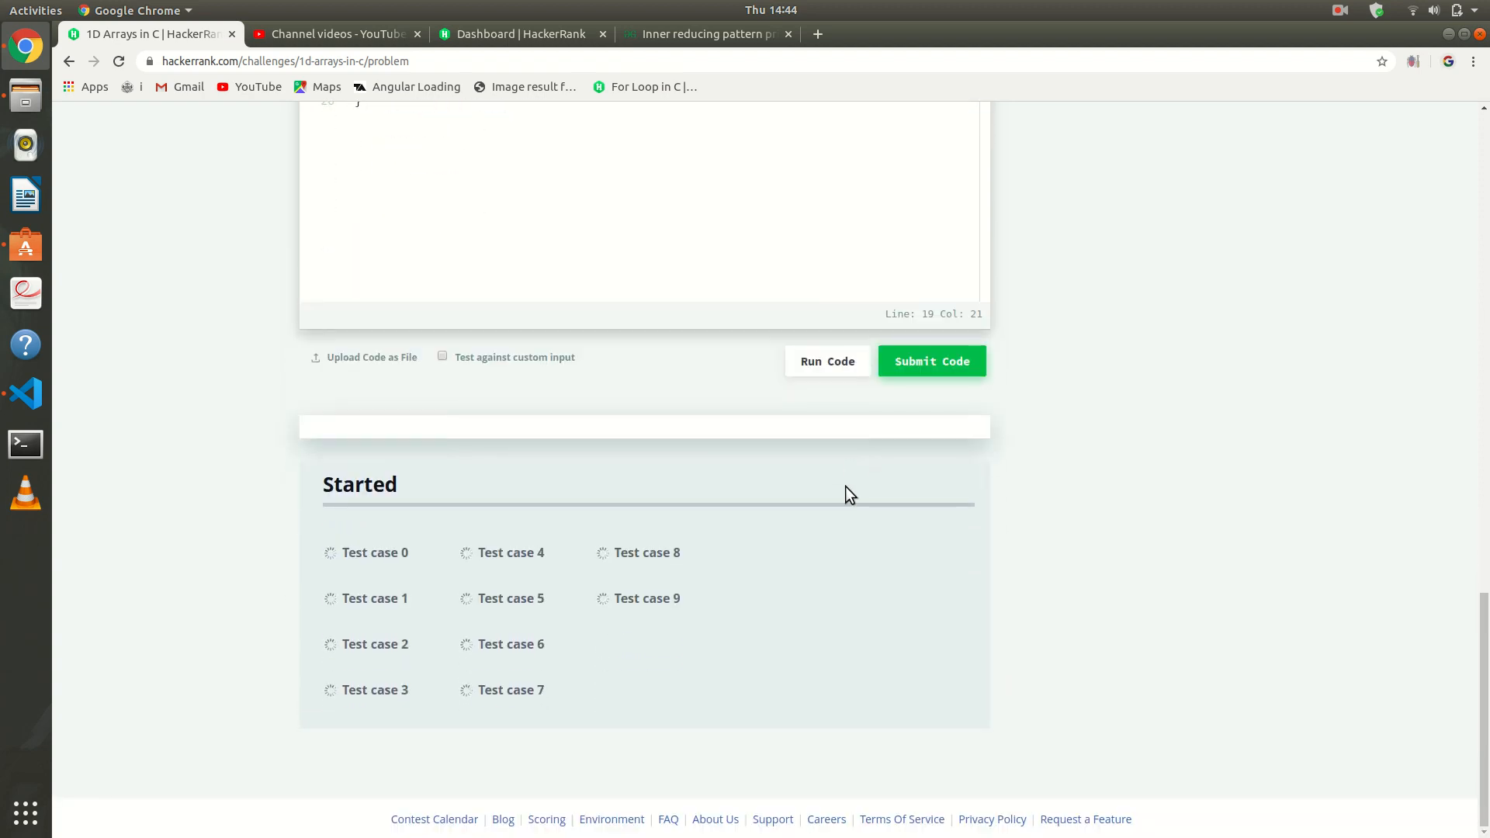
mouse_move(1276, 8)
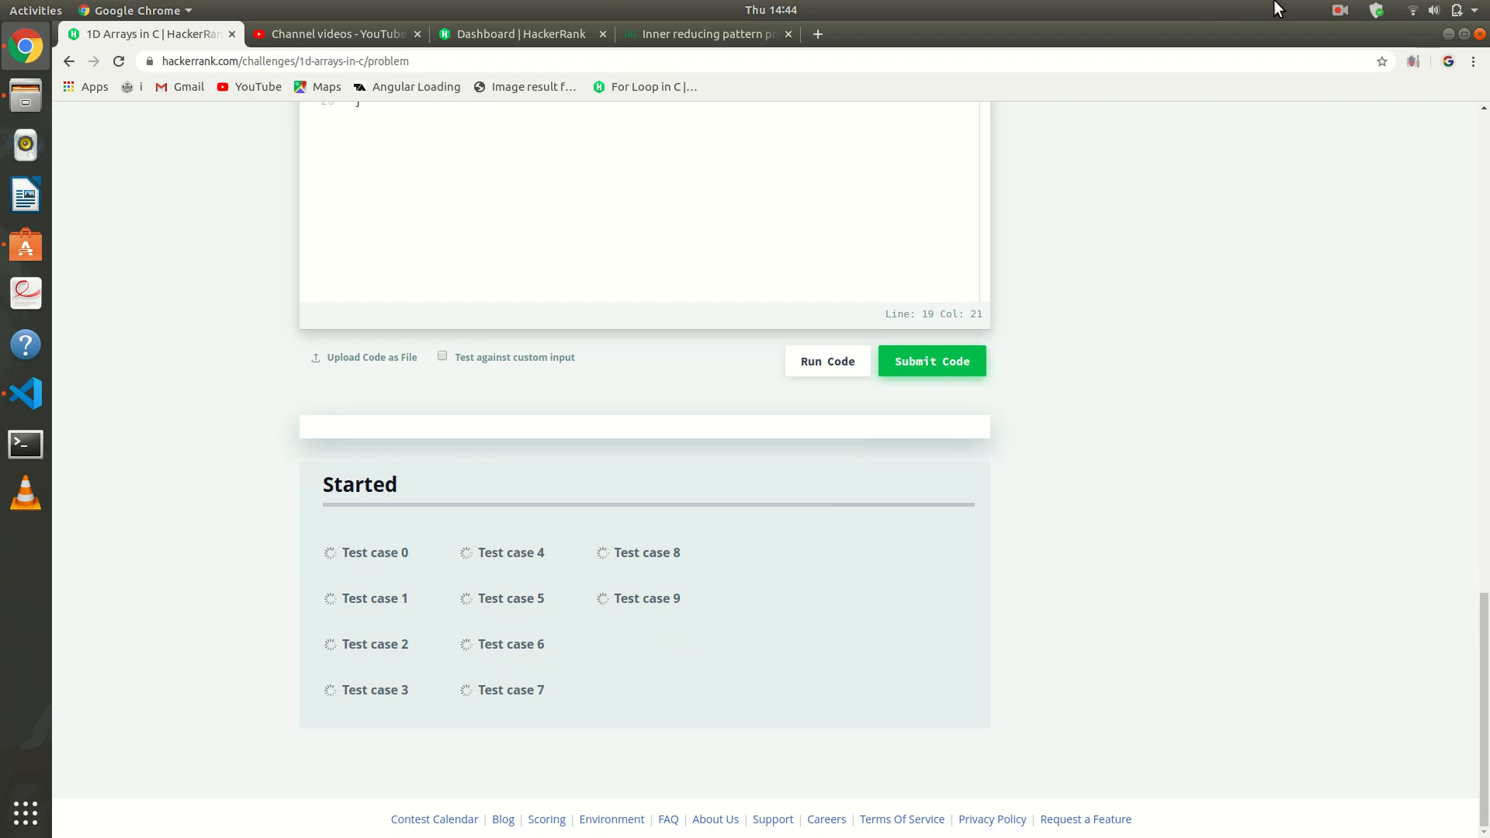
left_click(1456, 9)
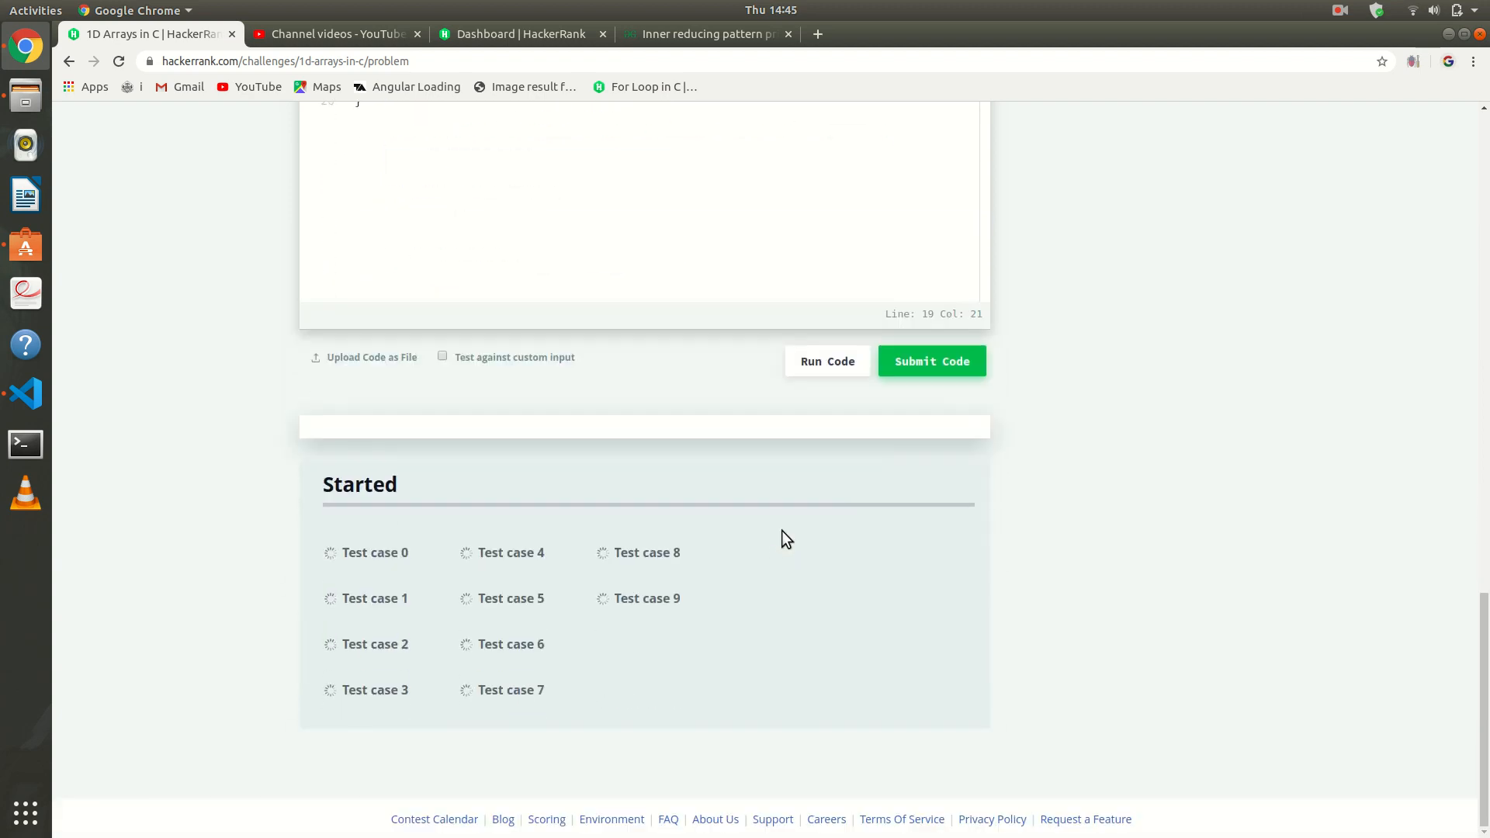
left_click(931, 360)
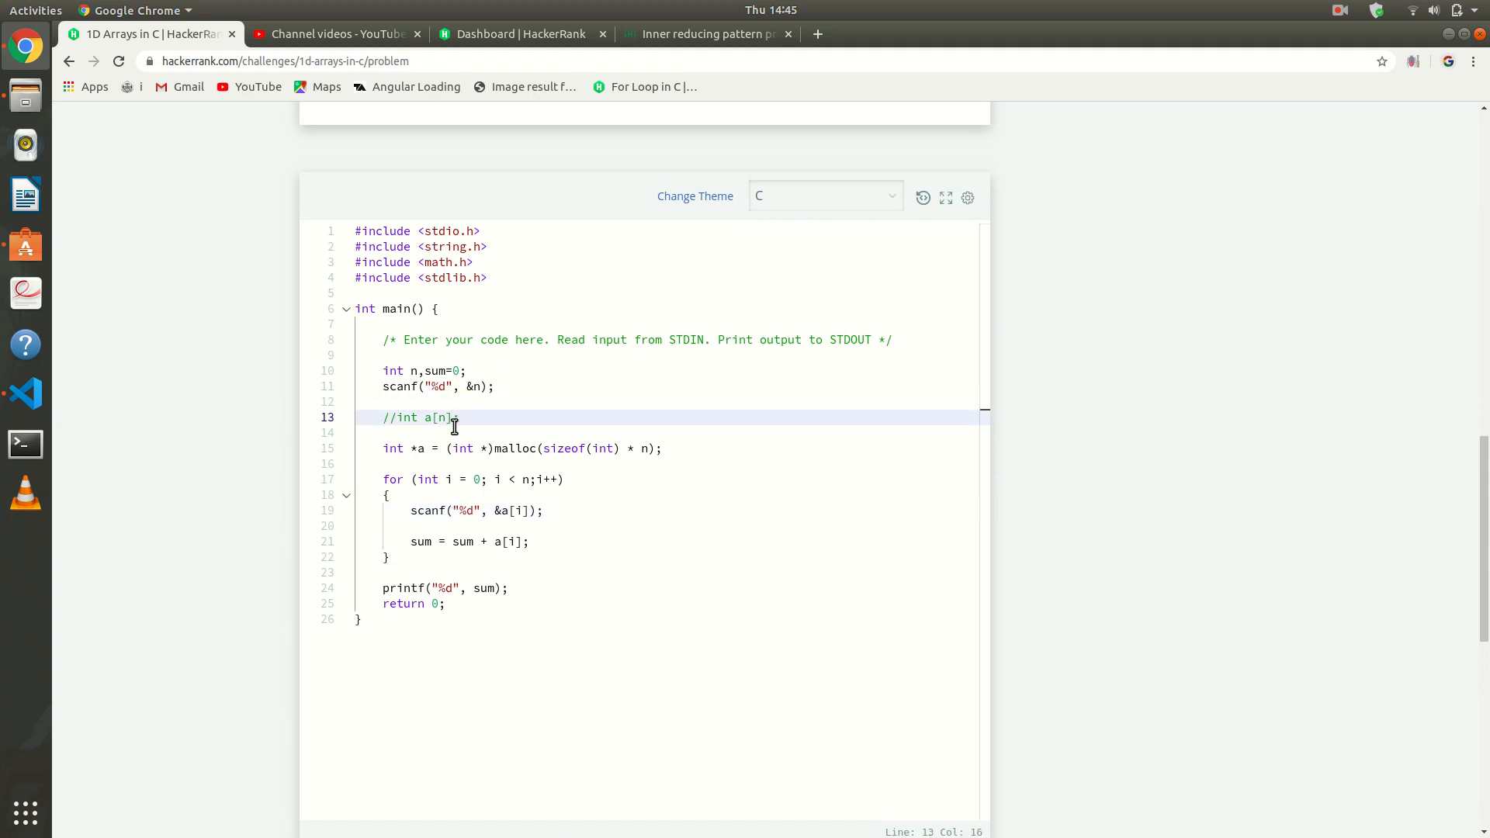
left_click(381, 447)
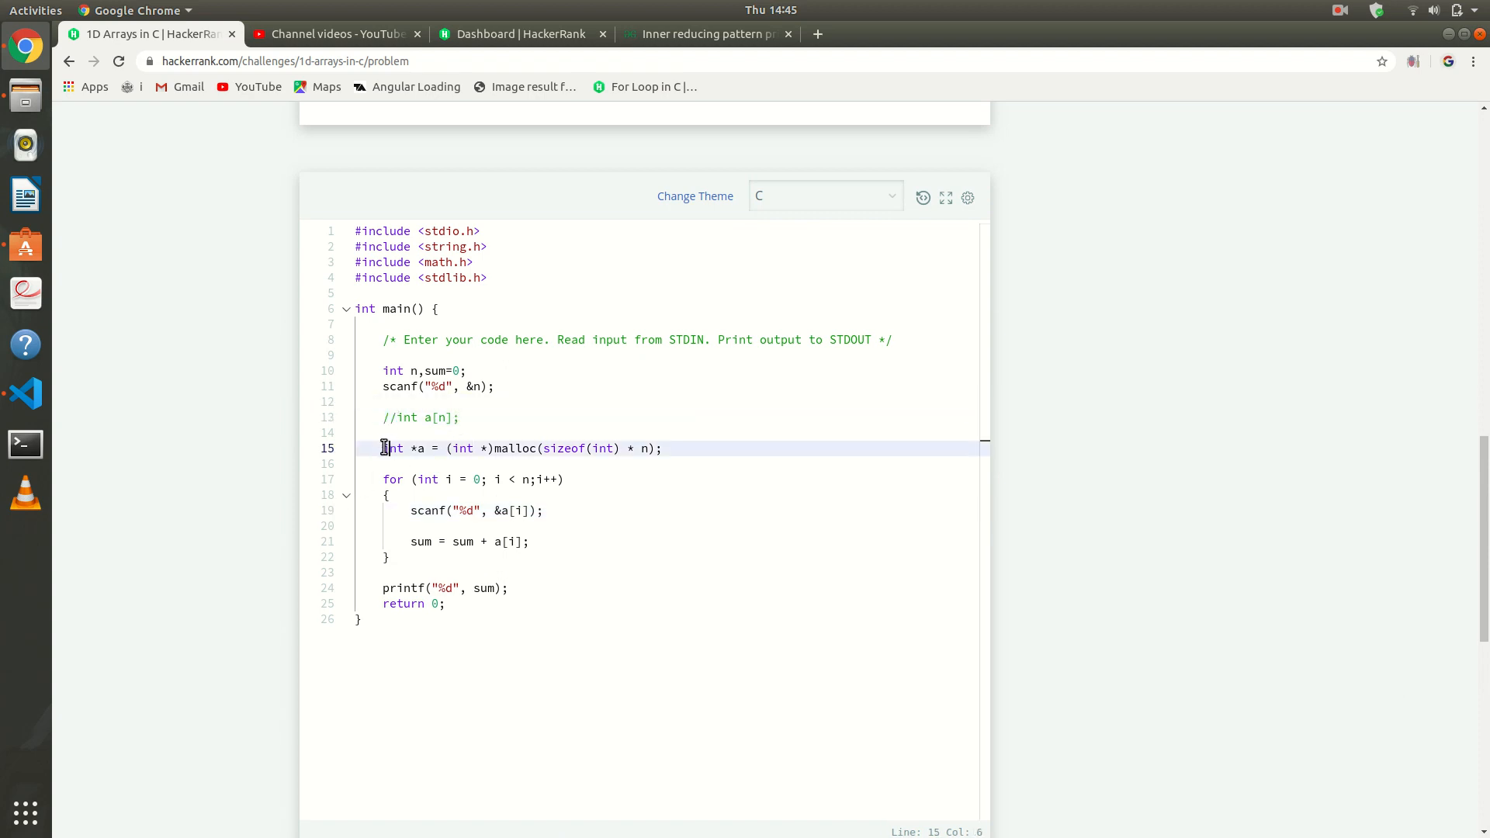